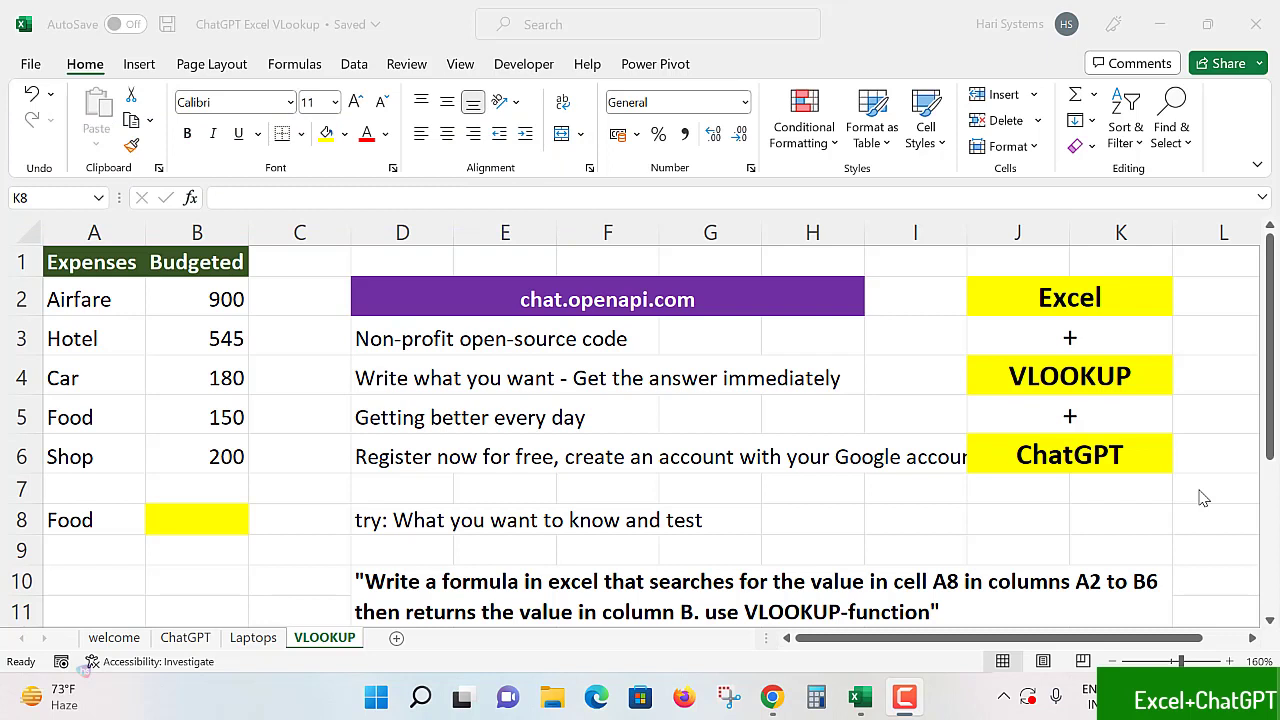
mouse_move(1144, 532)
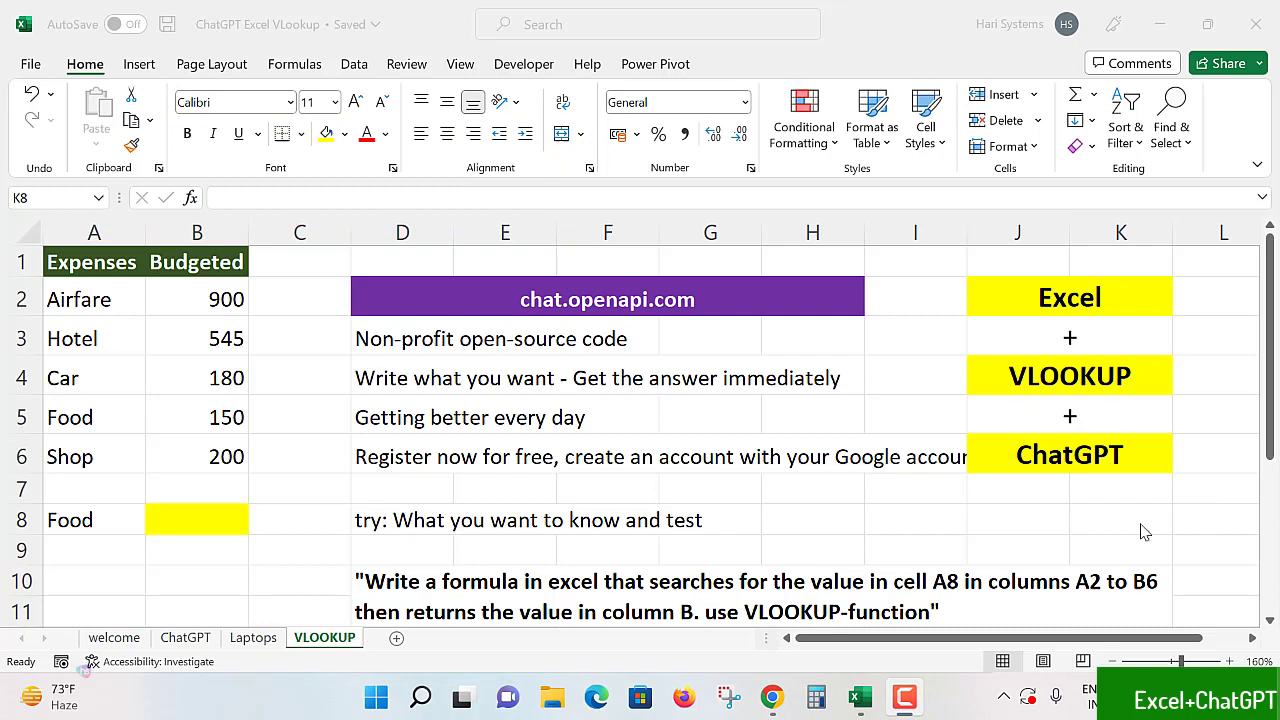
mouse_move(1116, 518)
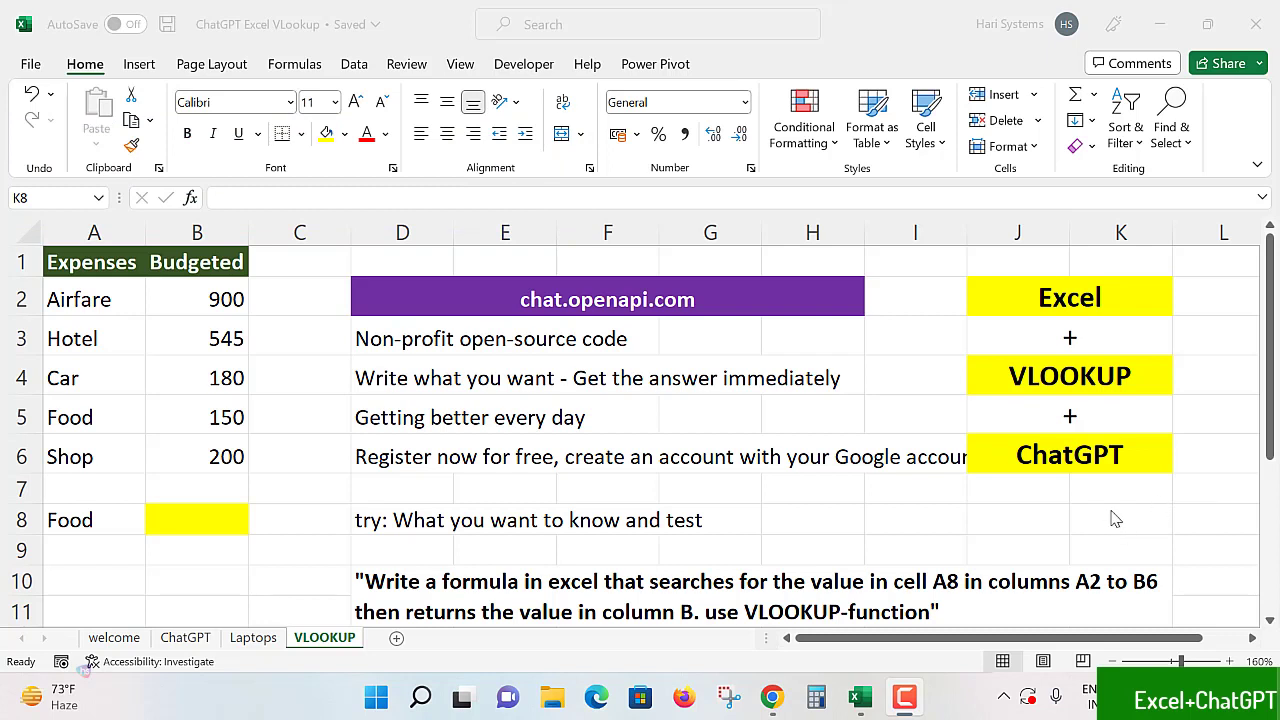
mouse_move(1044, 304)
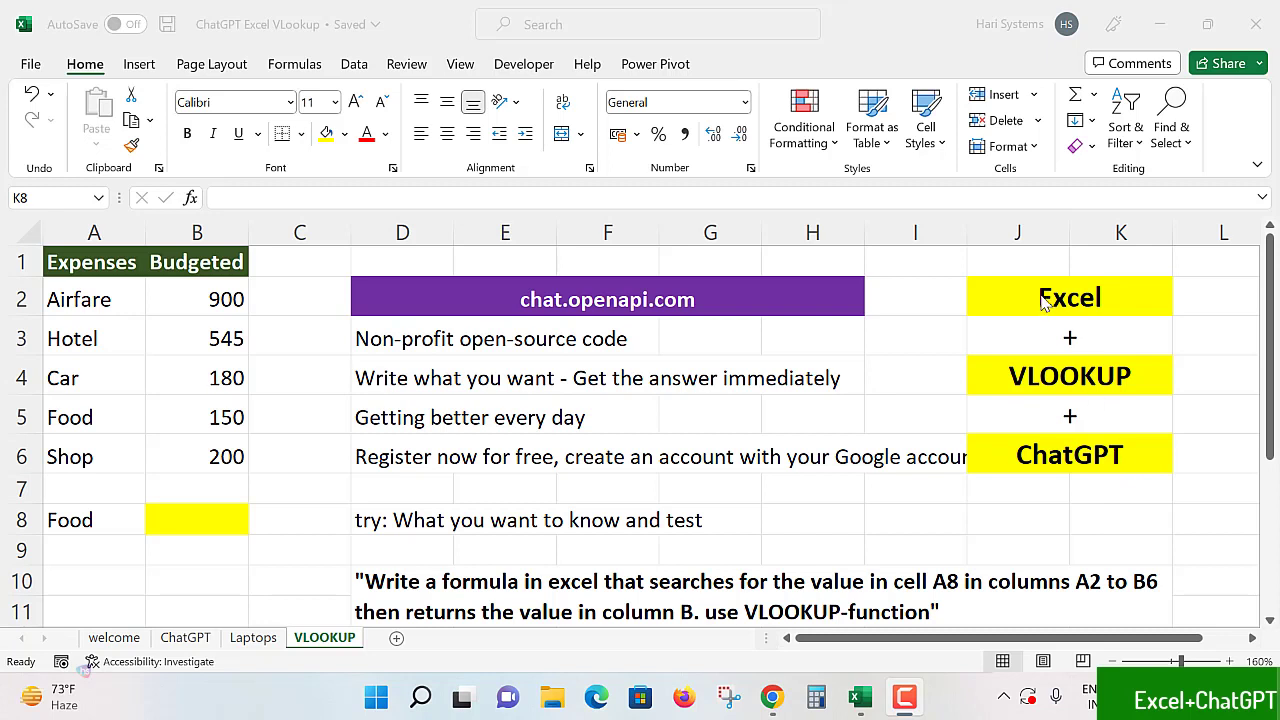
mouse_move(248, 506)
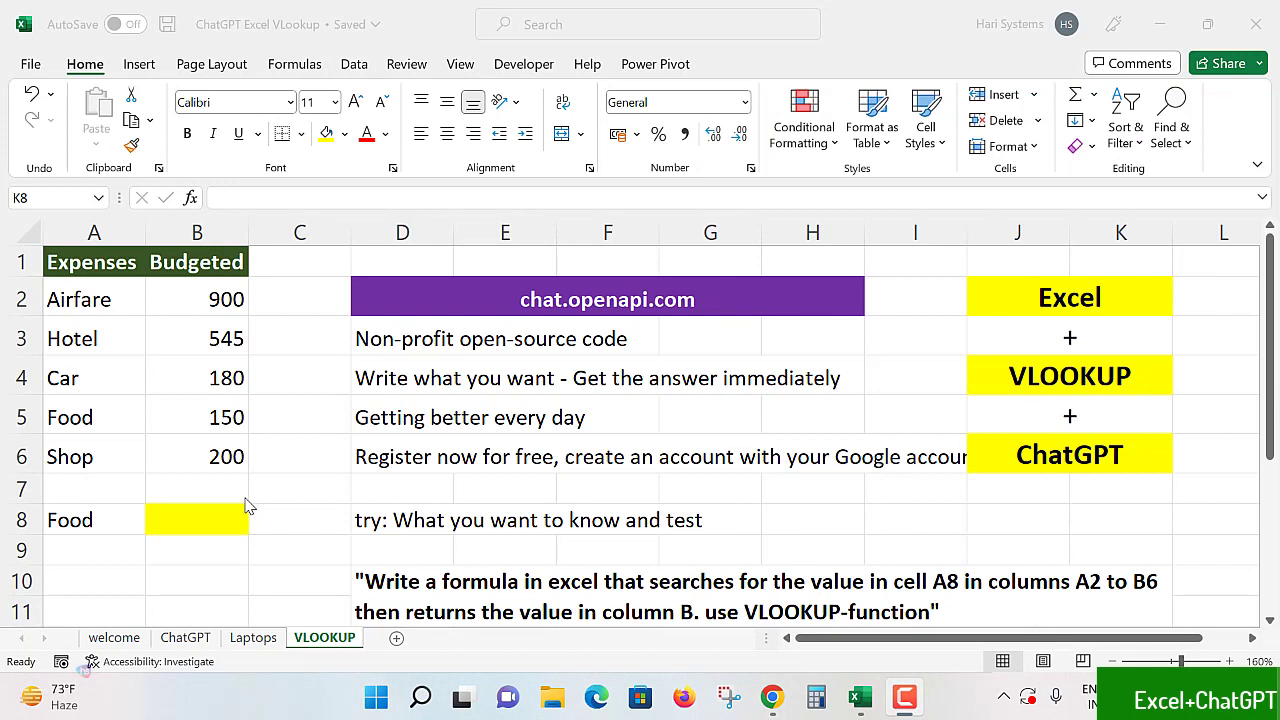
mouse_move(310, 480)
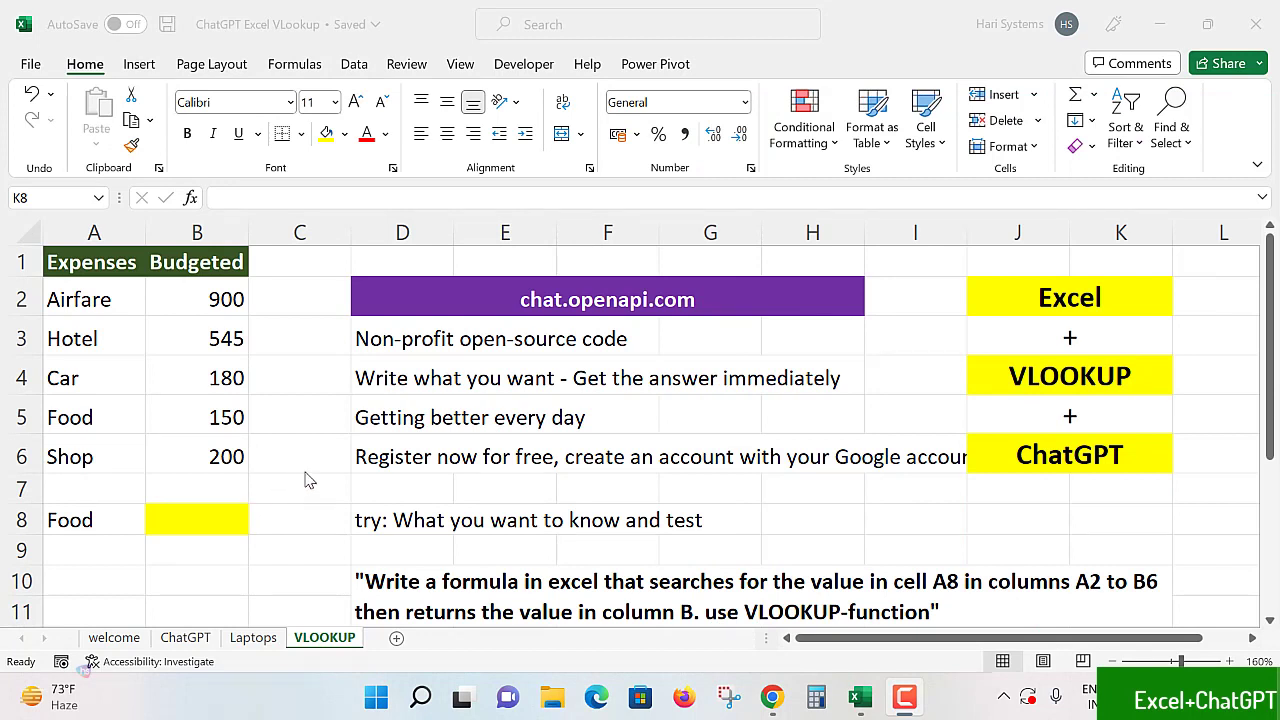
mouse_move(1046, 472)
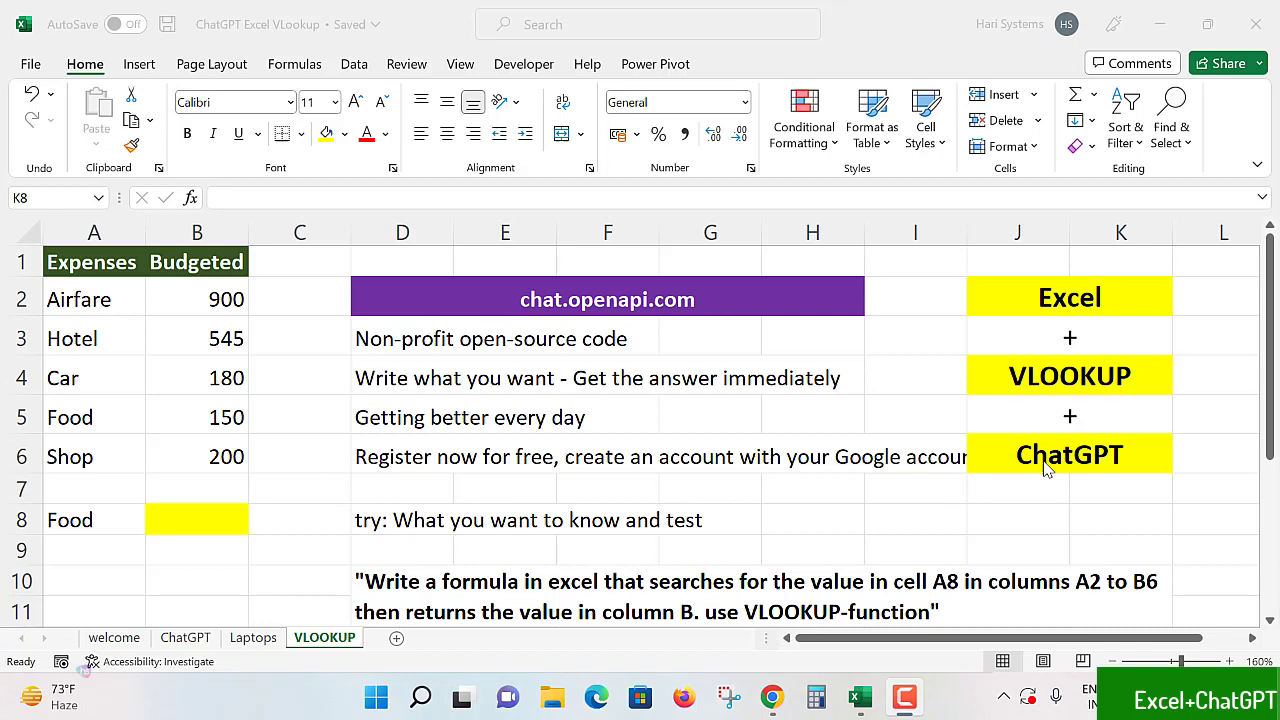
mouse_move(544, 354)
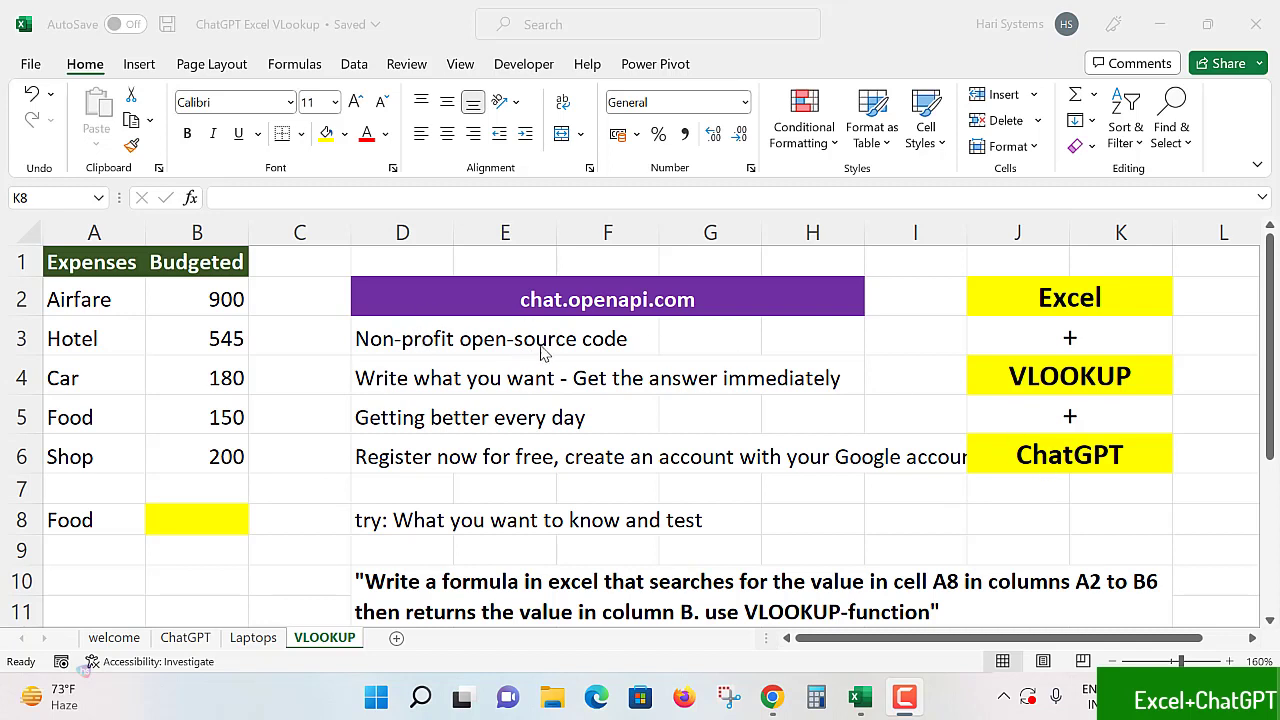
mouse_move(448, 400)
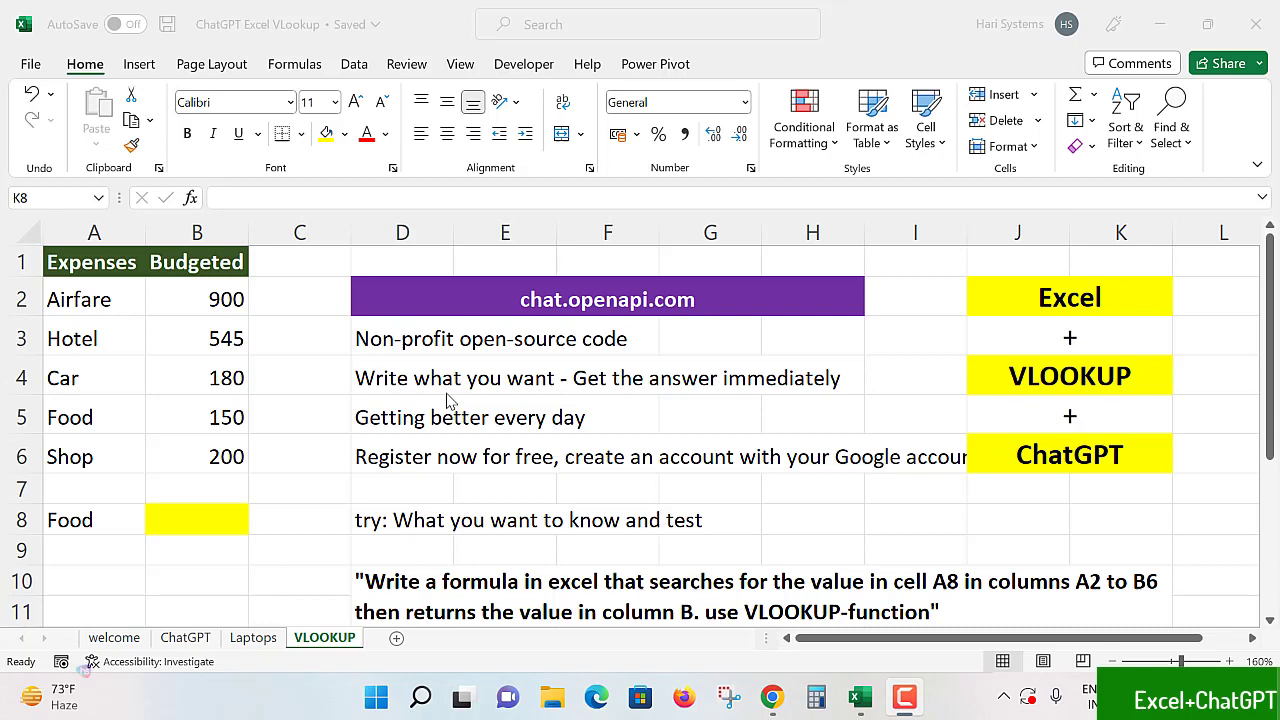
mouse_move(450, 420)
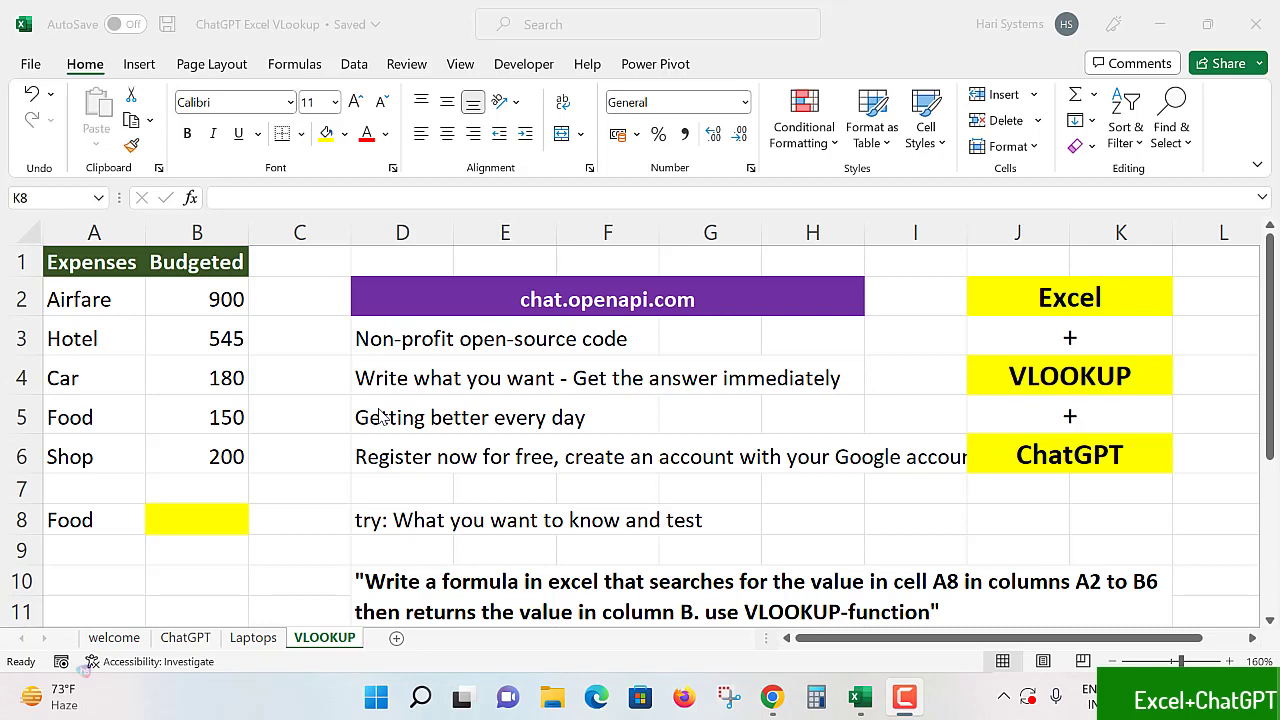
mouse_move(80, 300)
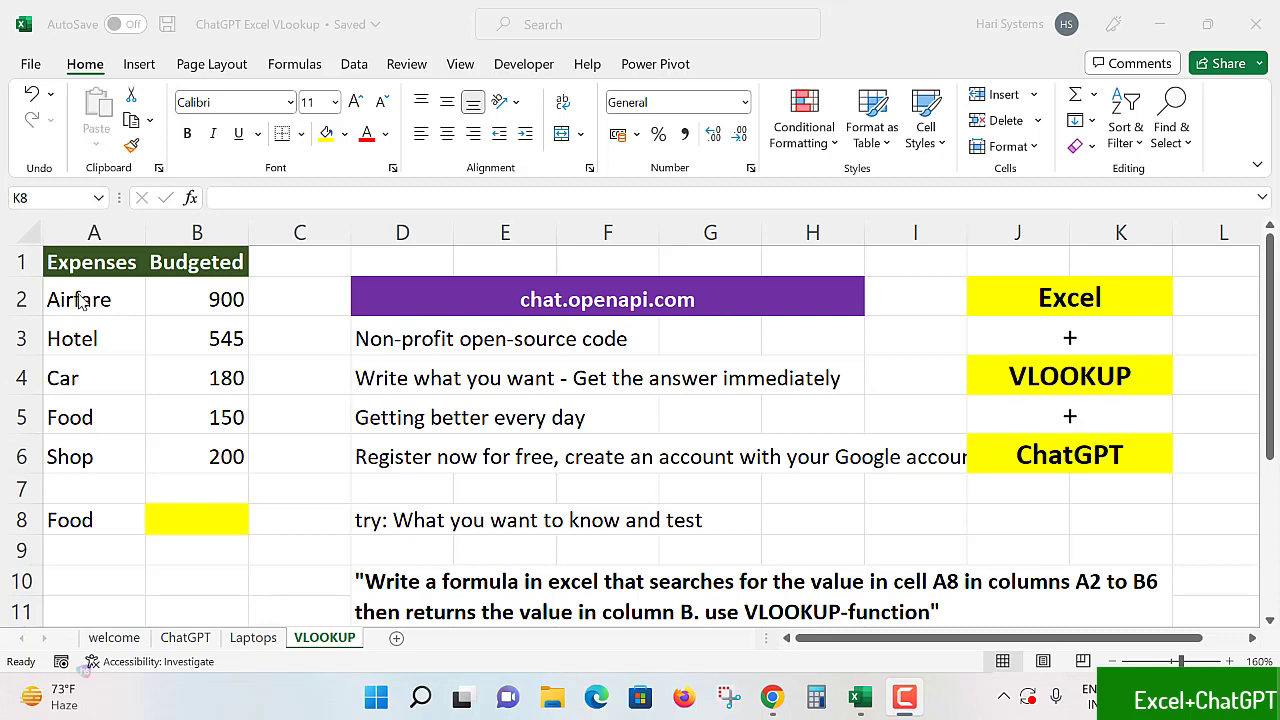
- Review the expense table values, the Food expense in A8 and the empty yellow result cell B8
left_click(94, 260)
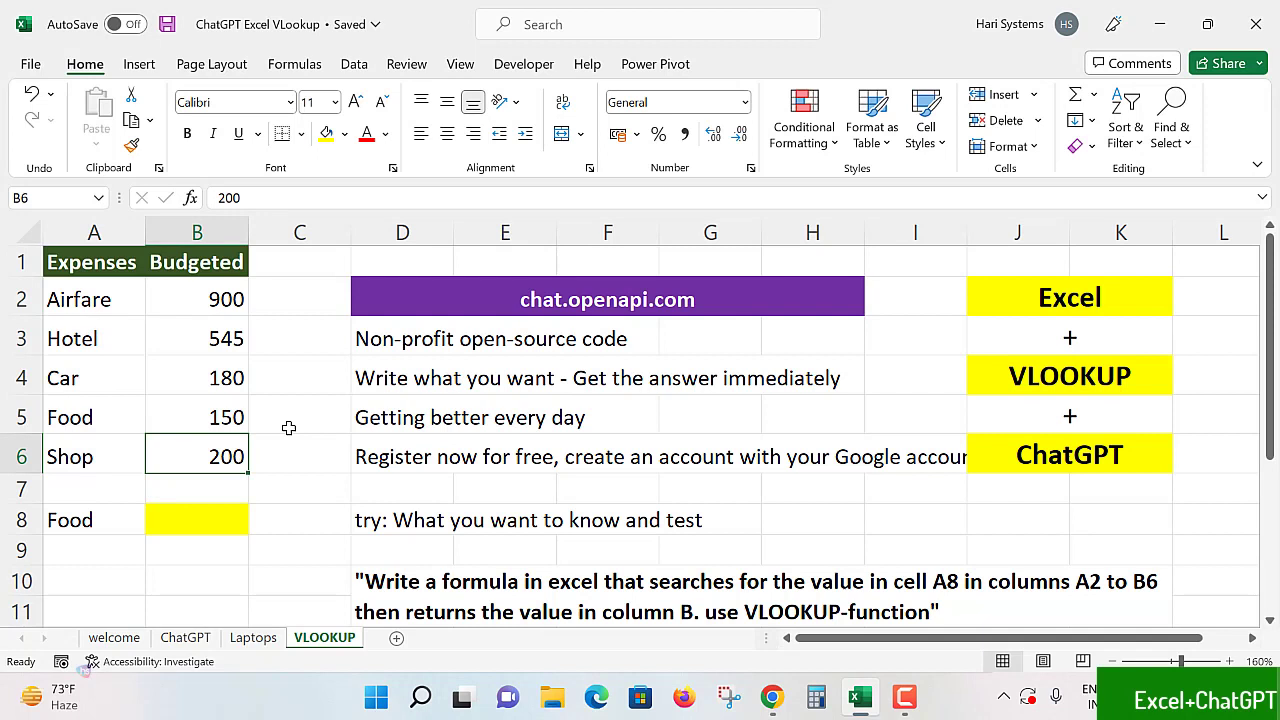
left_click(300, 488)
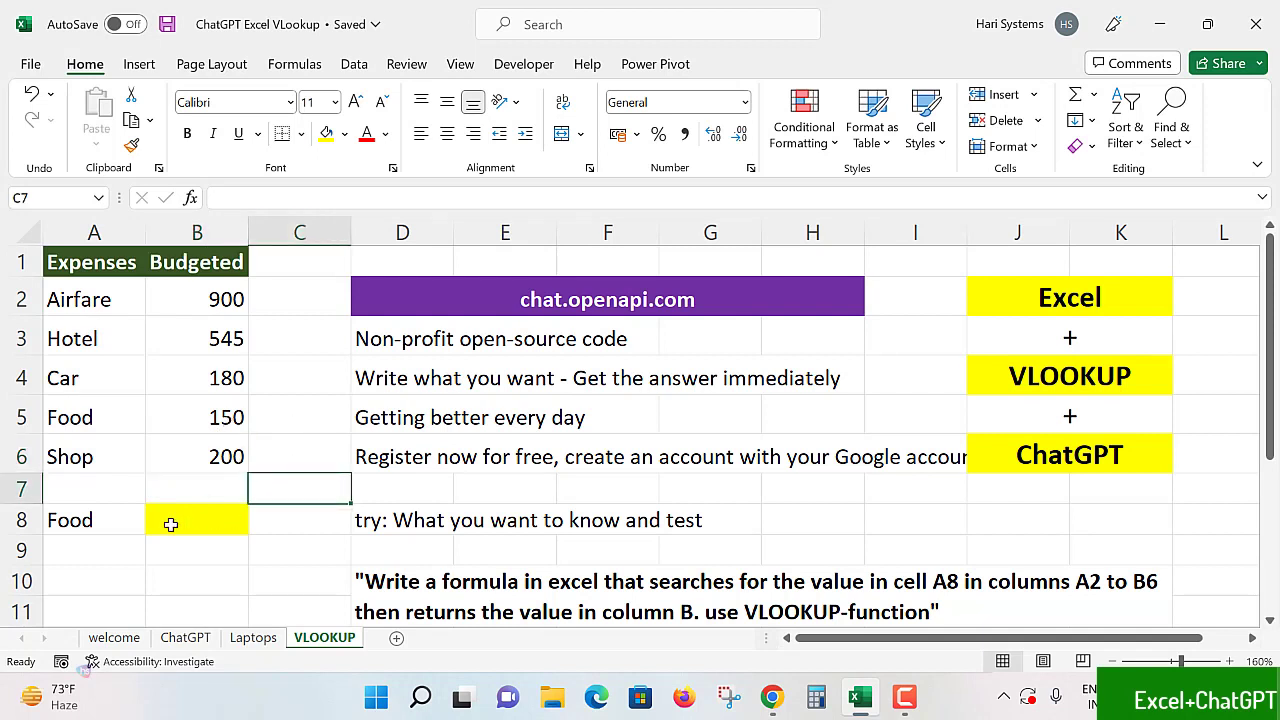
left_click(94, 418)
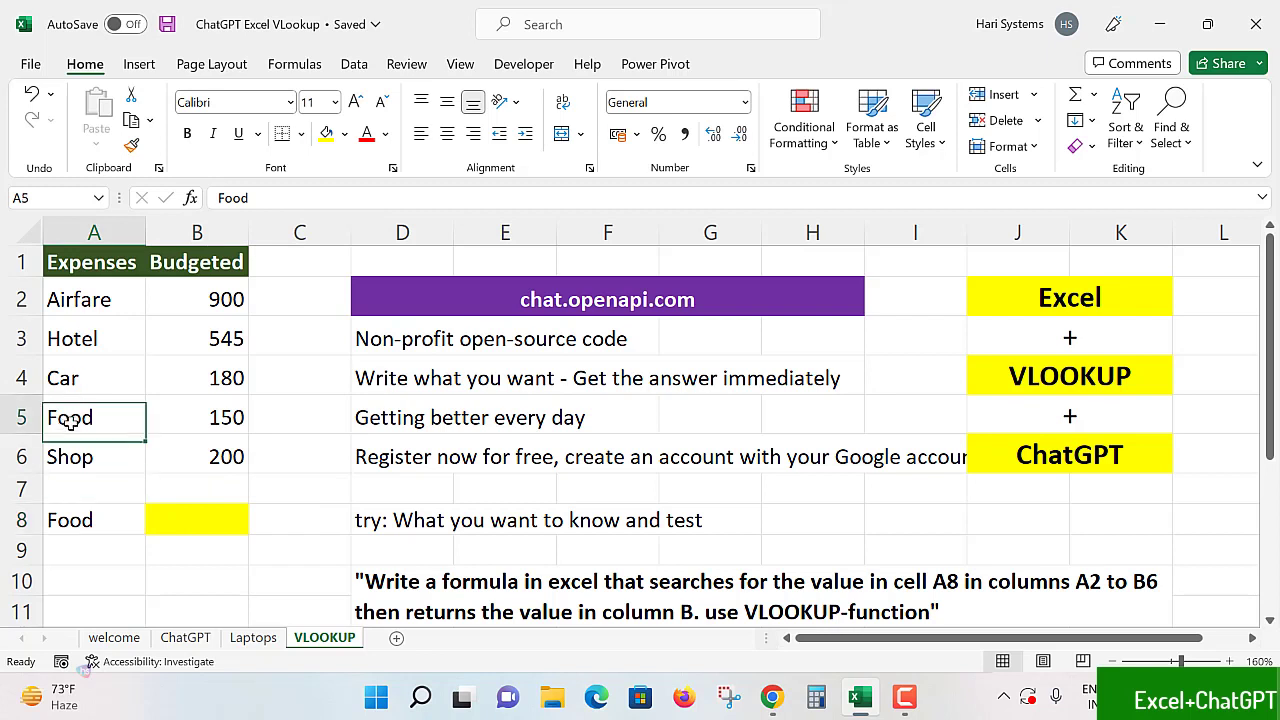
left_click(196, 418)
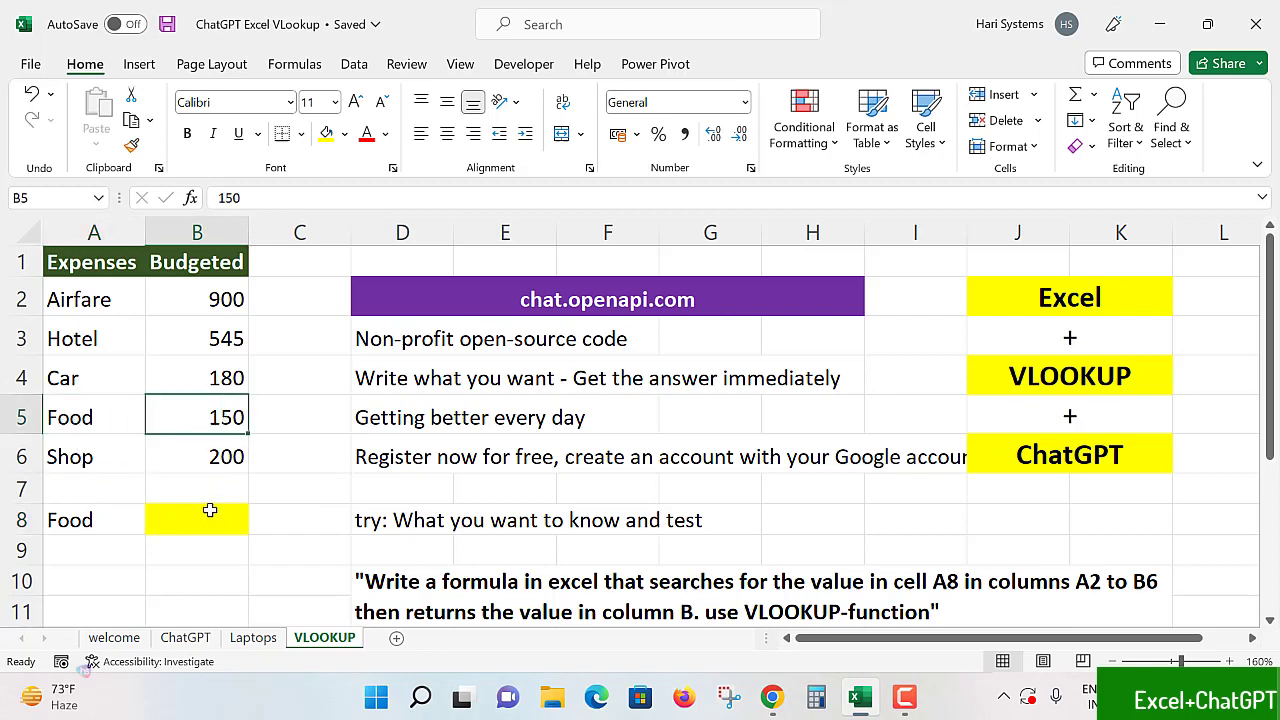
mouse_move(100, 528)
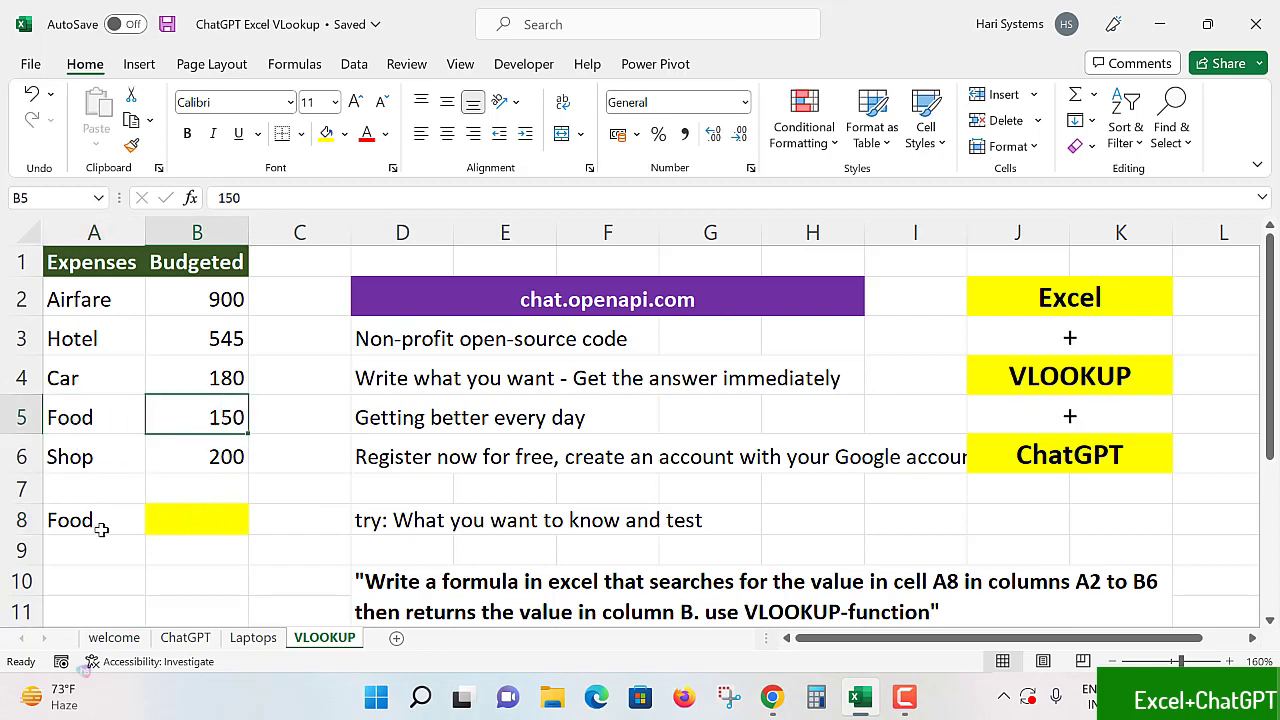
left_click(196, 520)
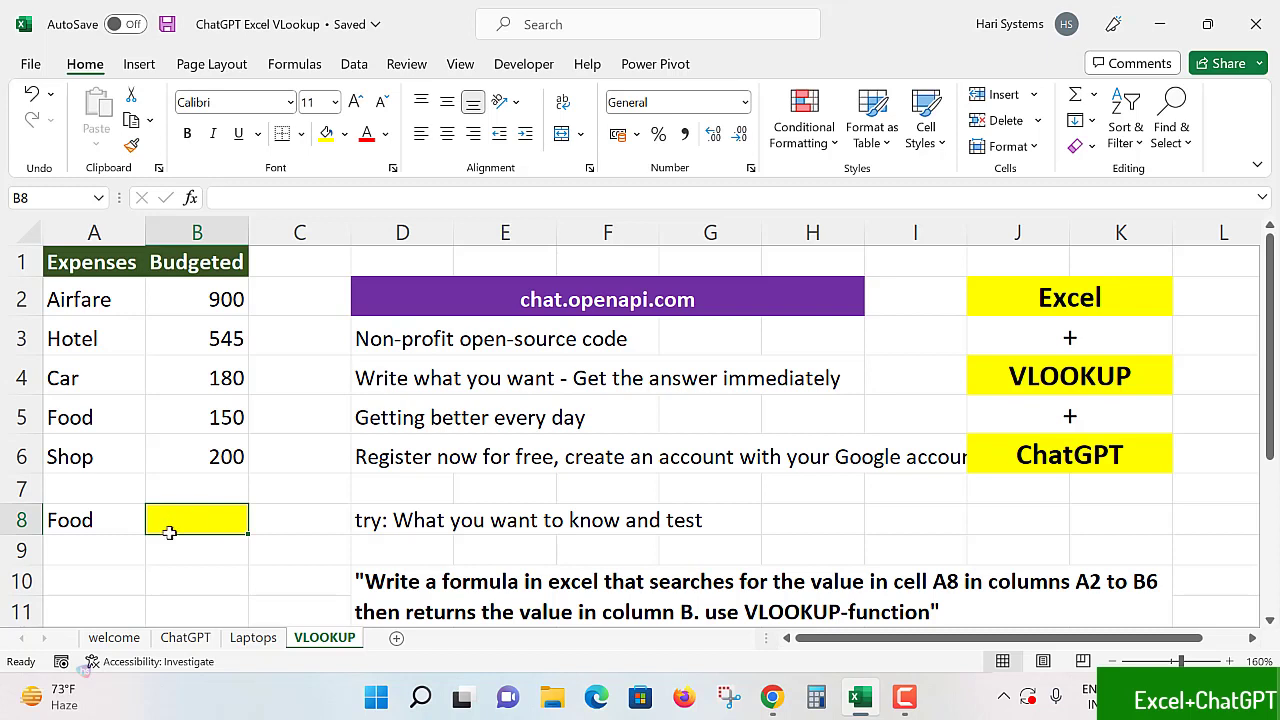
left_click(94, 520)
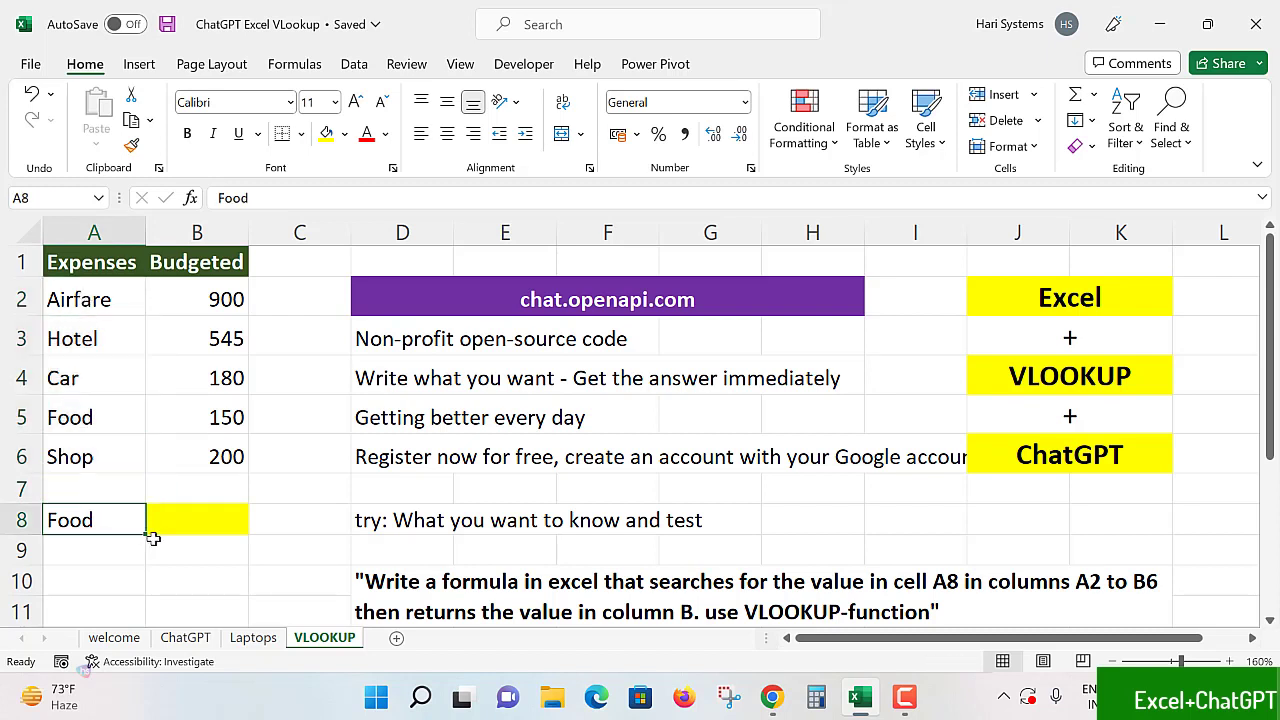
left_click(196, 520)
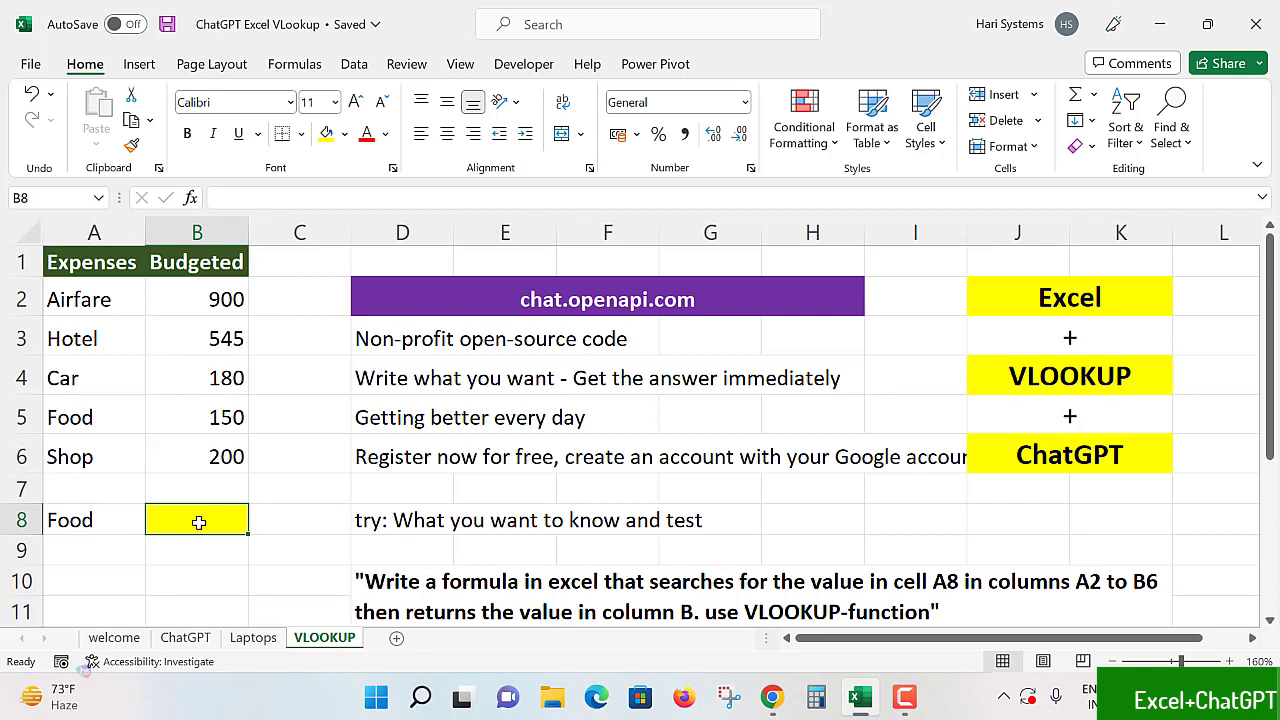
mouse_move(204, 520)
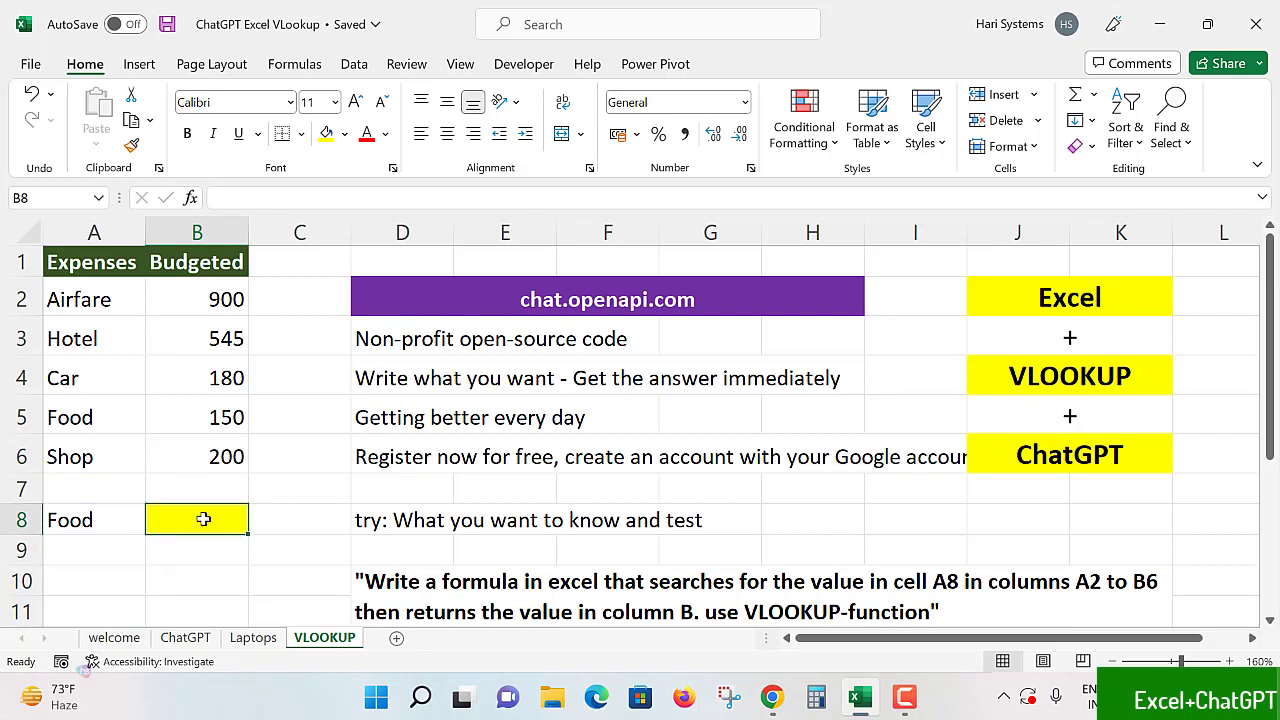
- Begin =VLOOKUP( in B8 with A8 as the lookup_value
double_click(196, 520)
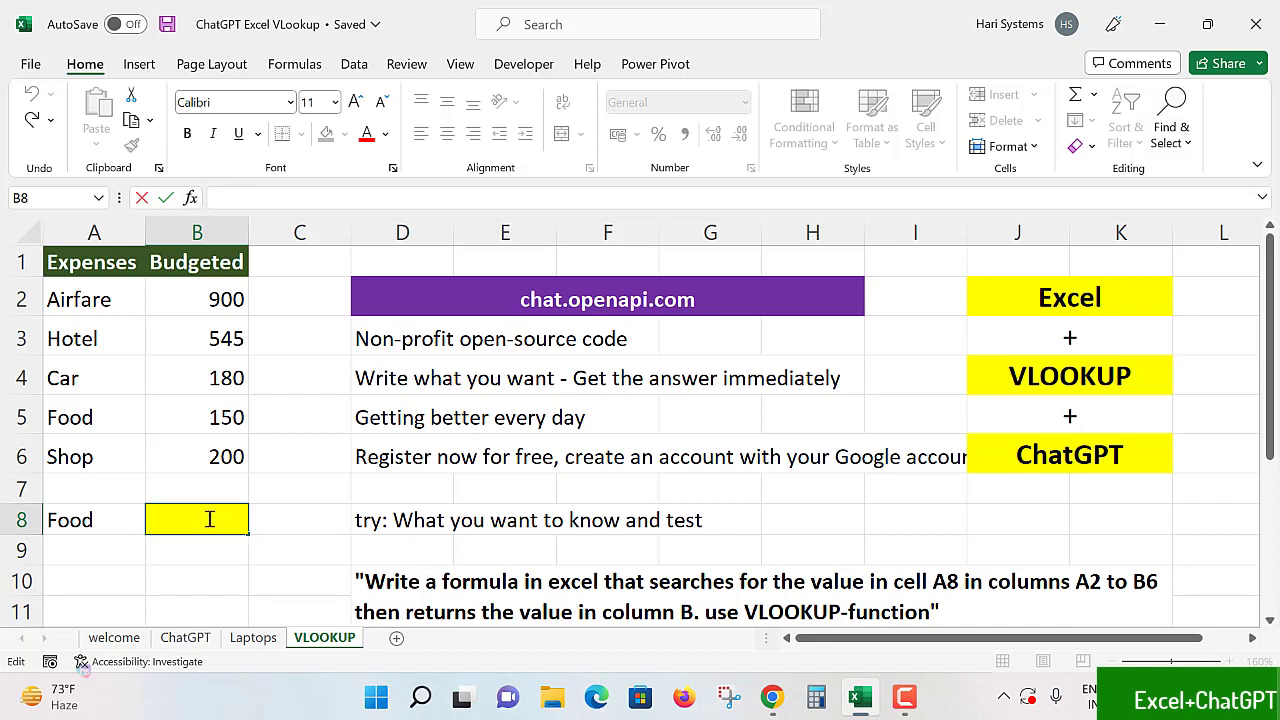
type("=V")
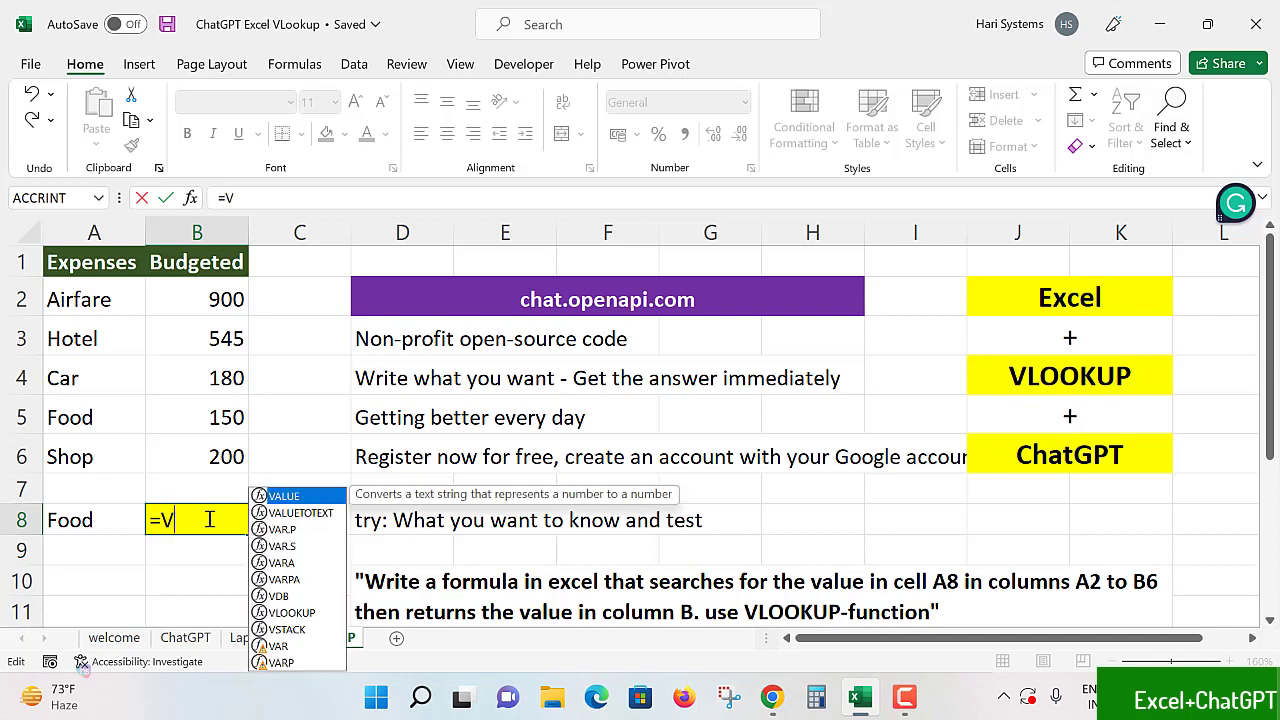
type("VLOOKUP(")
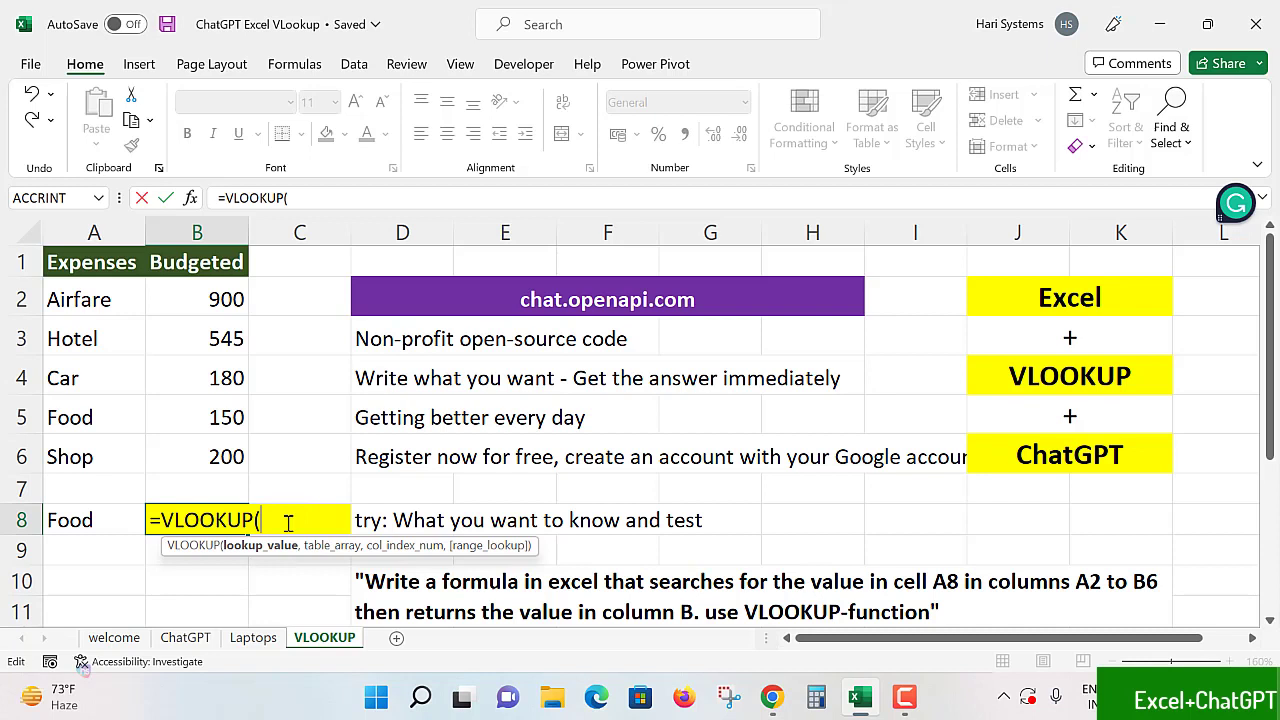
mouse_move(264, 472)
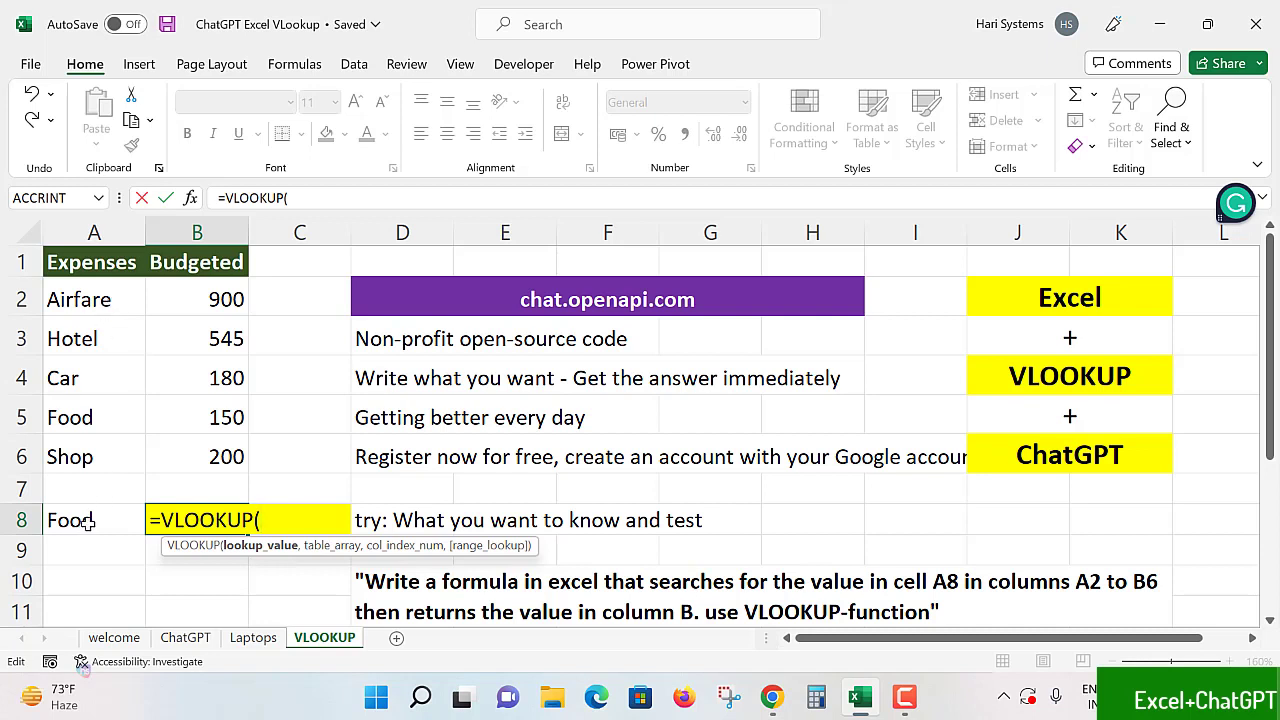
mouse_move(90, 520)
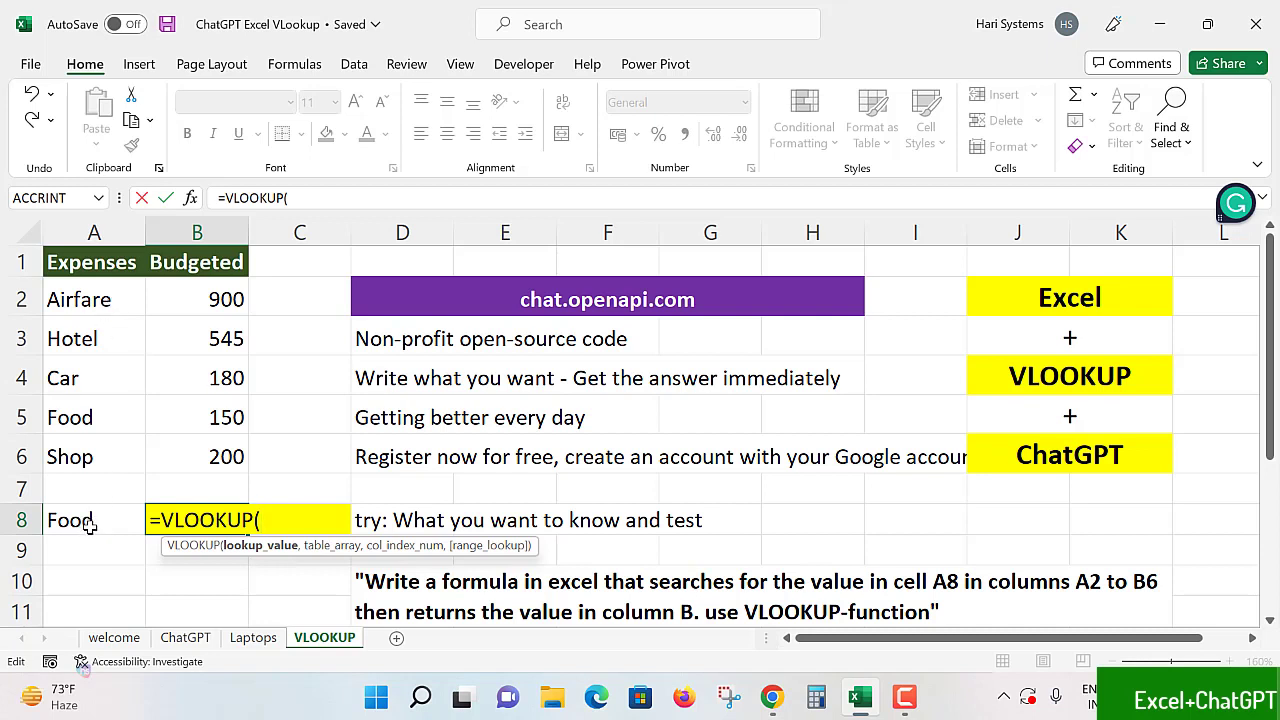
left_click(94, 520)
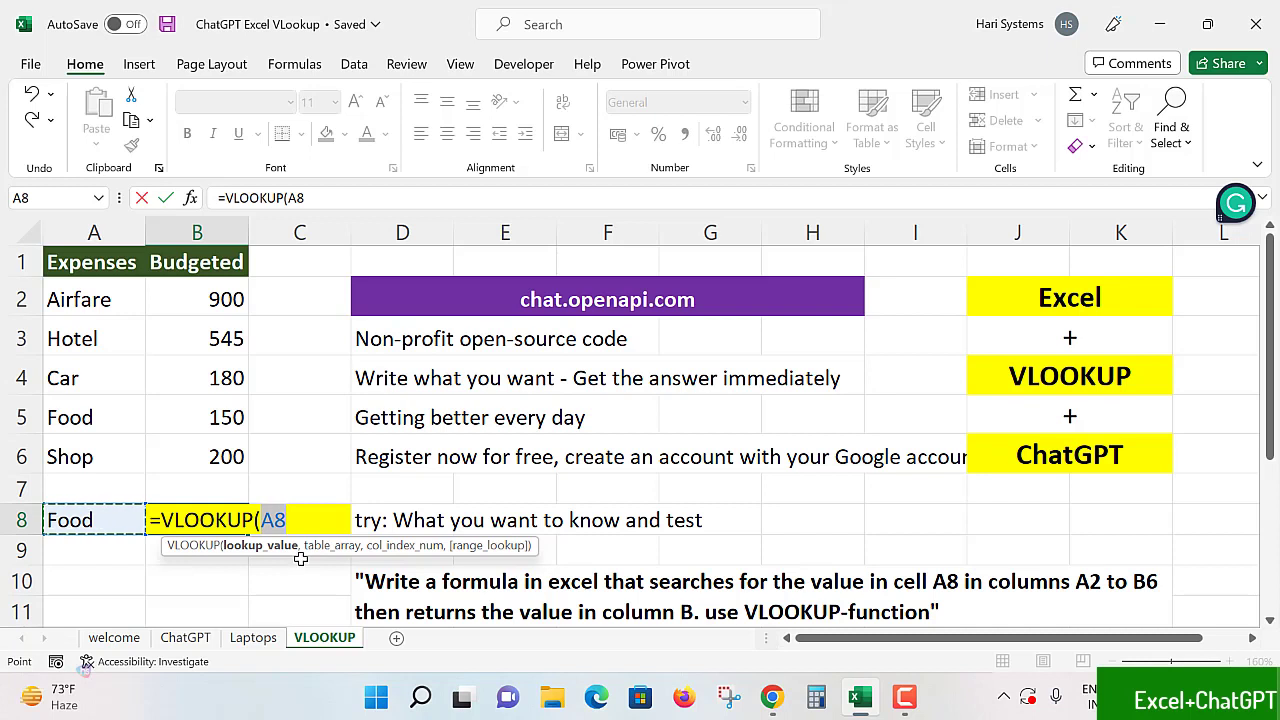
mouse_move(356, 558)
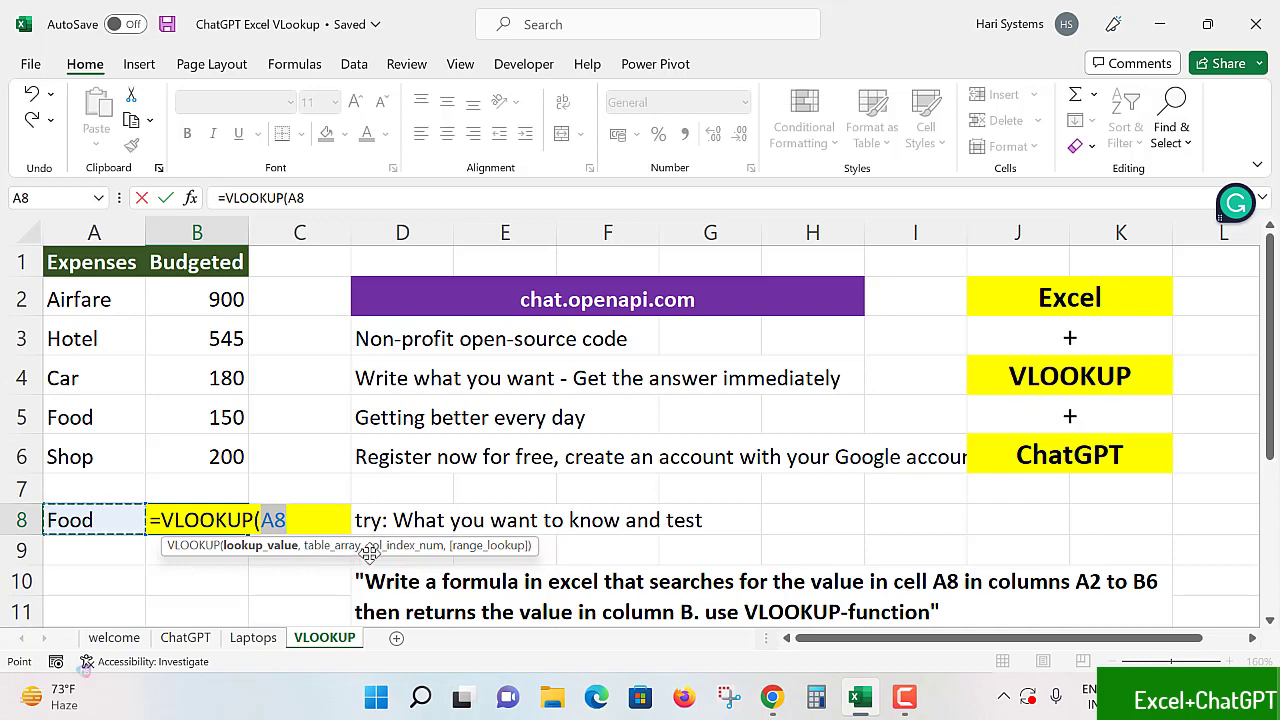
mouse_move(414, 544)
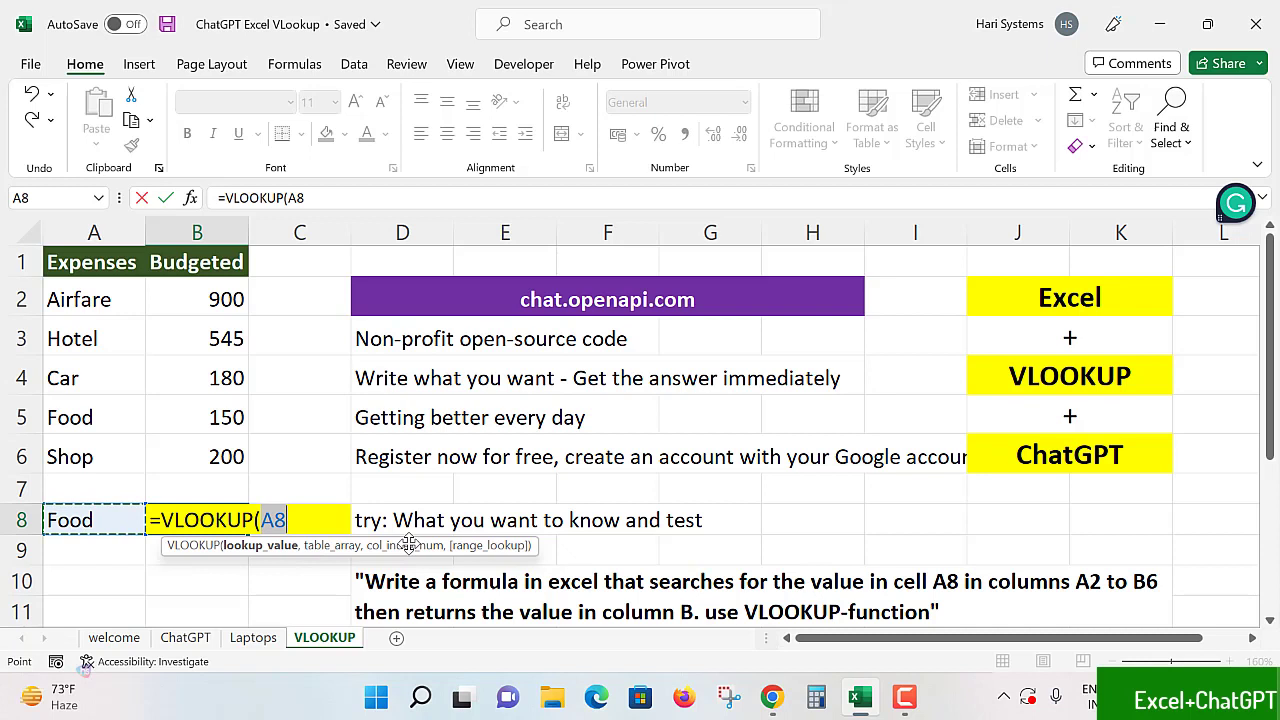
mouse_move(98, 320)
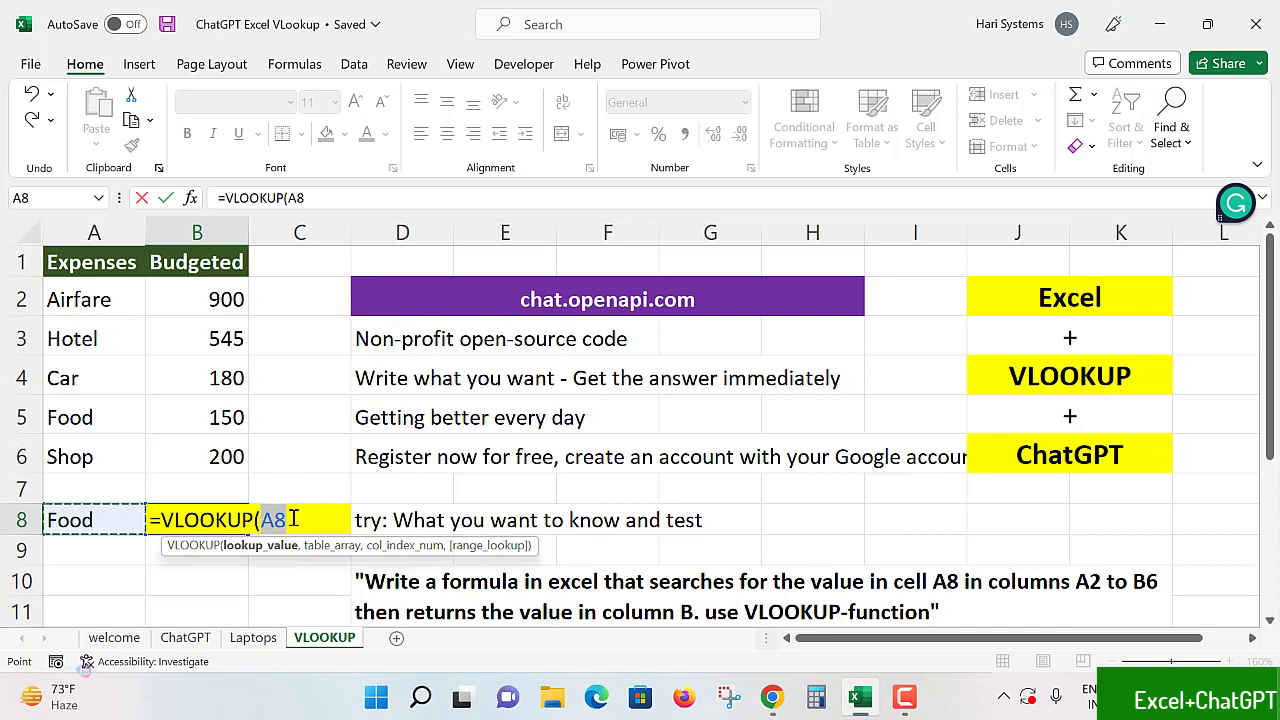
- Add the table range A2:B6 as the table_array, followed by a comma
type(",")
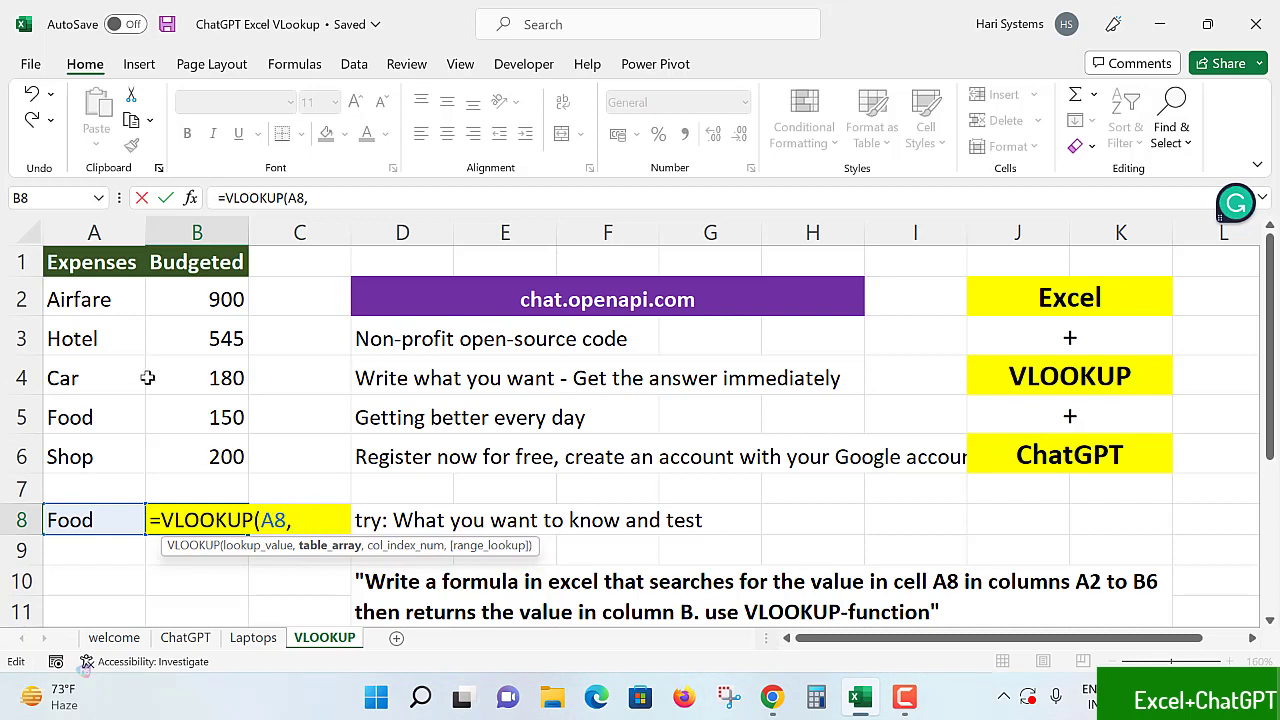
mouse_move(96, 292)
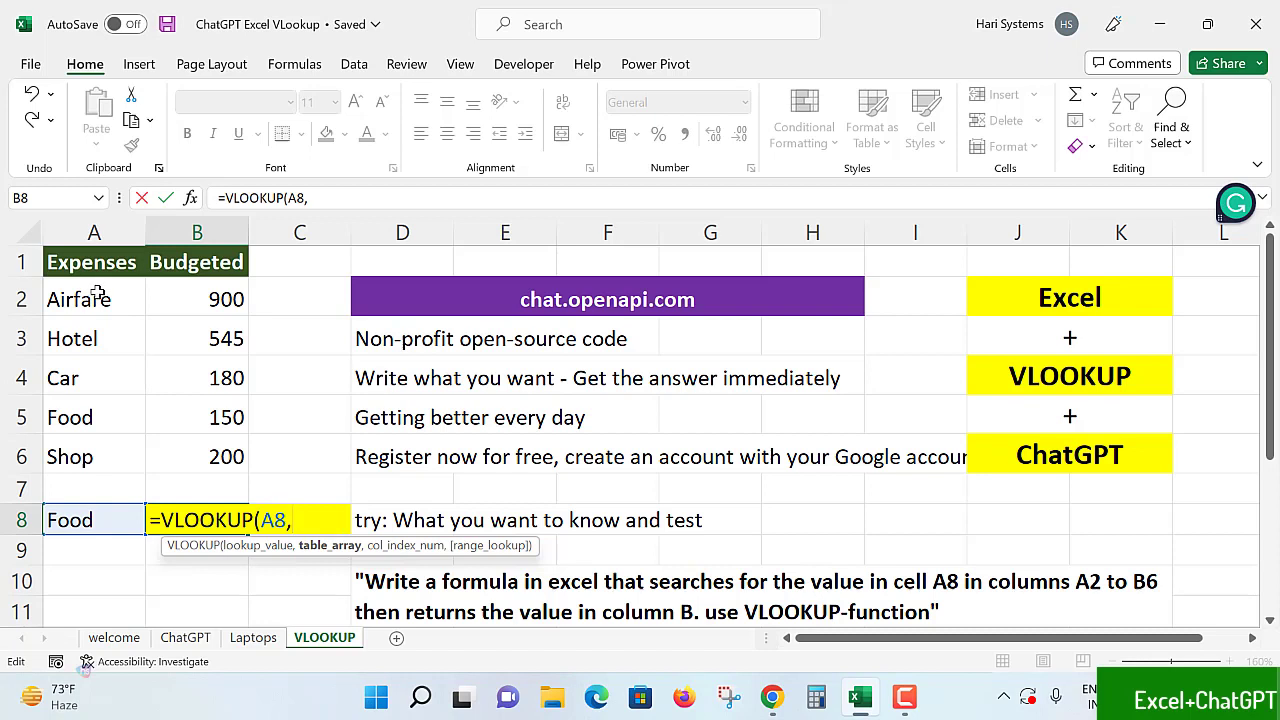
left_click(70, 456)
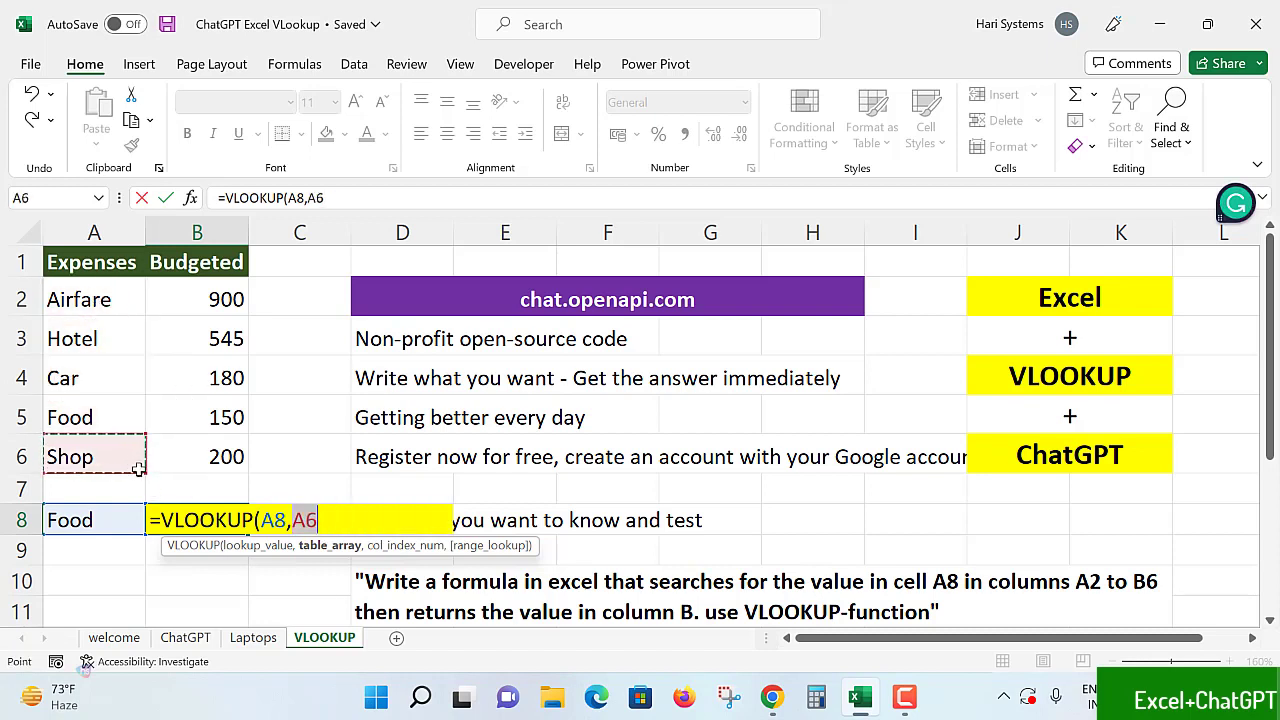
left_click_drag(94, 298, 196, 376)
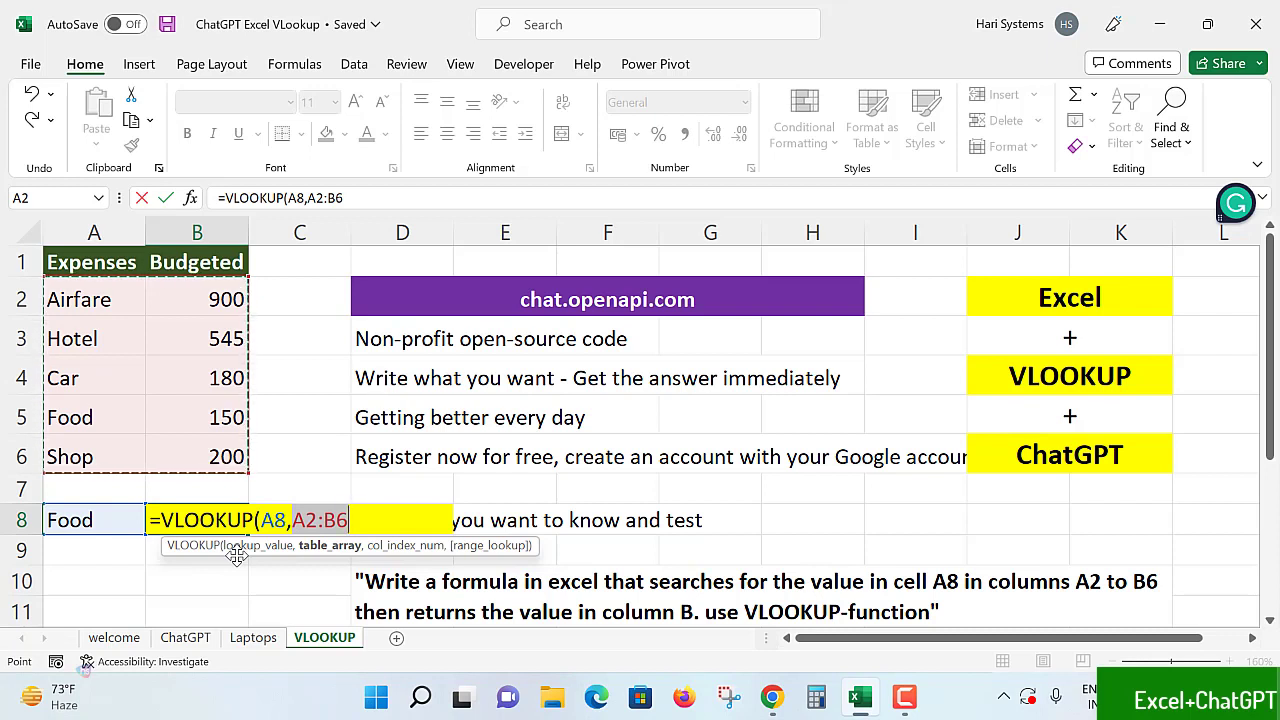
type(",")
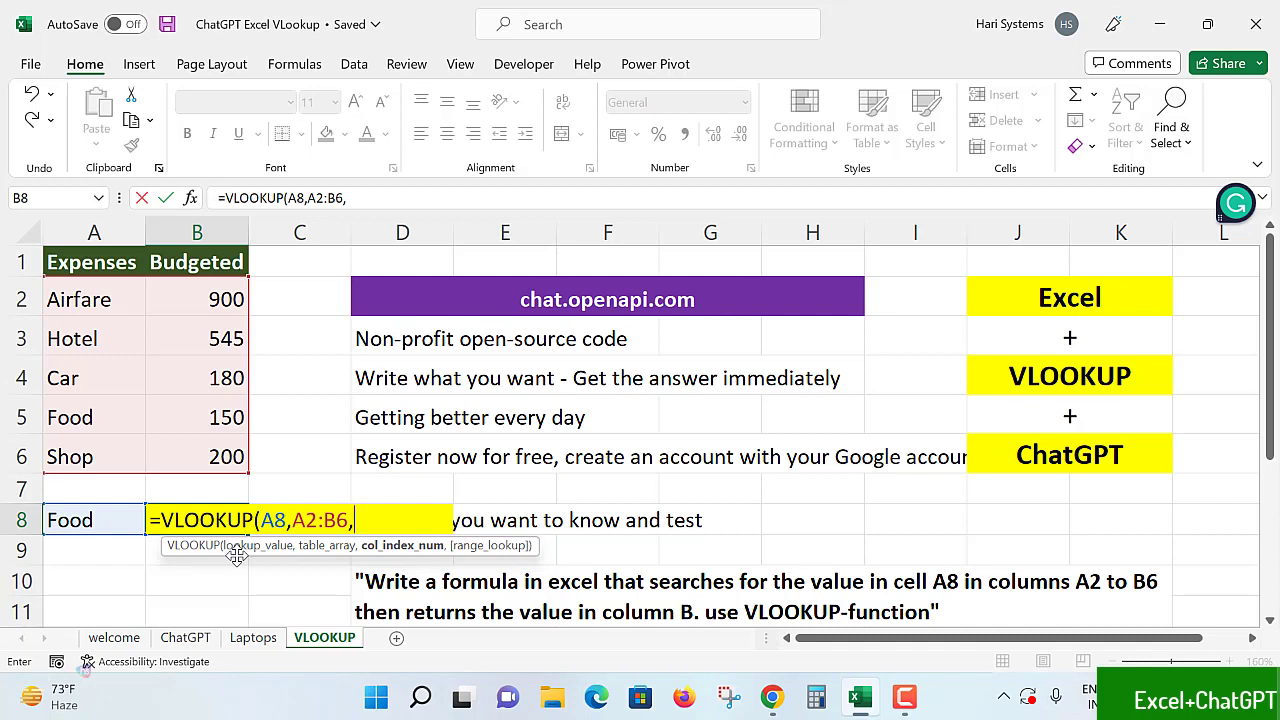
- Enter column index 2 and the misspelled FLASE as the range_lookup argument
type("2")
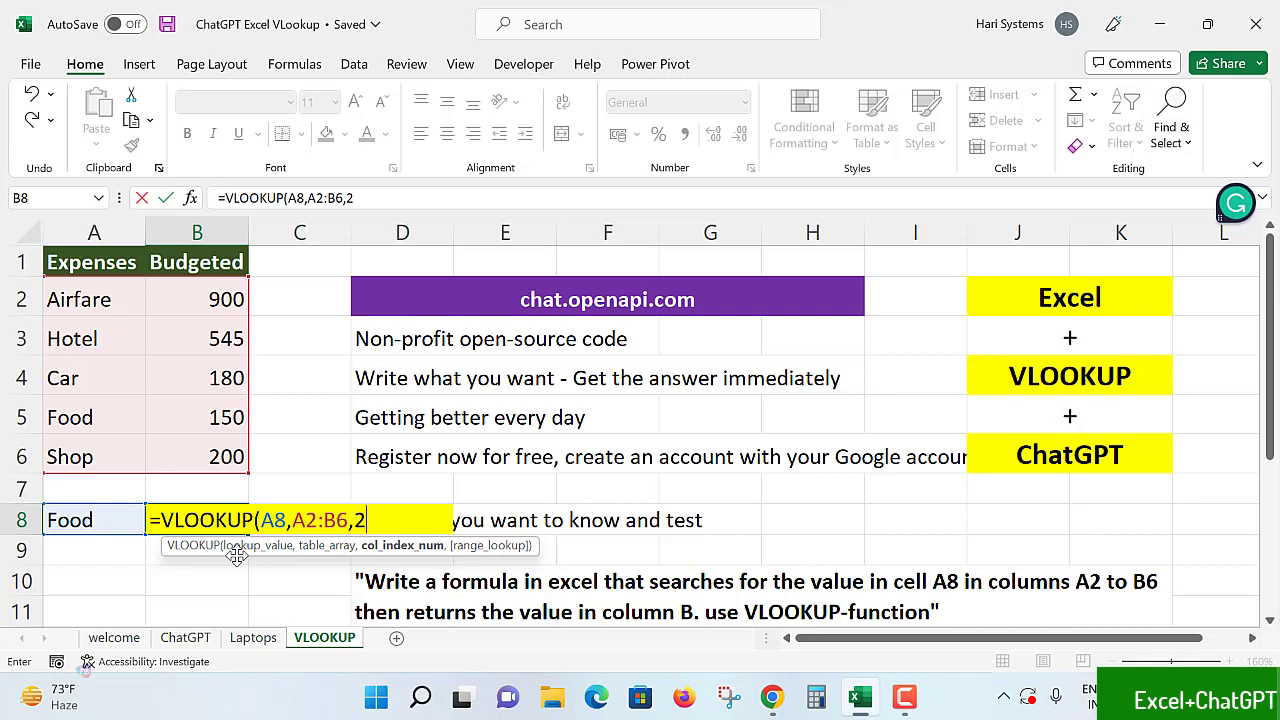
type(",")
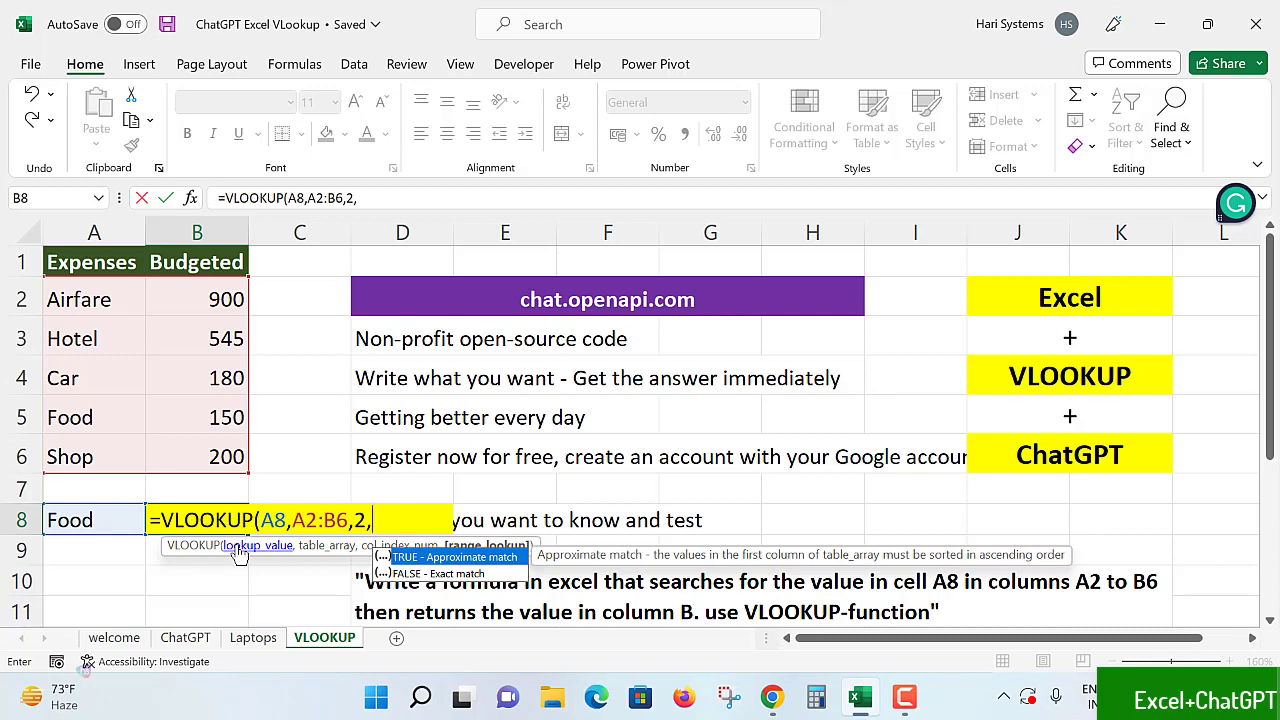
type("FLAS")
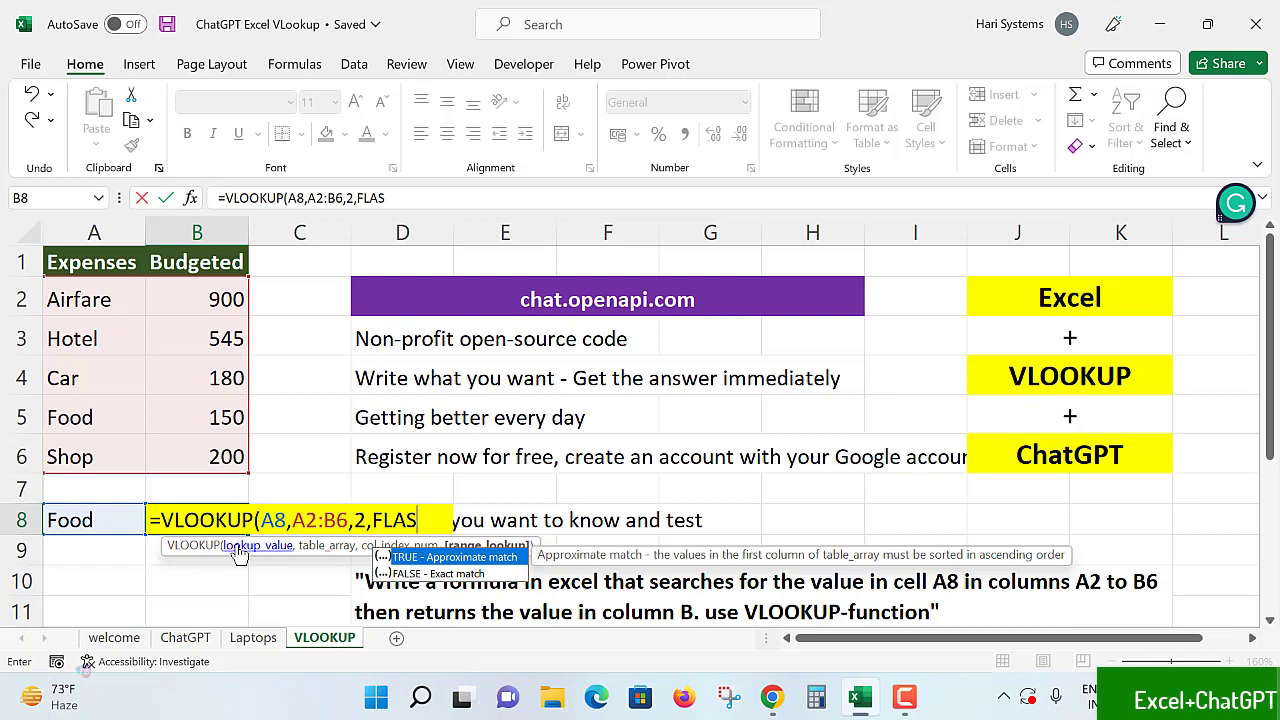
type("E")
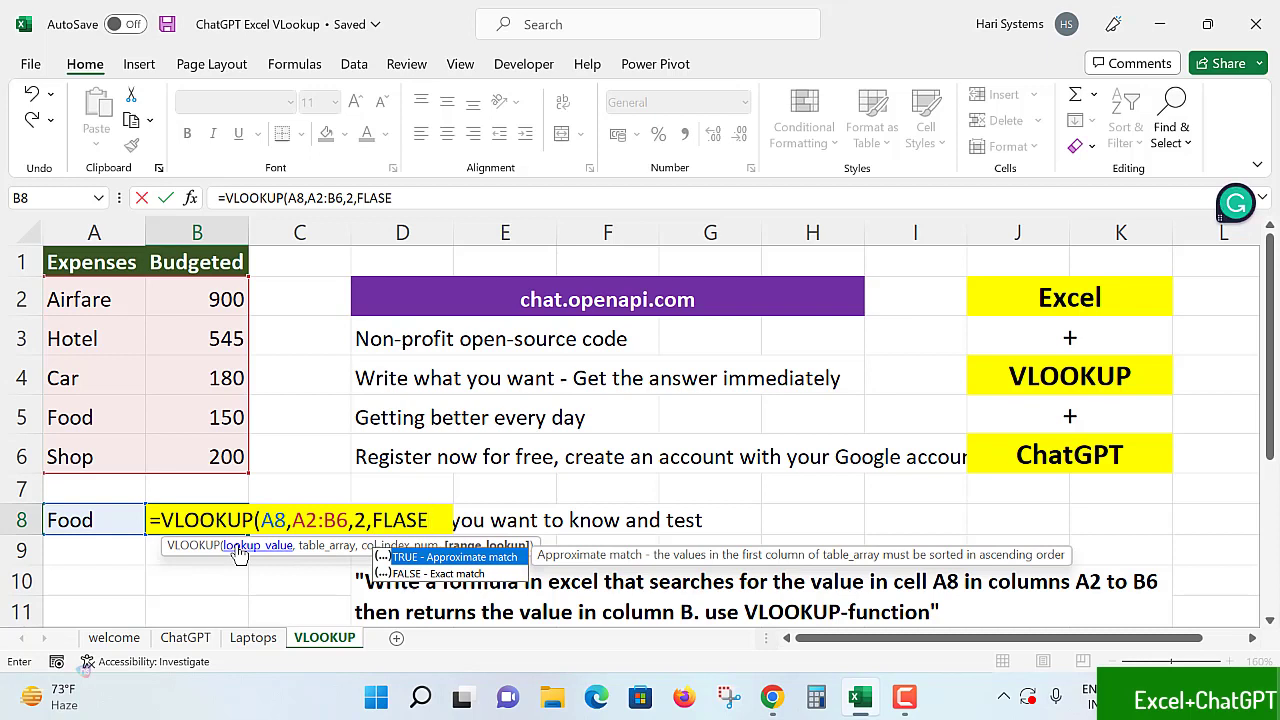
- Commit the formula, then correct FLASE to FALSE so B8 returns 150 for Food
type(")")
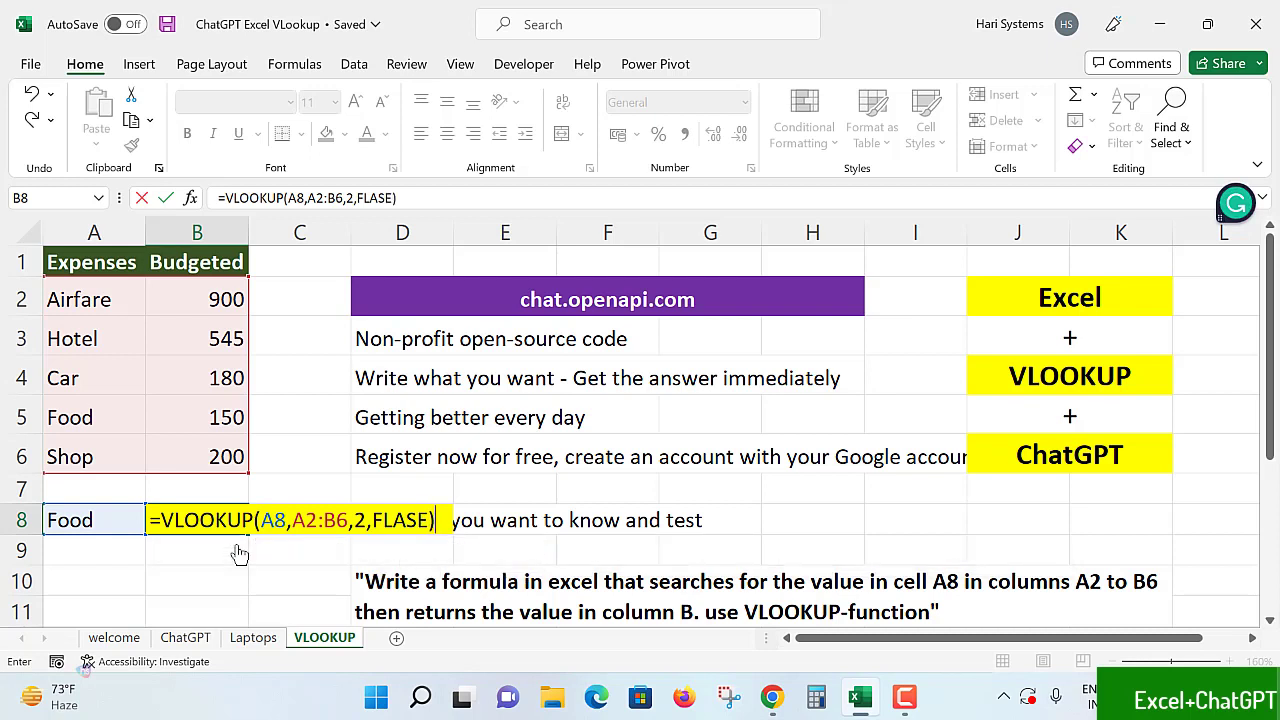
key("enter")
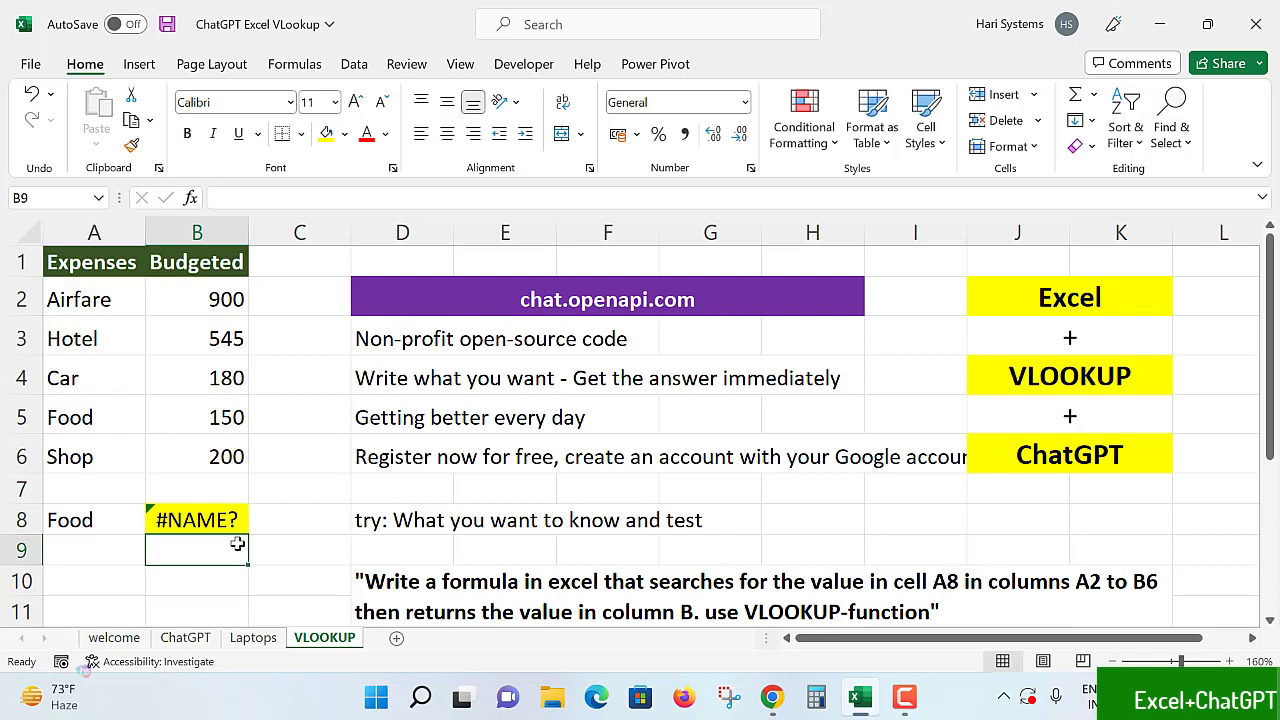
left_click(196, 520)
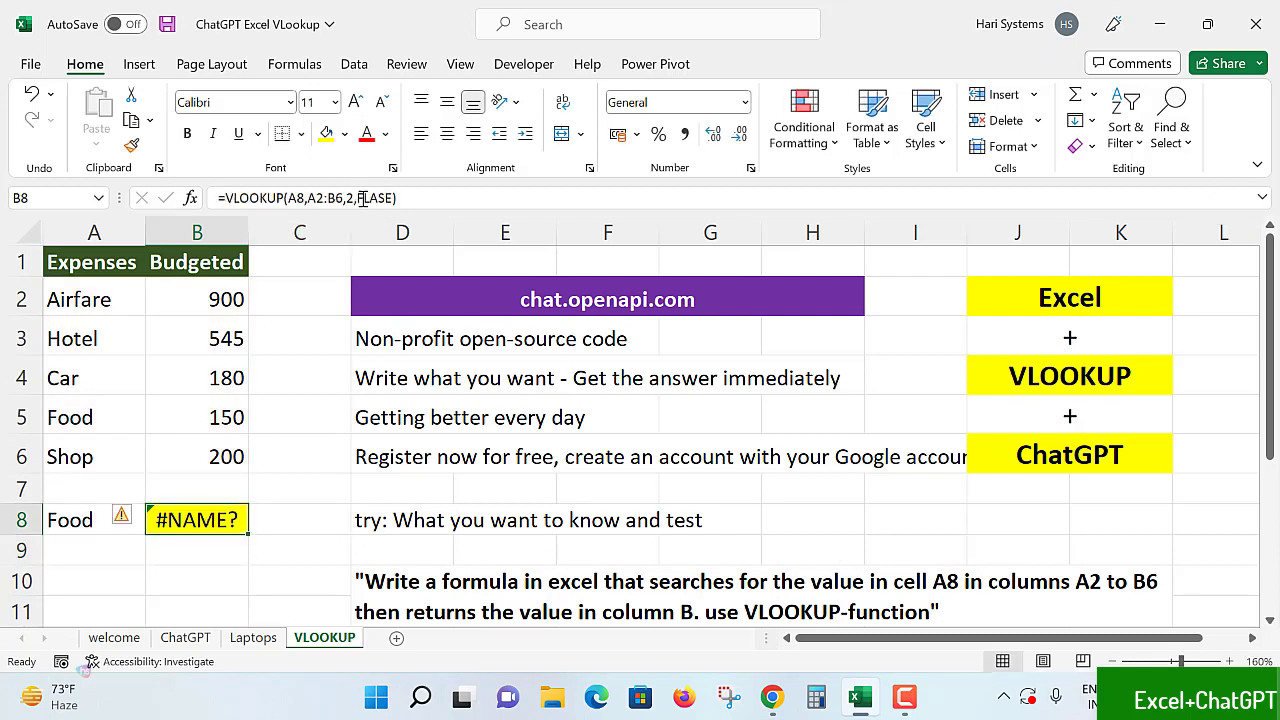
double_click(196, 520)
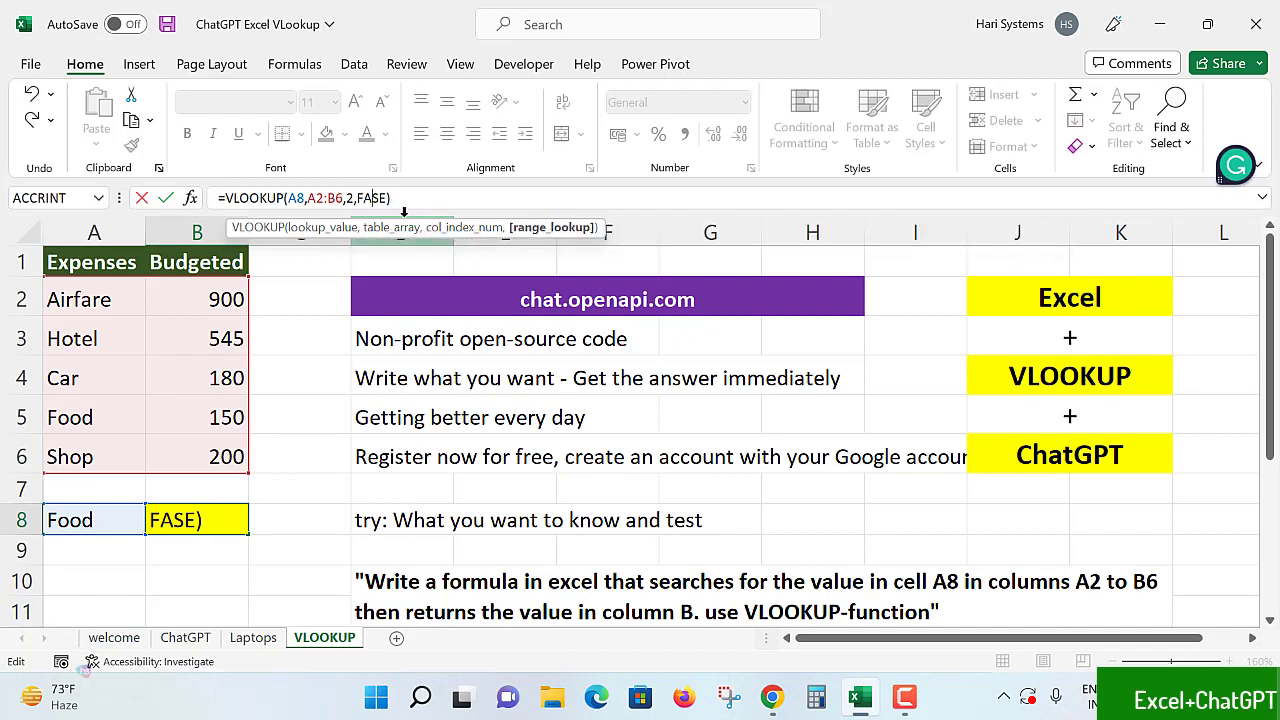
key("Enter")
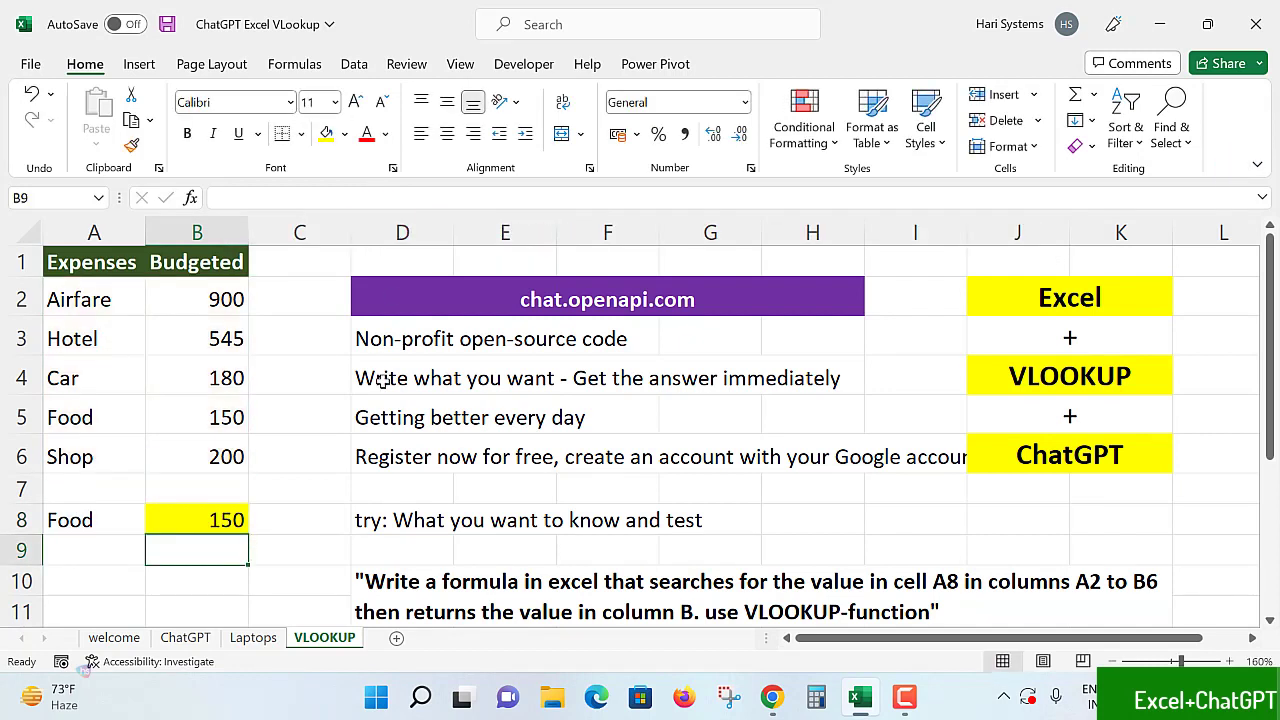
mouse_move(380, 438)
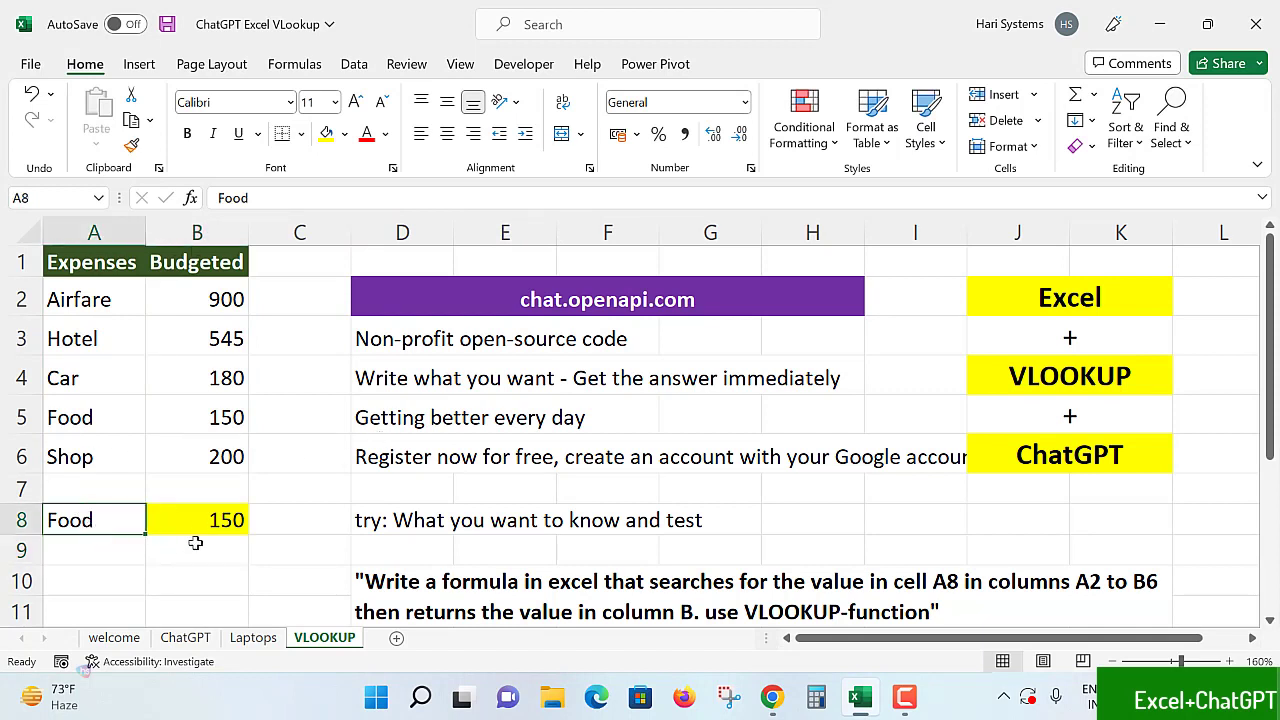
- Check Food's table row, then set A8 to Car so B8 returns 180
left_click(94, 418)
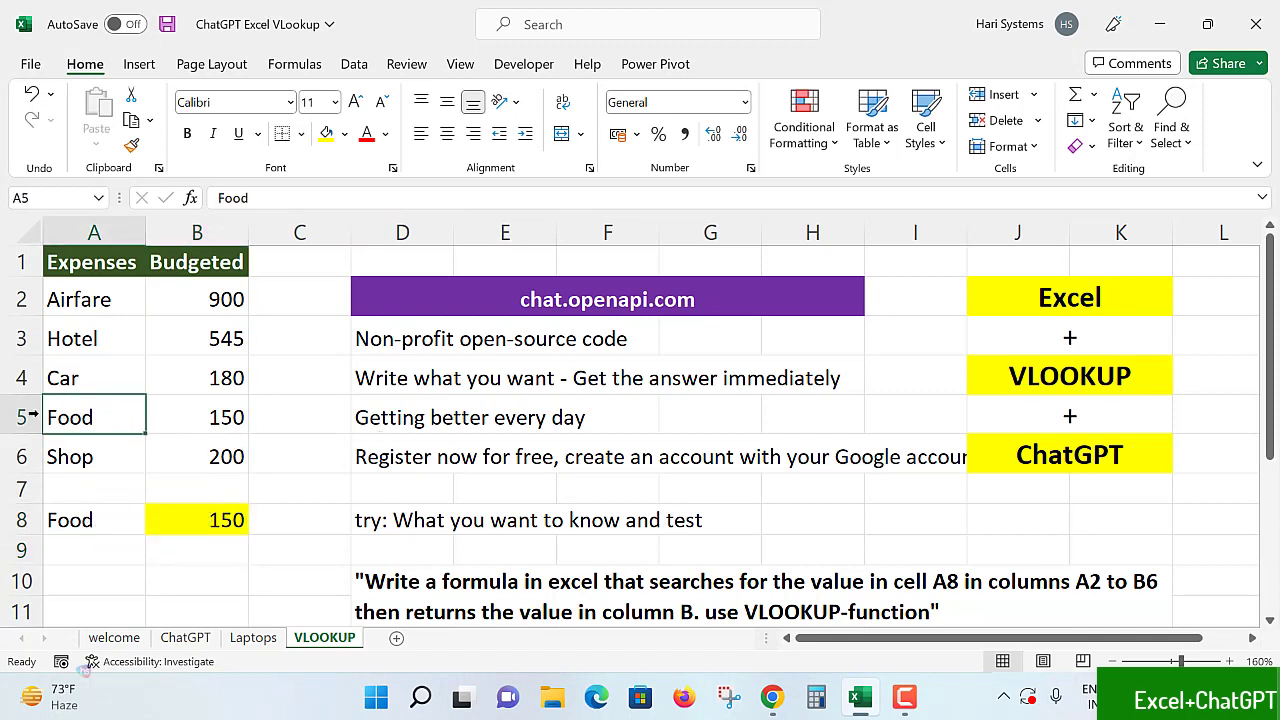
left_click(196, 418)
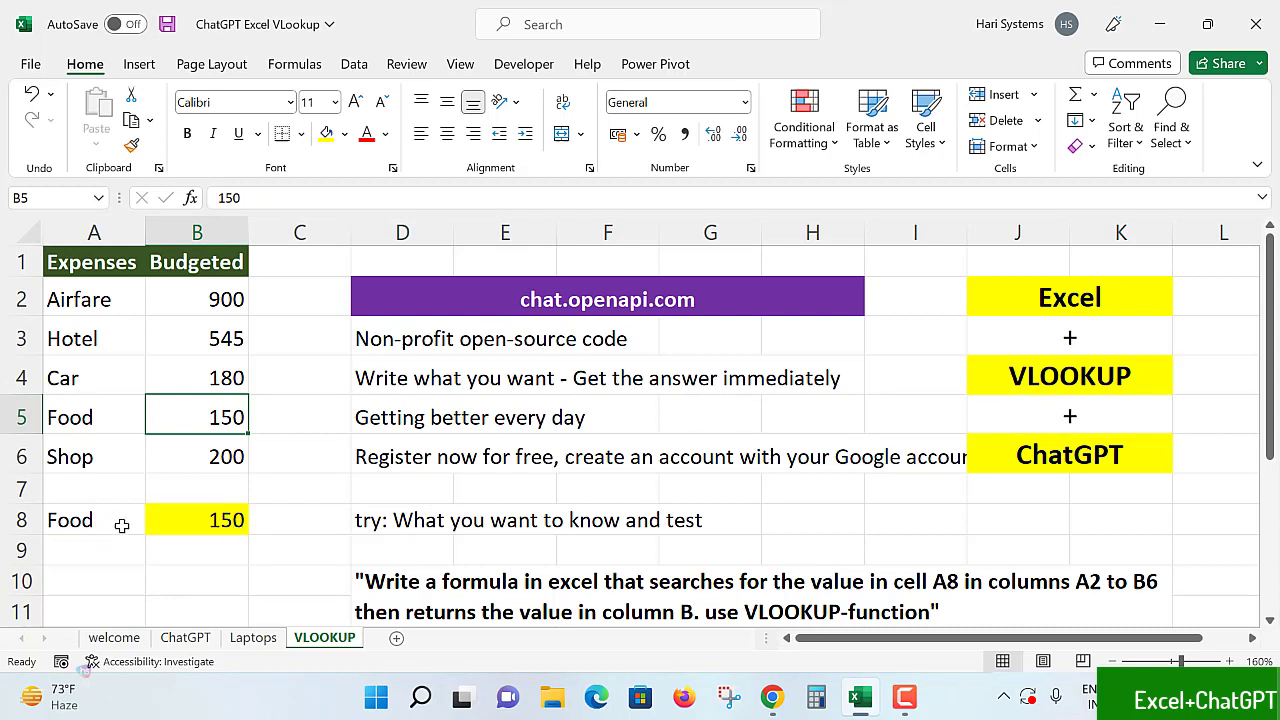
type("Car")
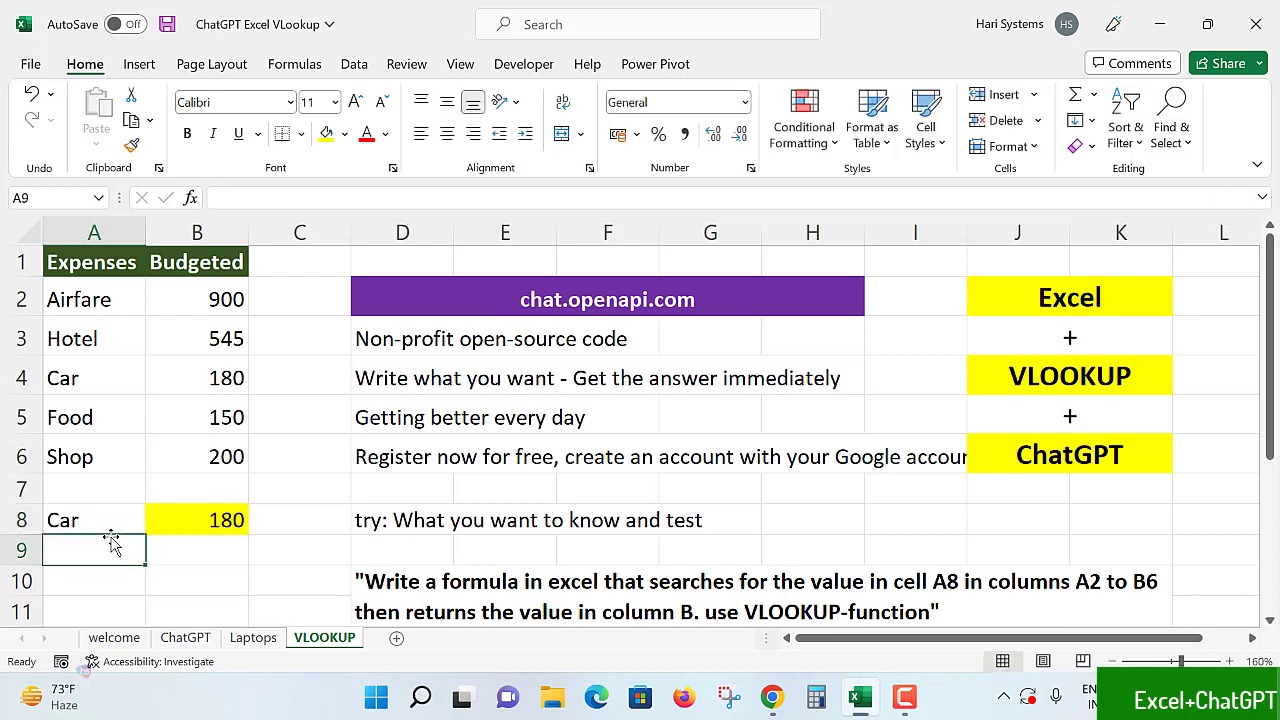
- Try Shop, shop, car and Hotel in A8, ending with Hotel returning 545 in B8
left_click(196, 520)
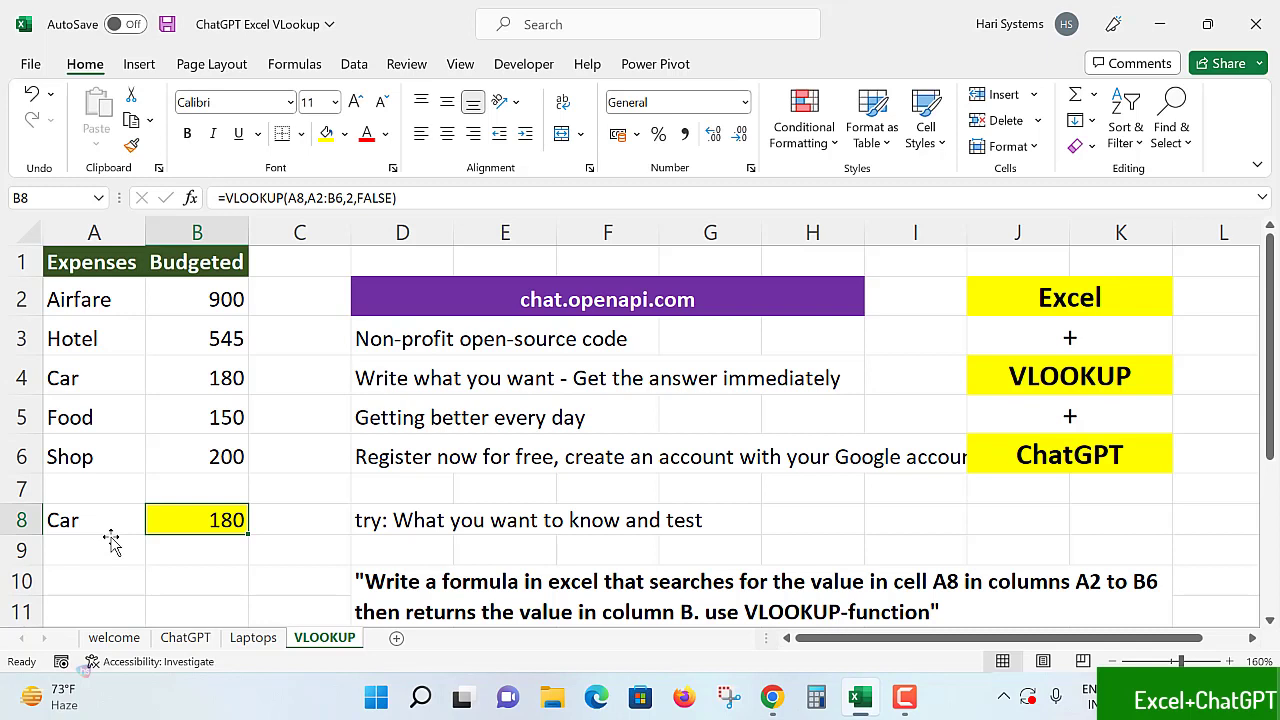
left_click(94, 520)
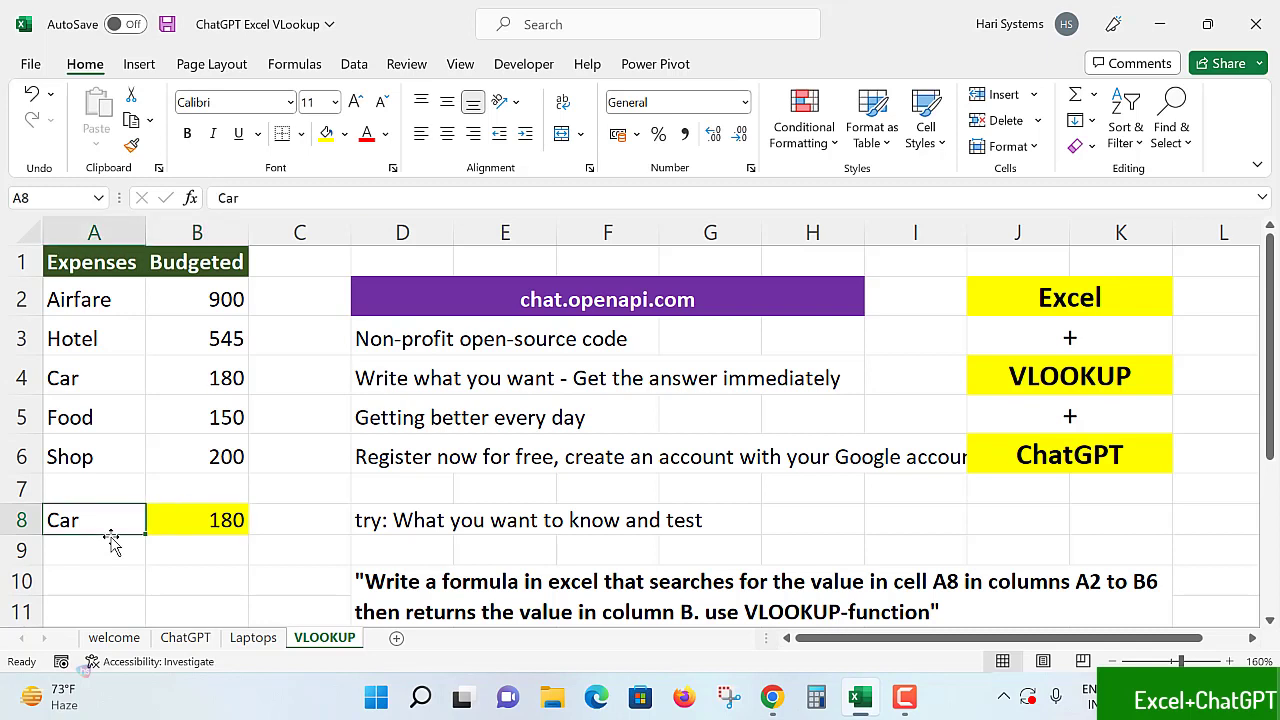
type("Shop")
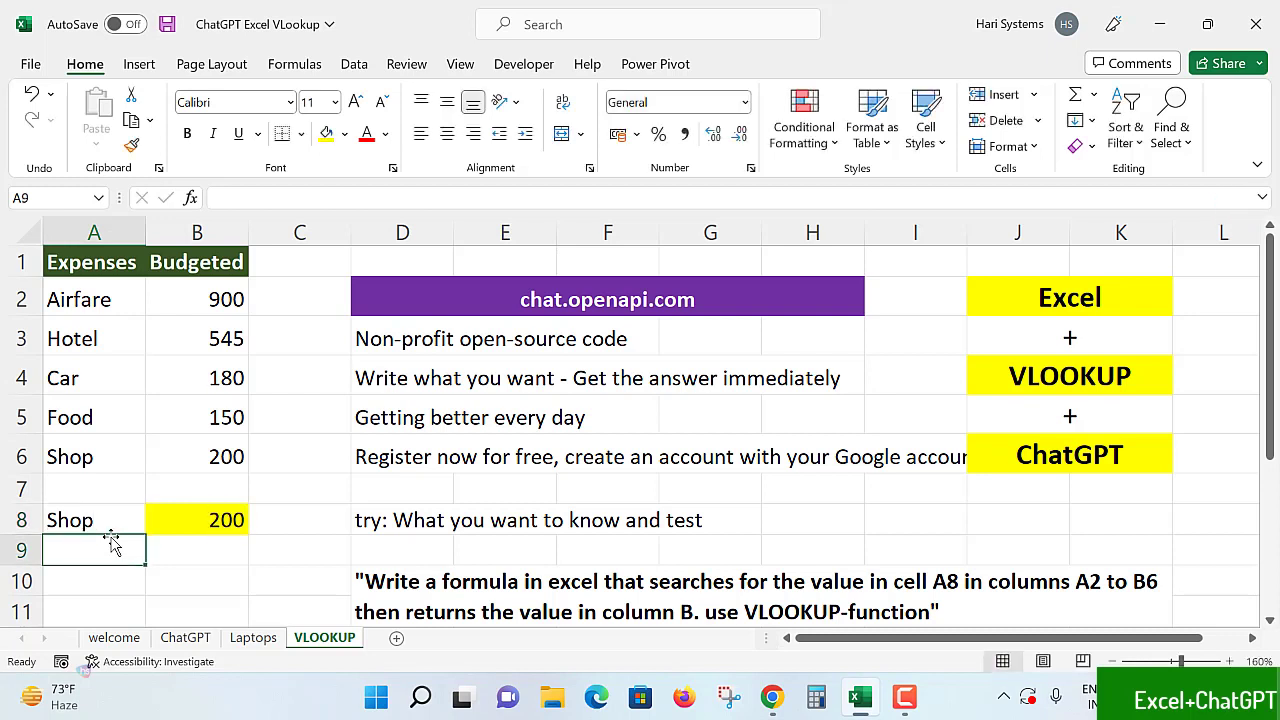
left_click(94, 520)
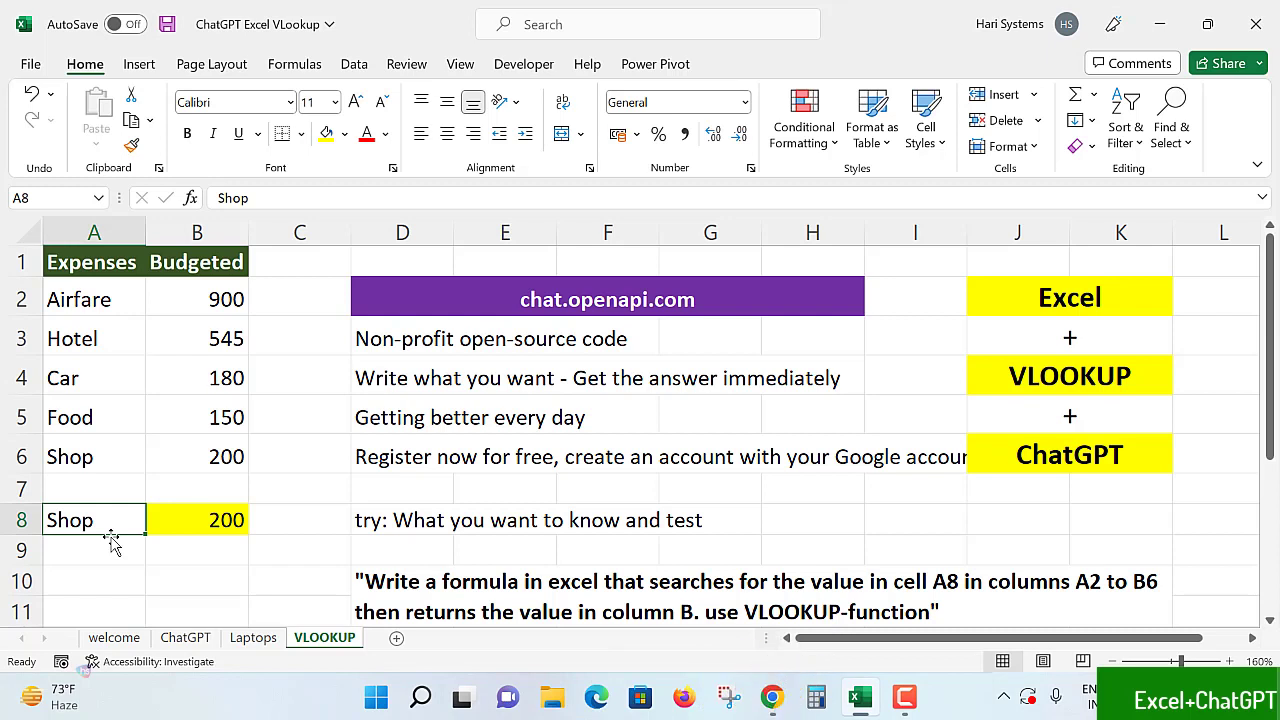
type("shop")
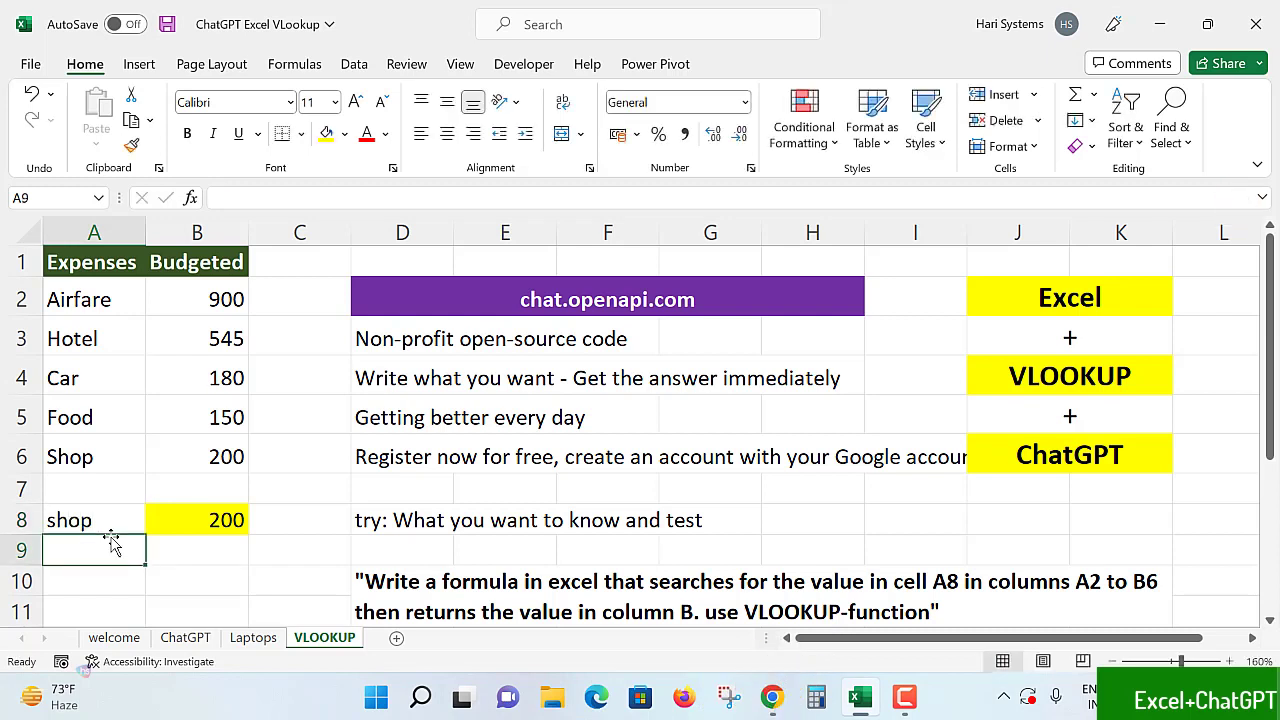
type("car")
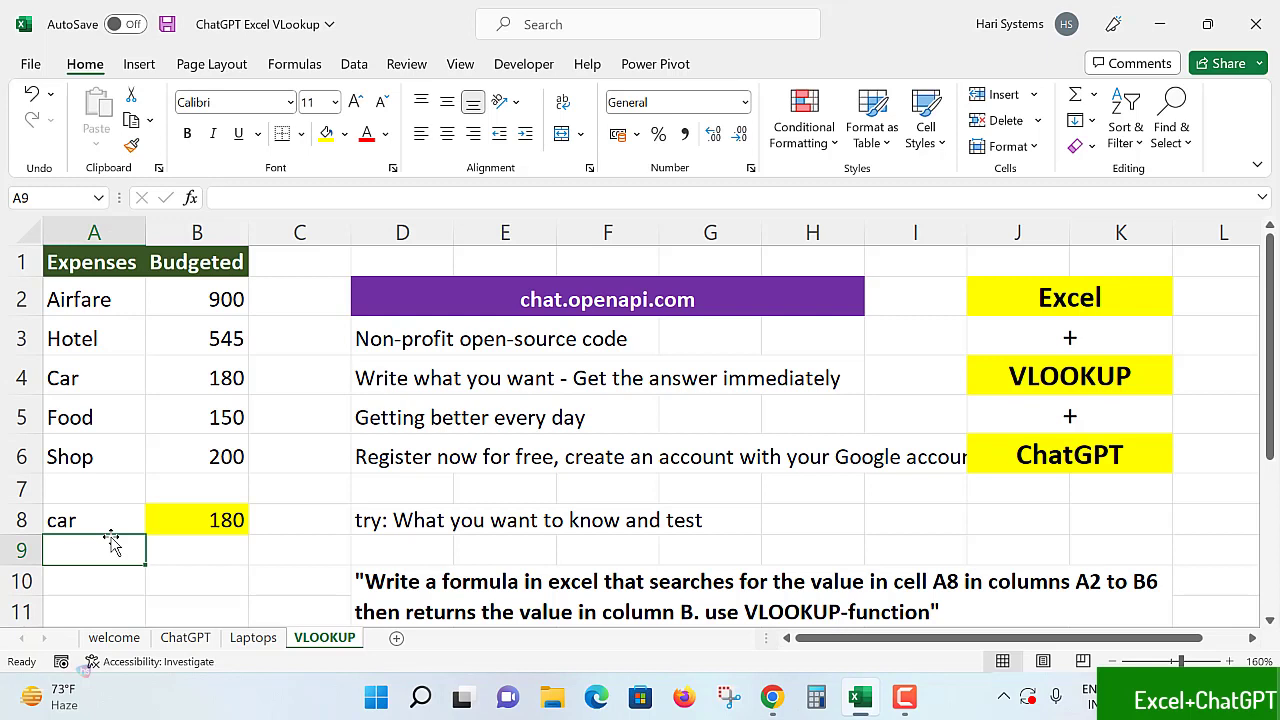
left_click(94, 520)
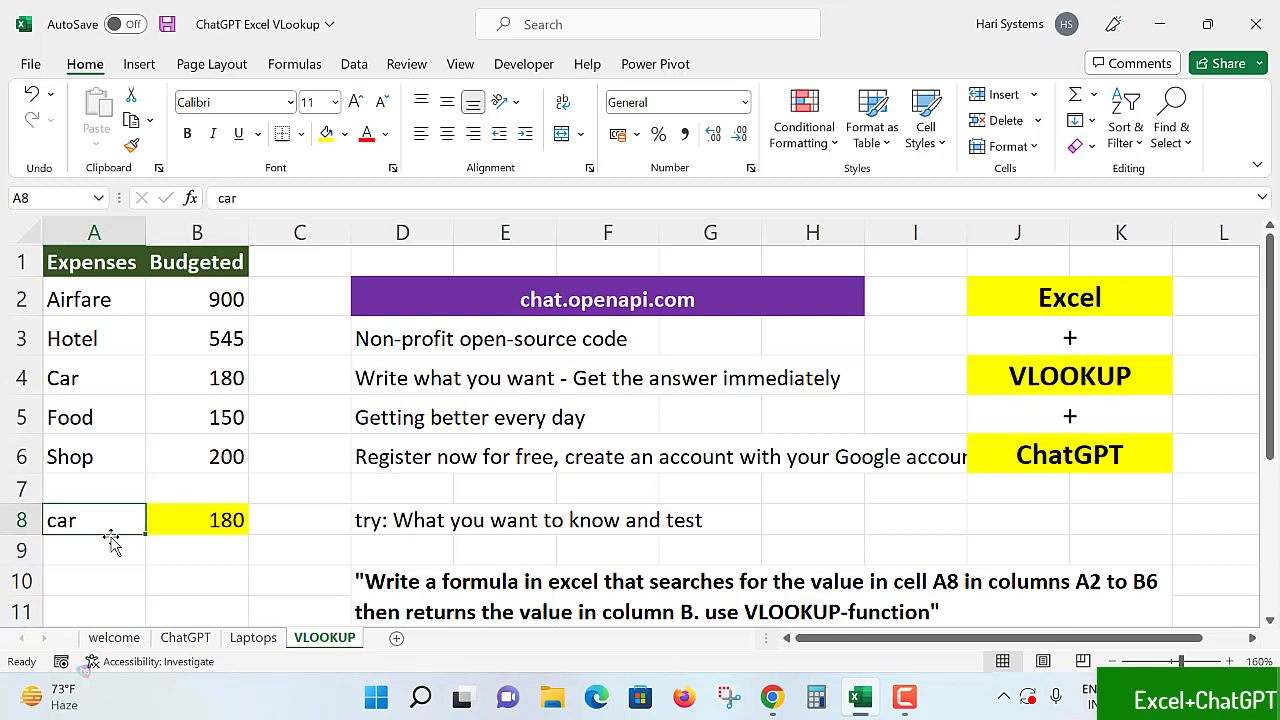
type("Hotel")
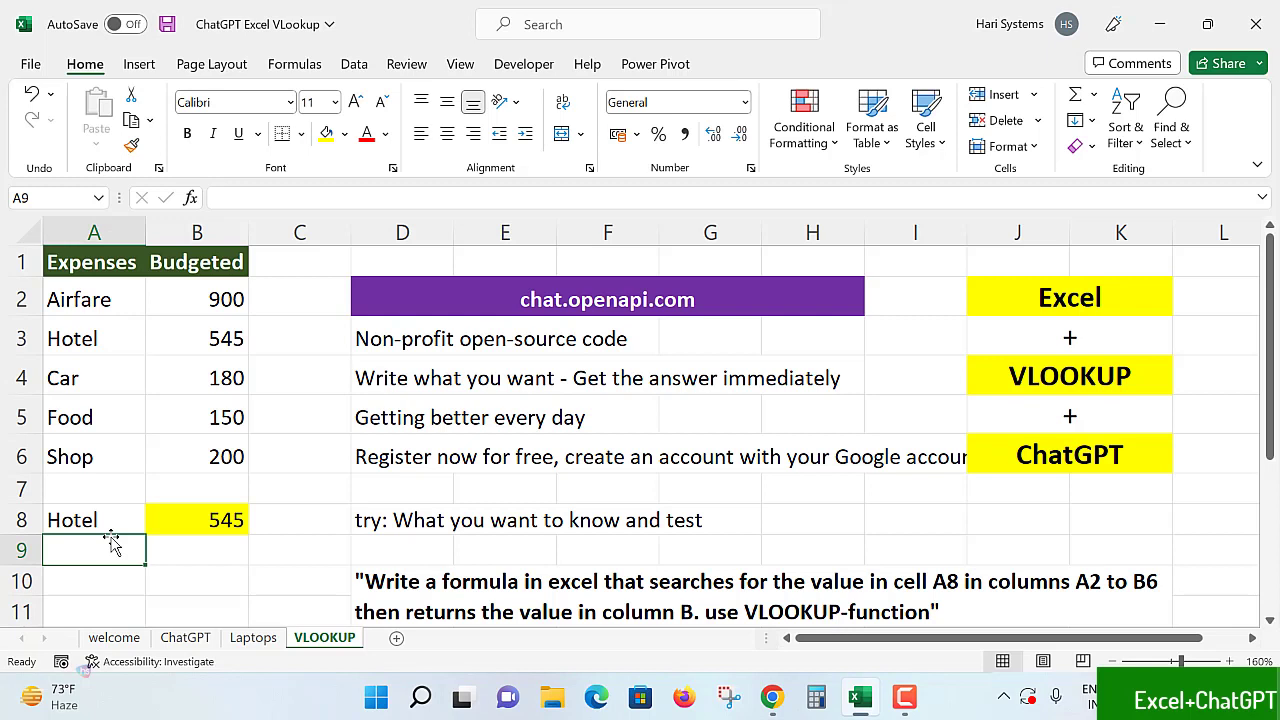
left_click(196, 520)
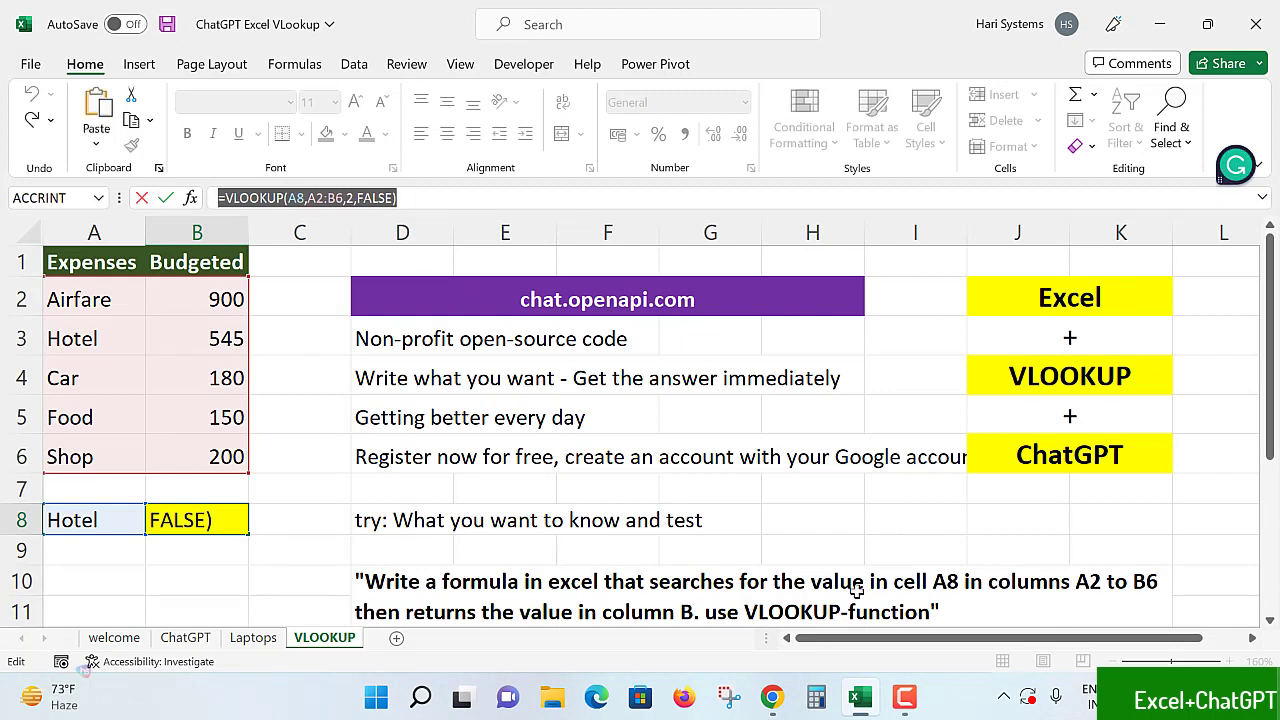
mouse_move(302, 548)
type("'")
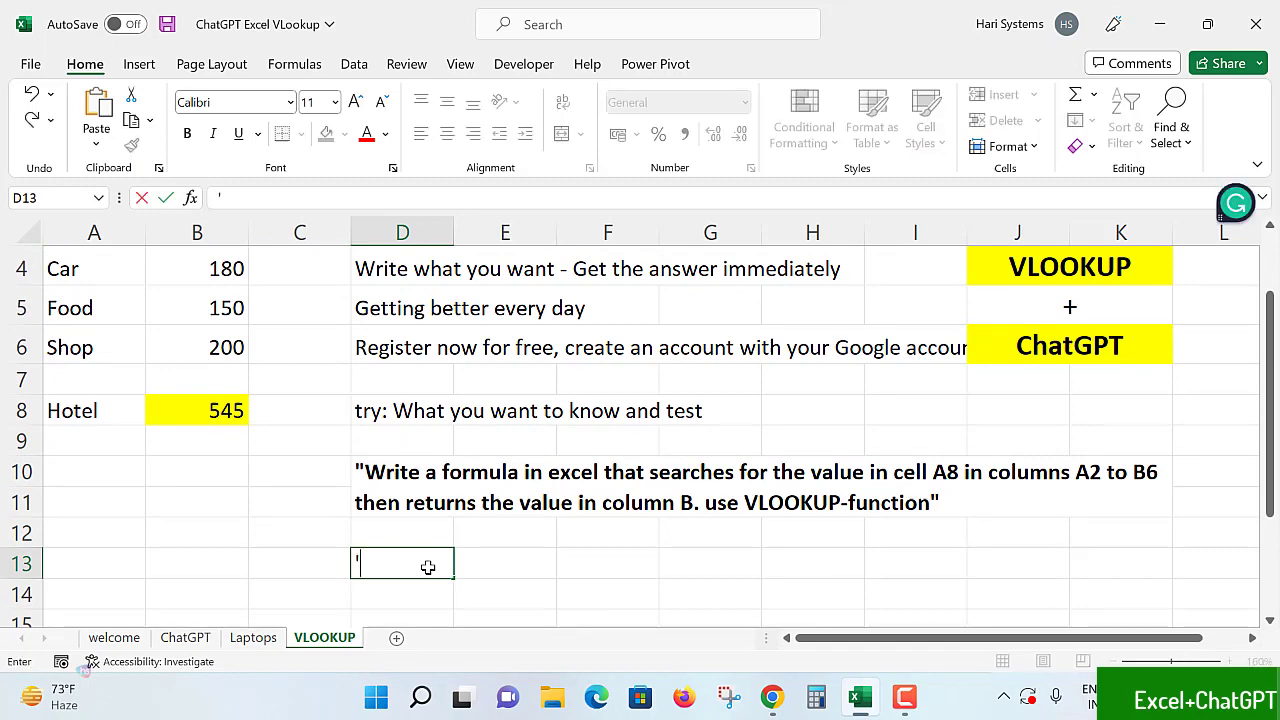
- Enter the text '=VLOOKUP(A8,A2:B6,2,FALSE) in D13 and clear the formula in B8
type("=VLOOKUP(A8,A2:B6,2,FALSE)")
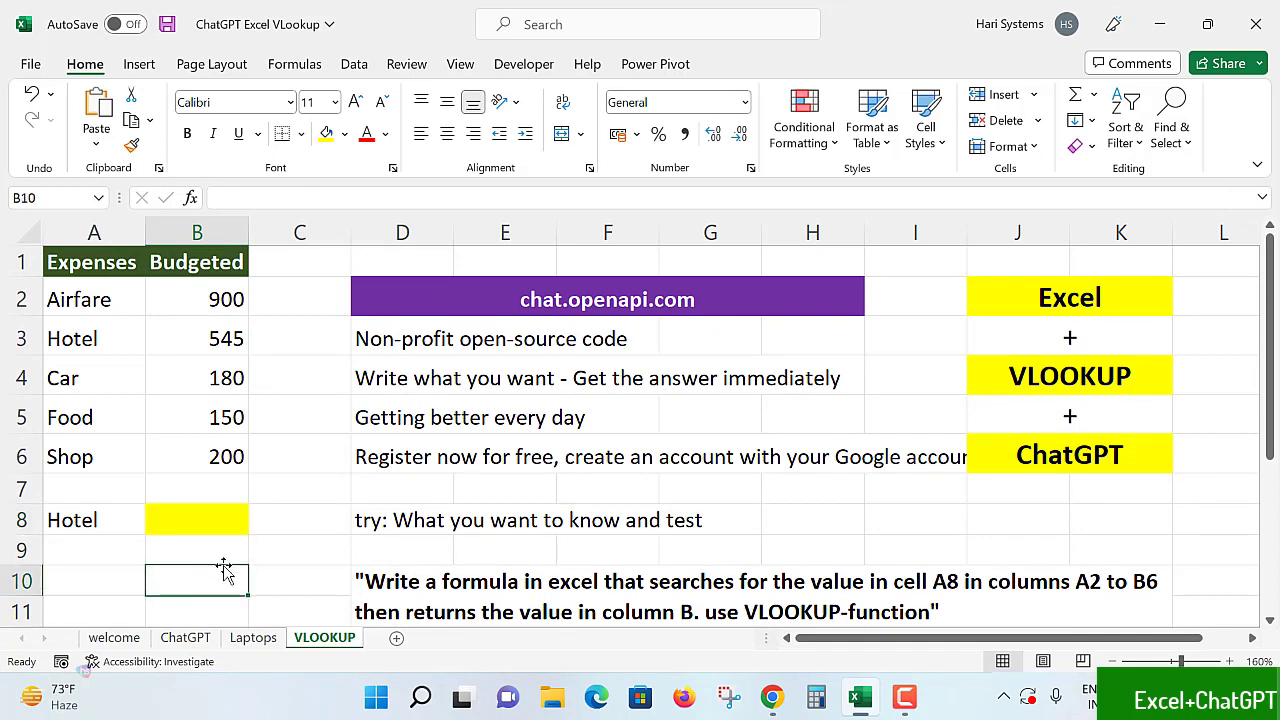
- Review B8, the ChatGPT label cell, A8 and the prompt wording in D10 ready for copying
left_click(196, 520)
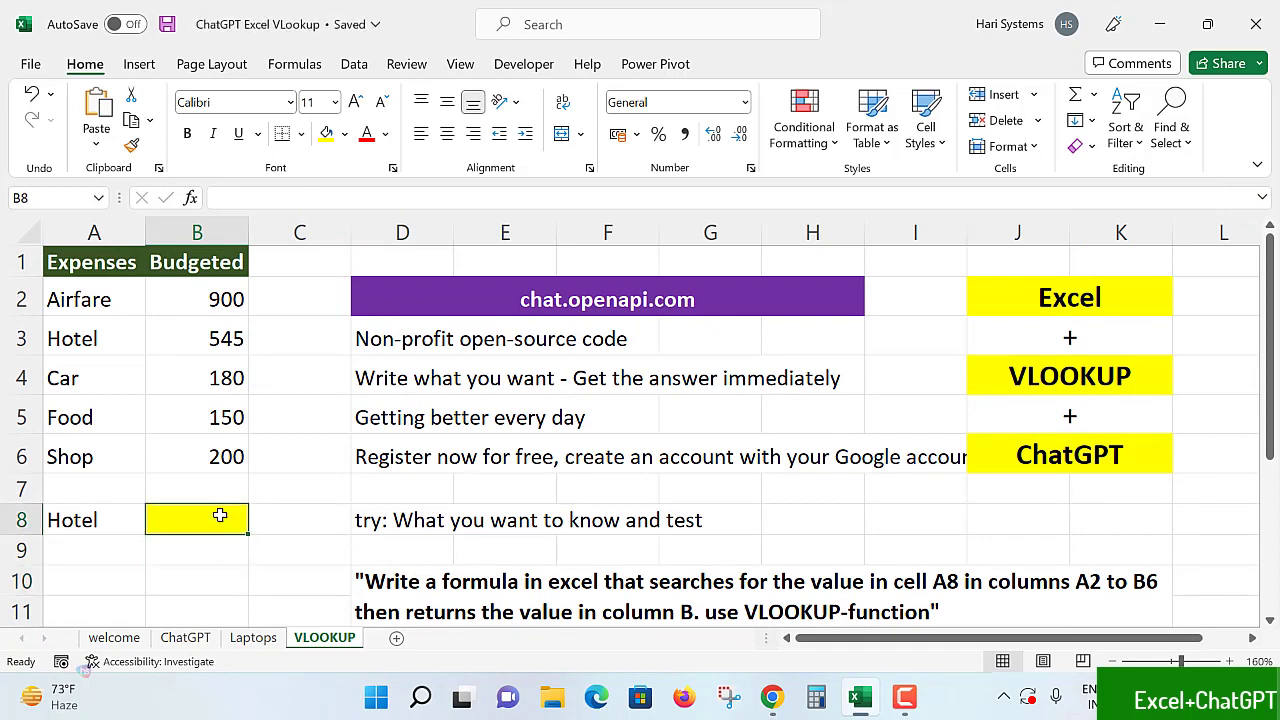
left_click(1068, 452)
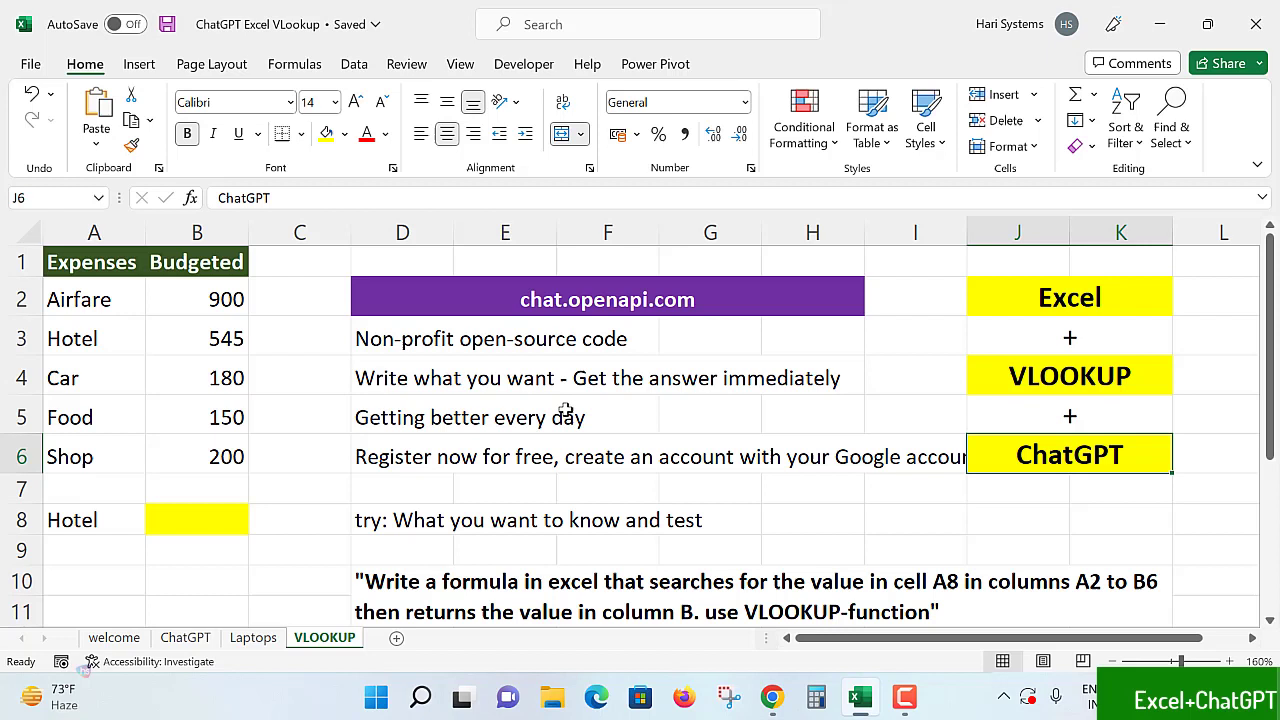
mouse_move(648, 360)
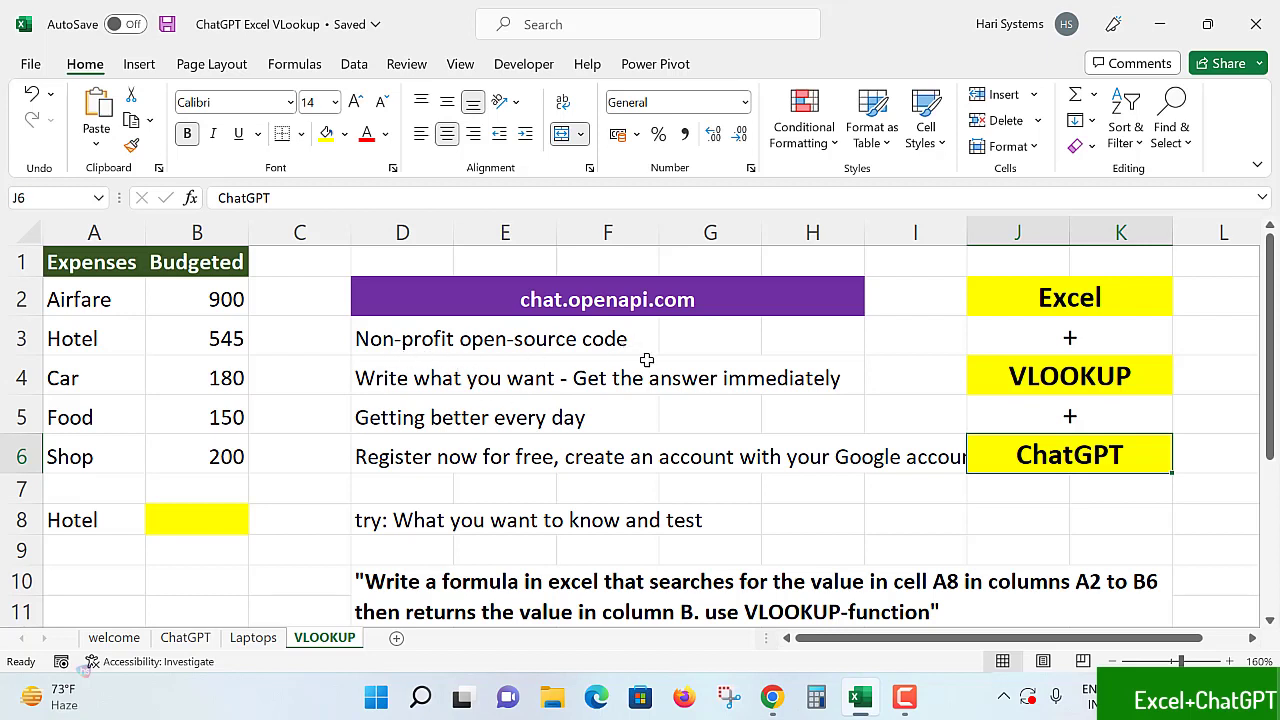
mouse_move(700, 414)
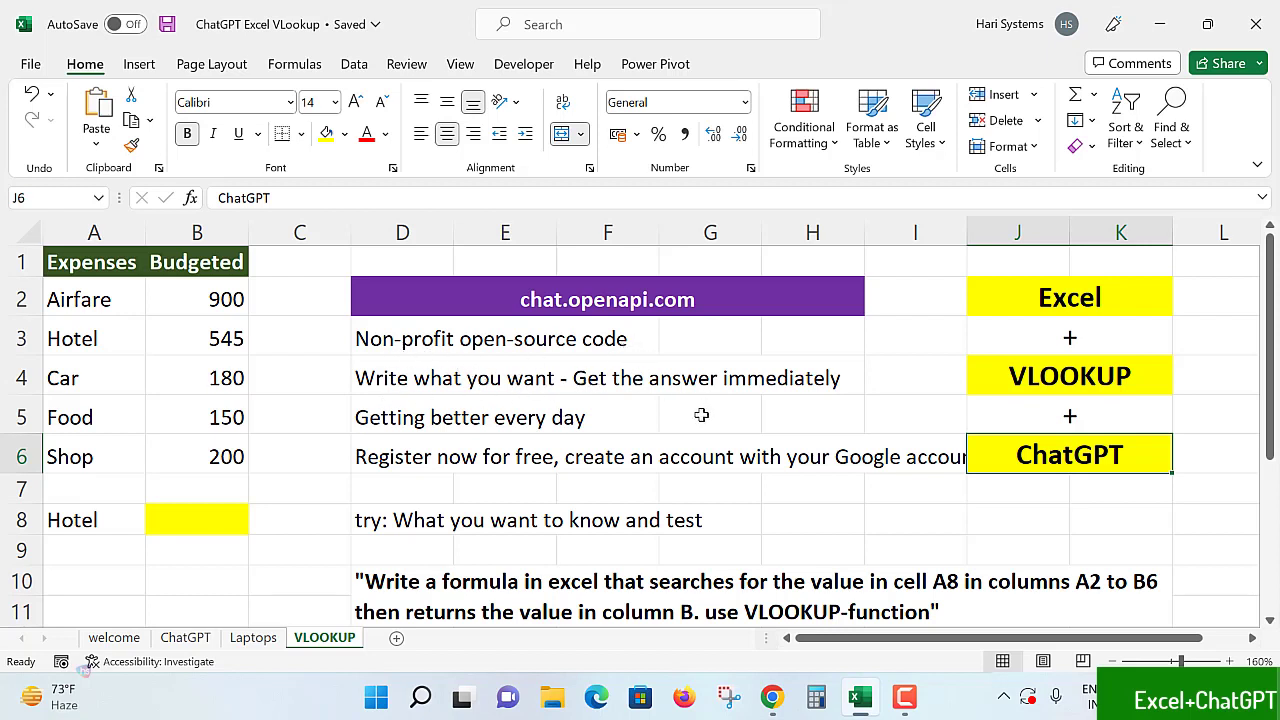
mouse_move(716, 418)
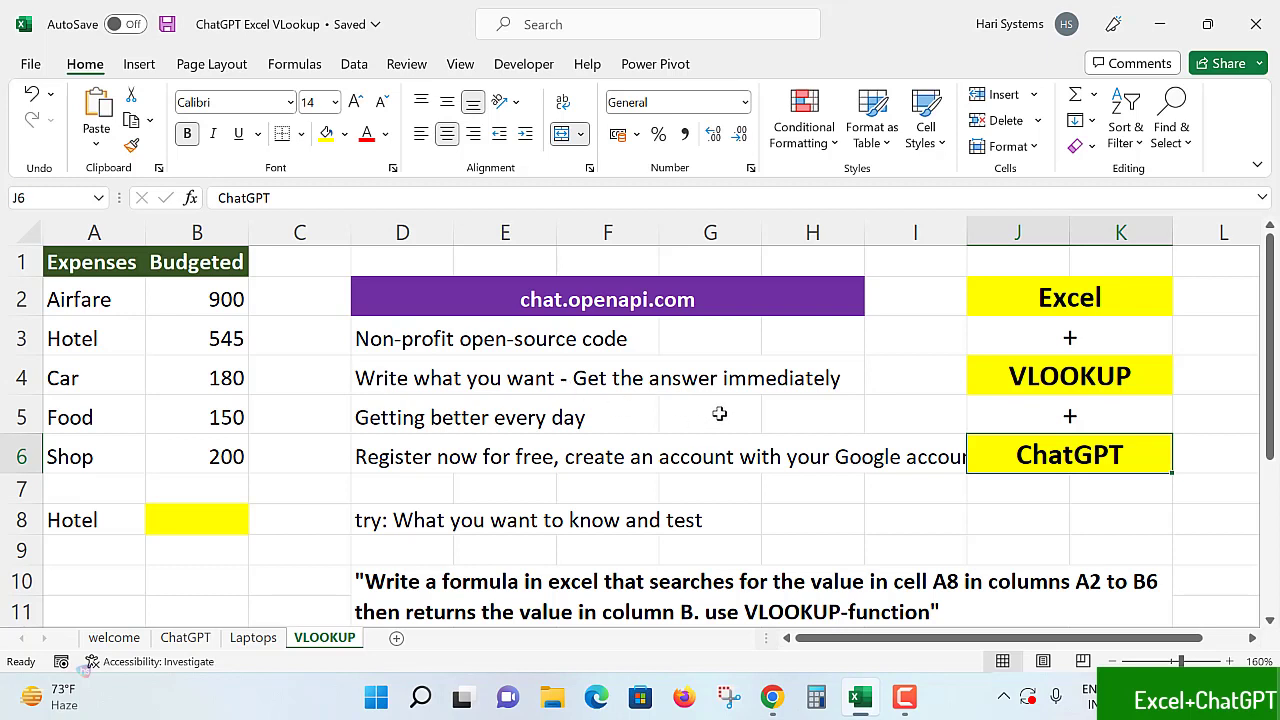
scroll("down", 3)
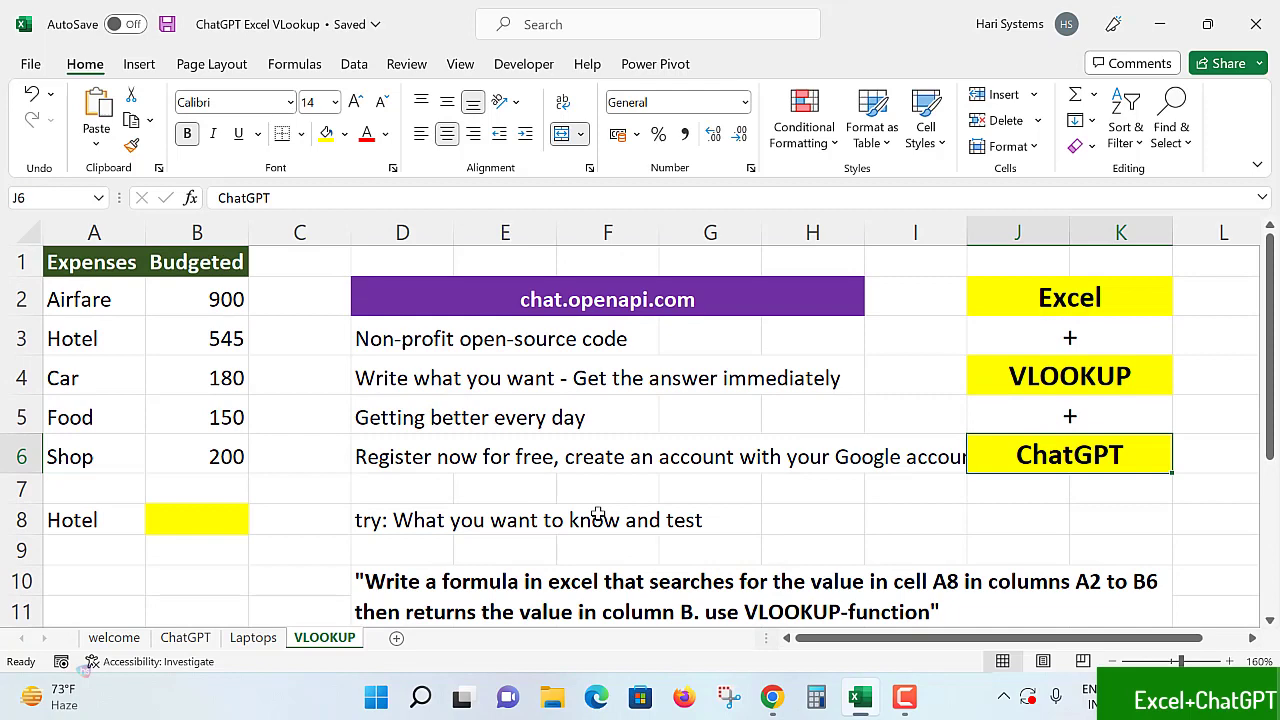
scroll("down", 3)
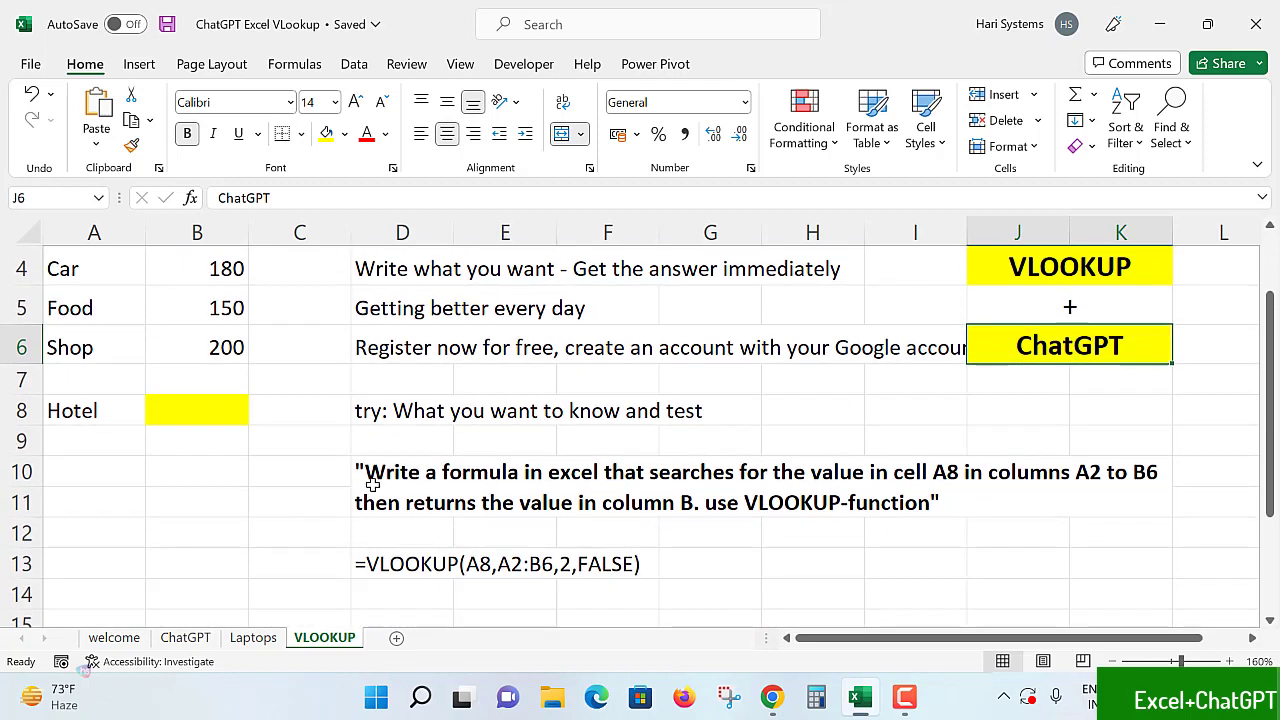
mouse_move(632, 490)
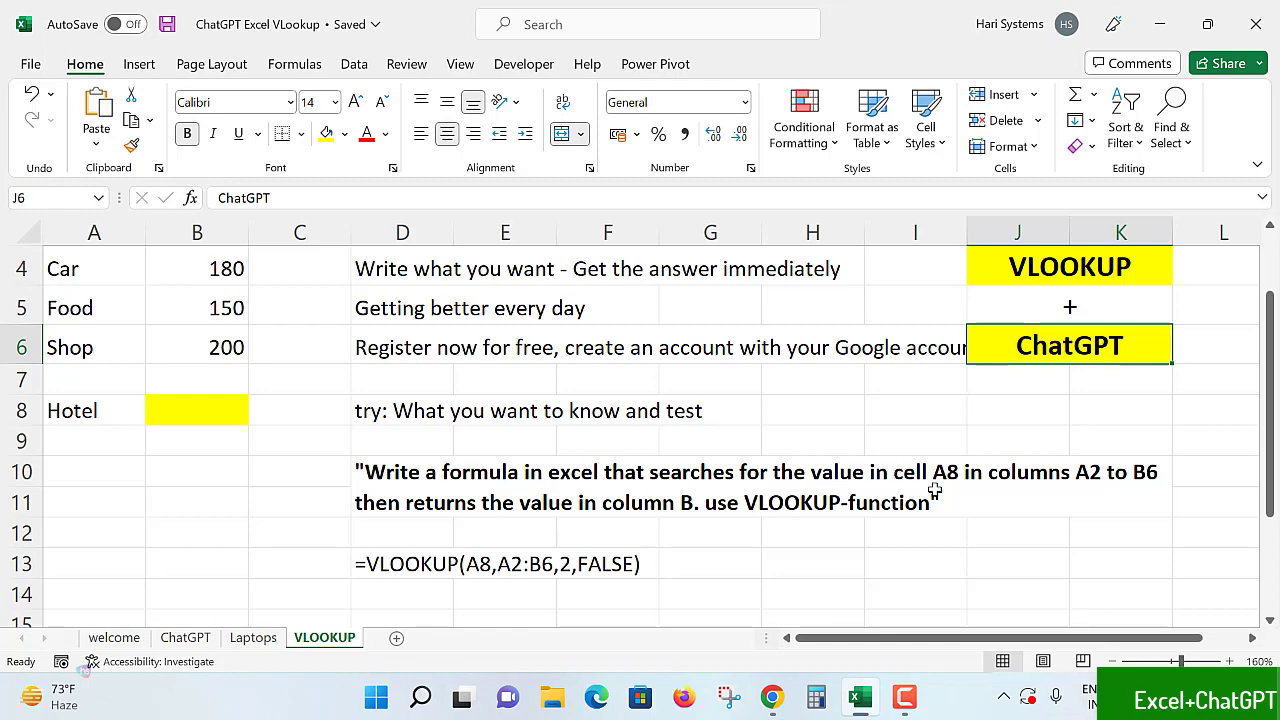
left_click(94, 410)
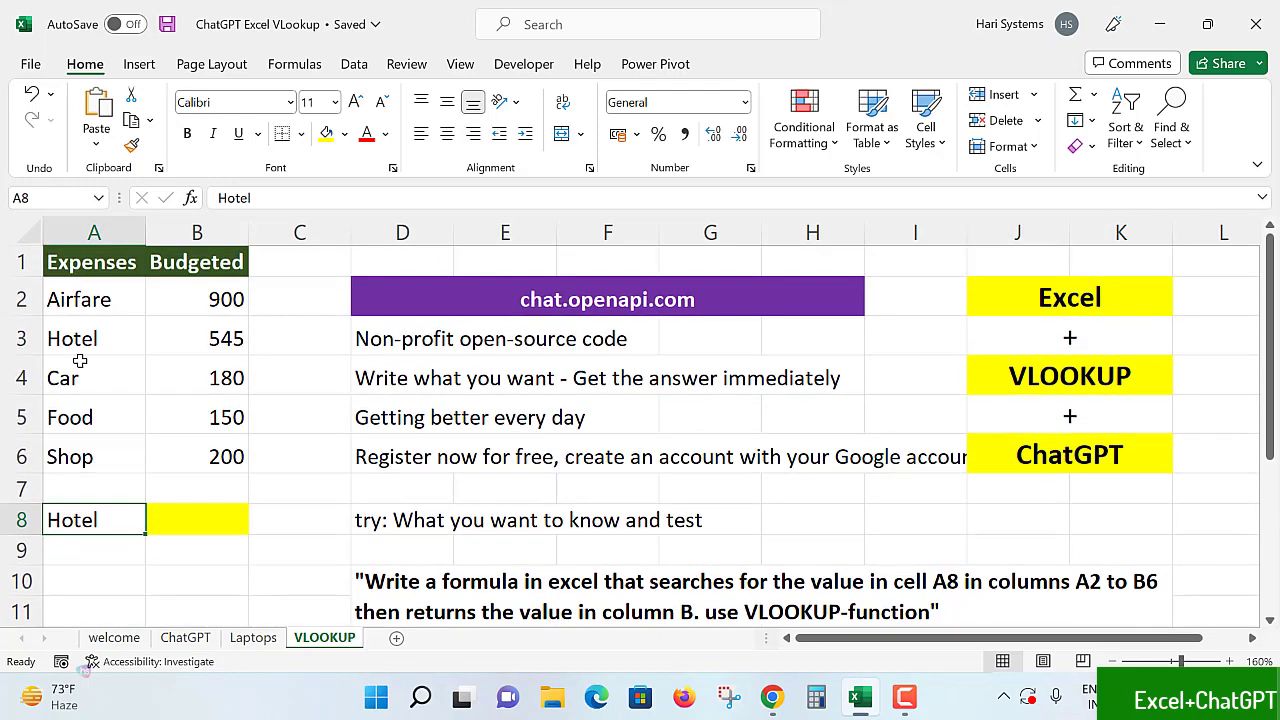
mouse_move(556, 622)
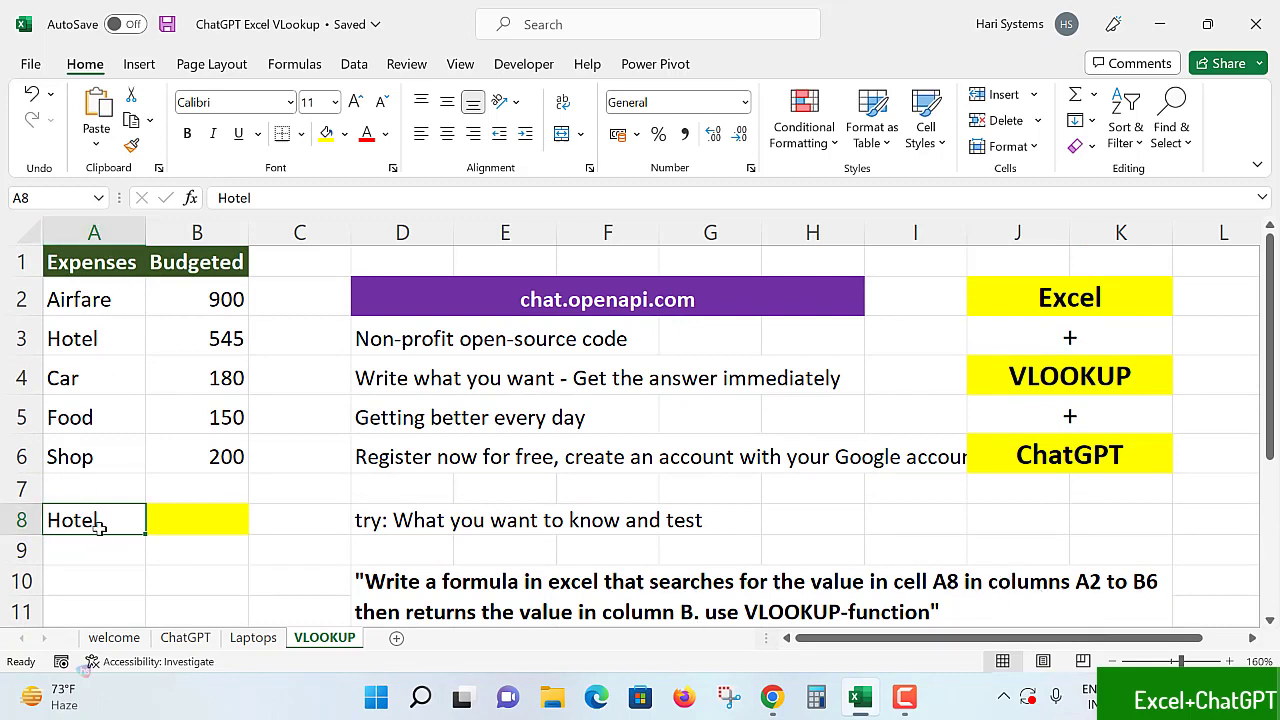
mouse_move(1114, 596)
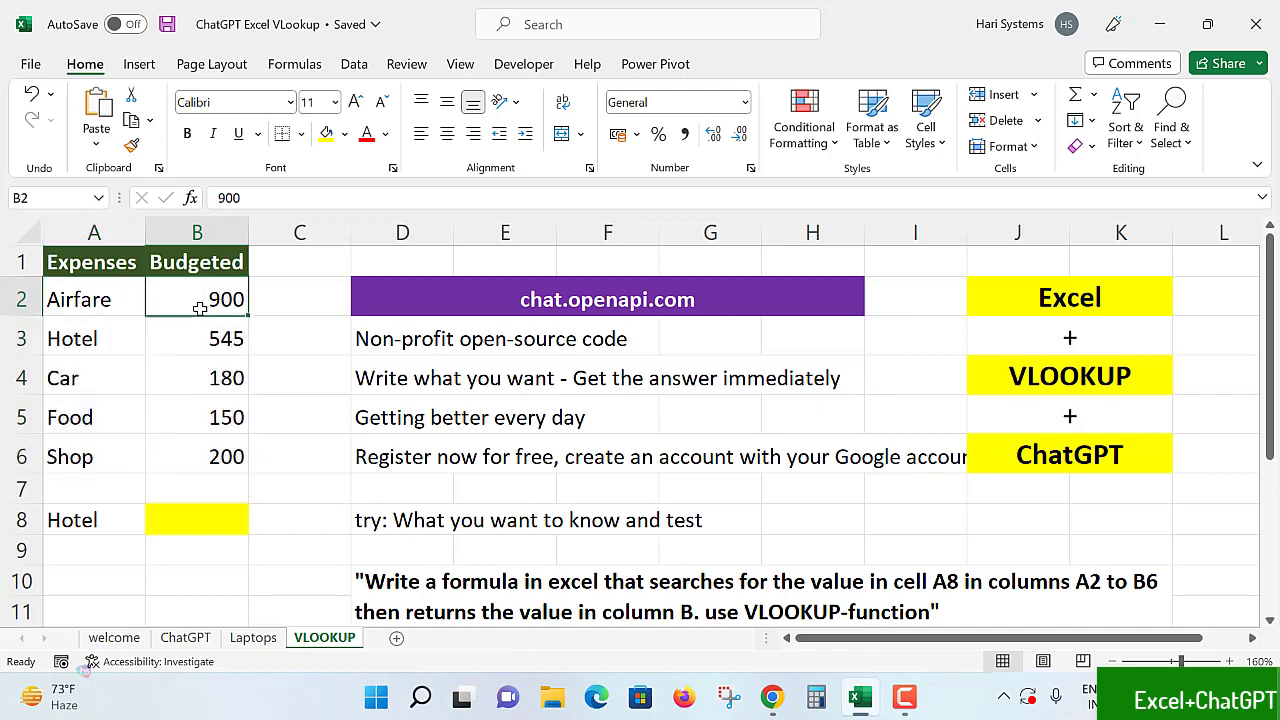
scroll("down", 3)
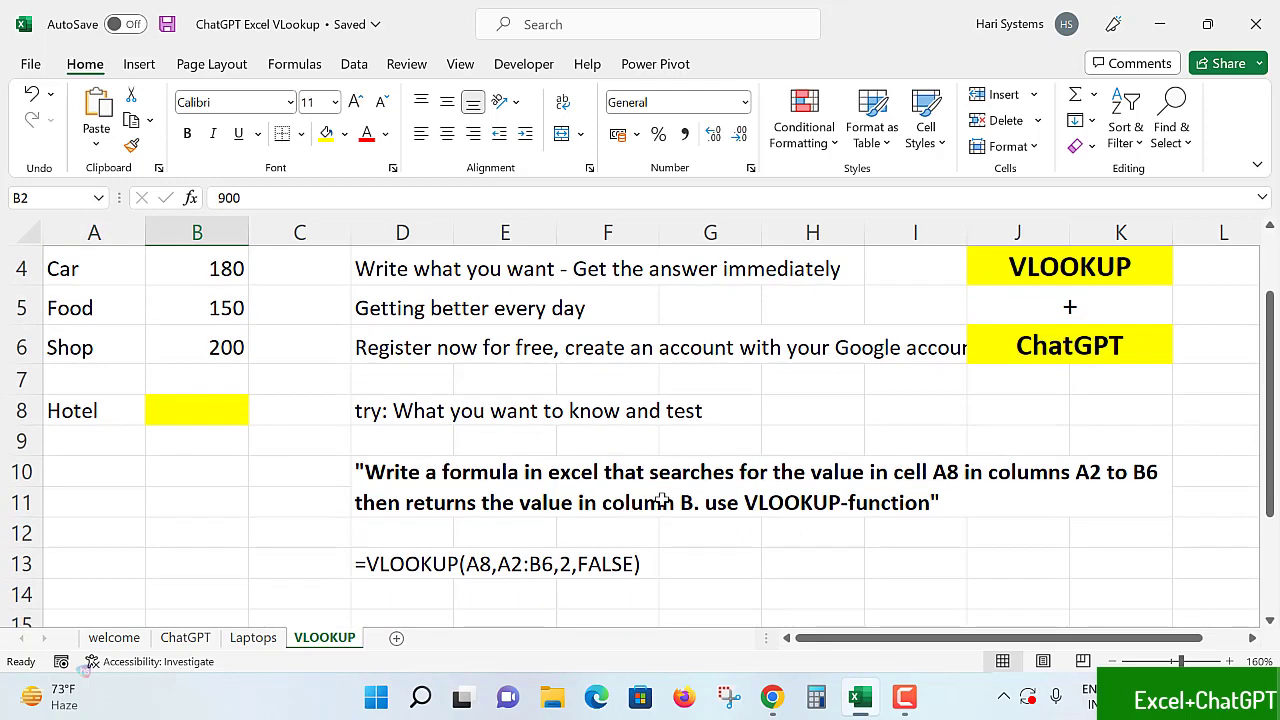
mouse_move(140, 332)
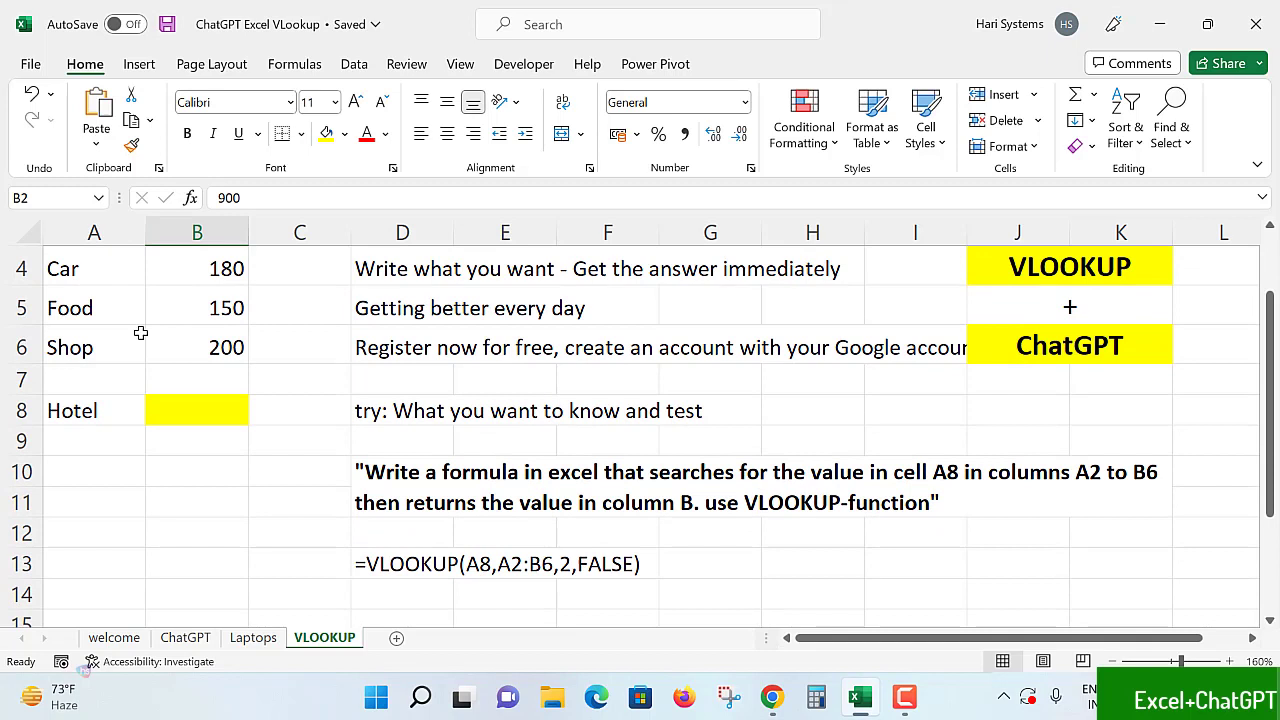
mouse_move(932, 472)
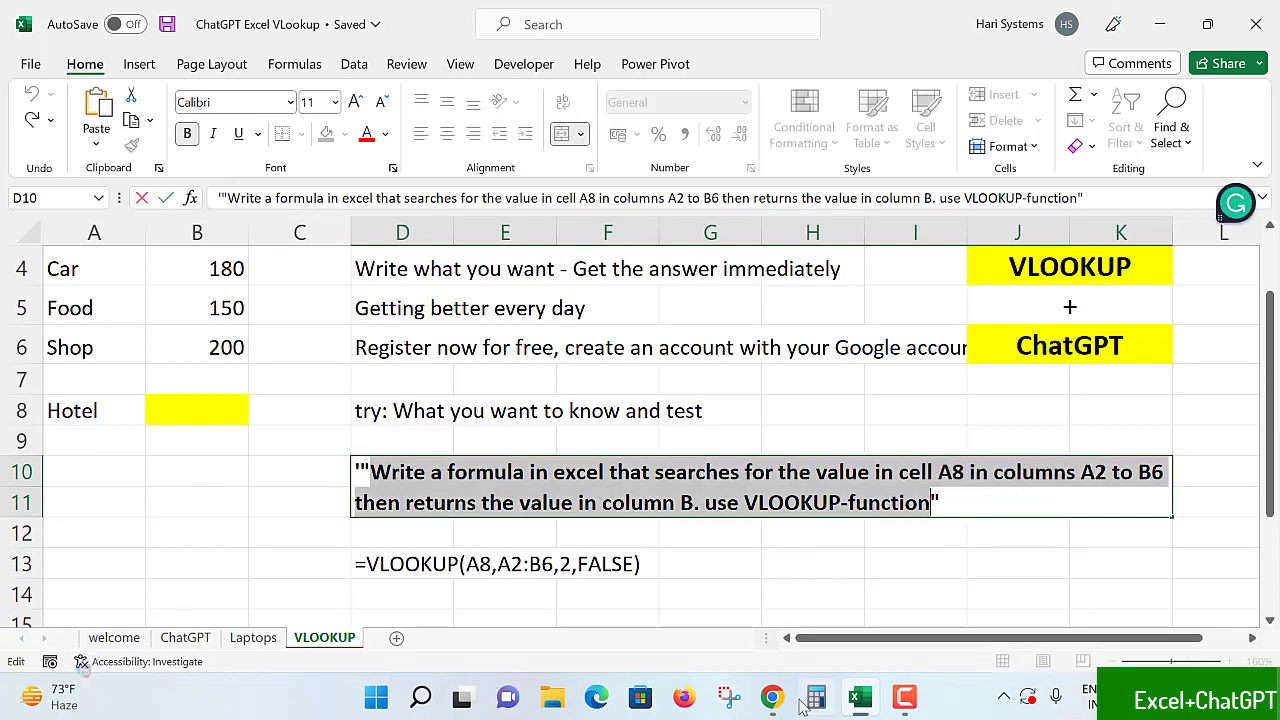
- Search Google for chatgpt and open the OpenAI ChatGPT announcement post
left_click(772, 696)
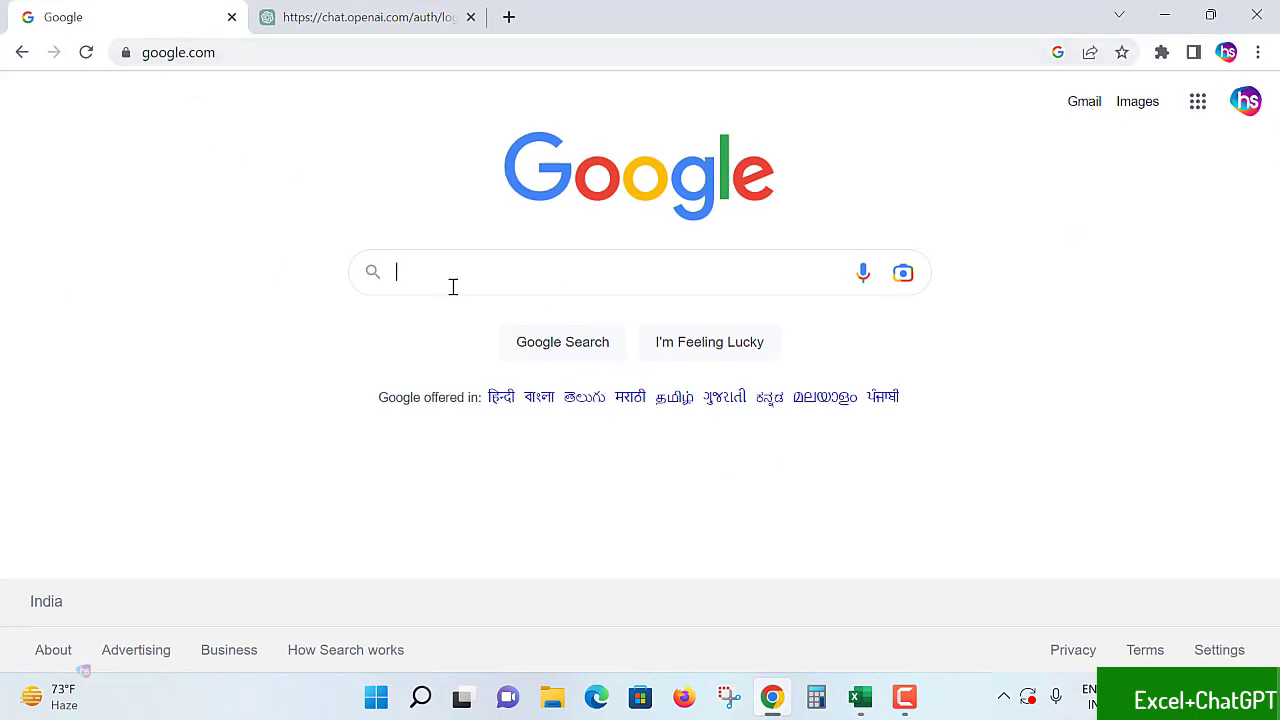
type("chatgpt")
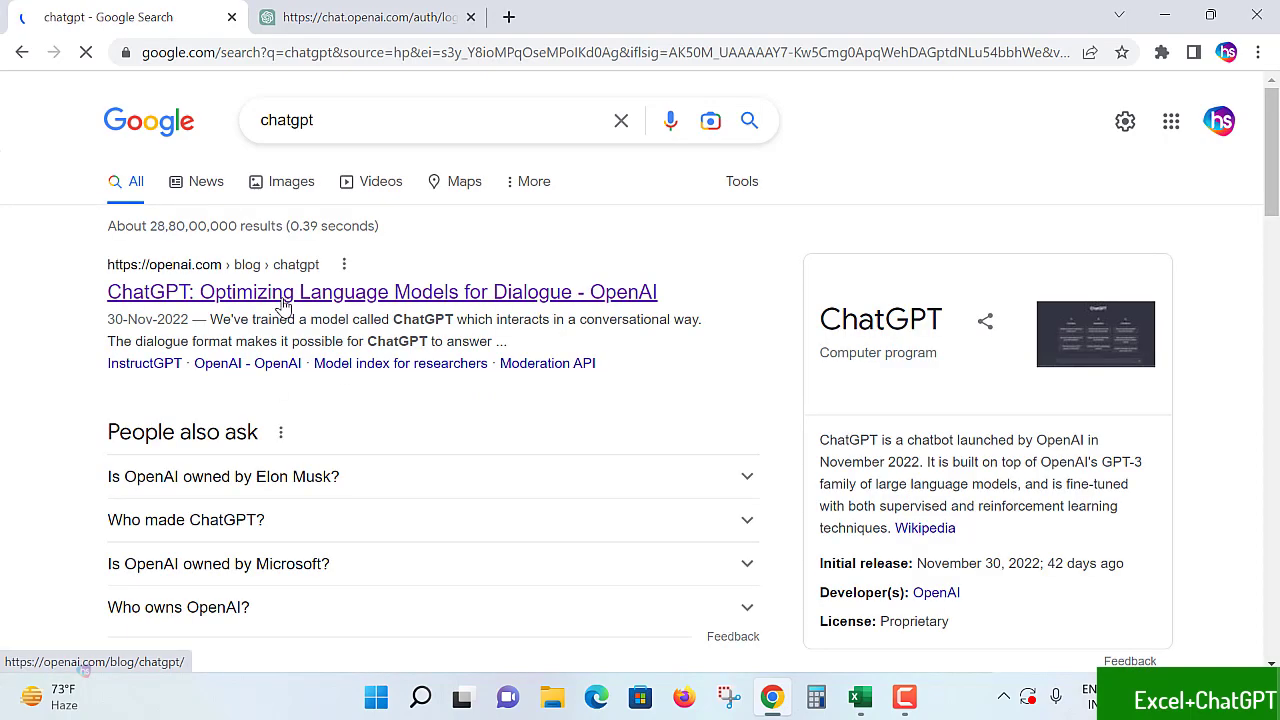
left_click(382, 292)
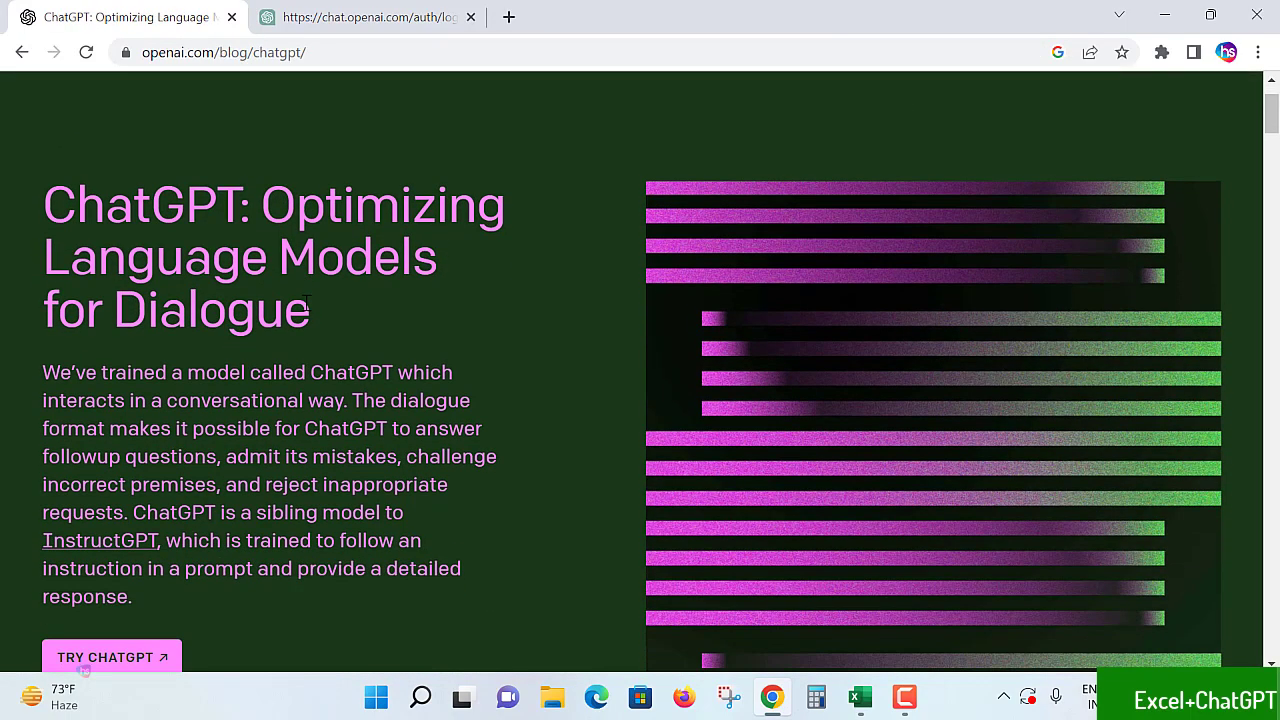
- Go from the announcement post via TRY CHATGPT to the welcome page and start Log in
scroll("up", 3)
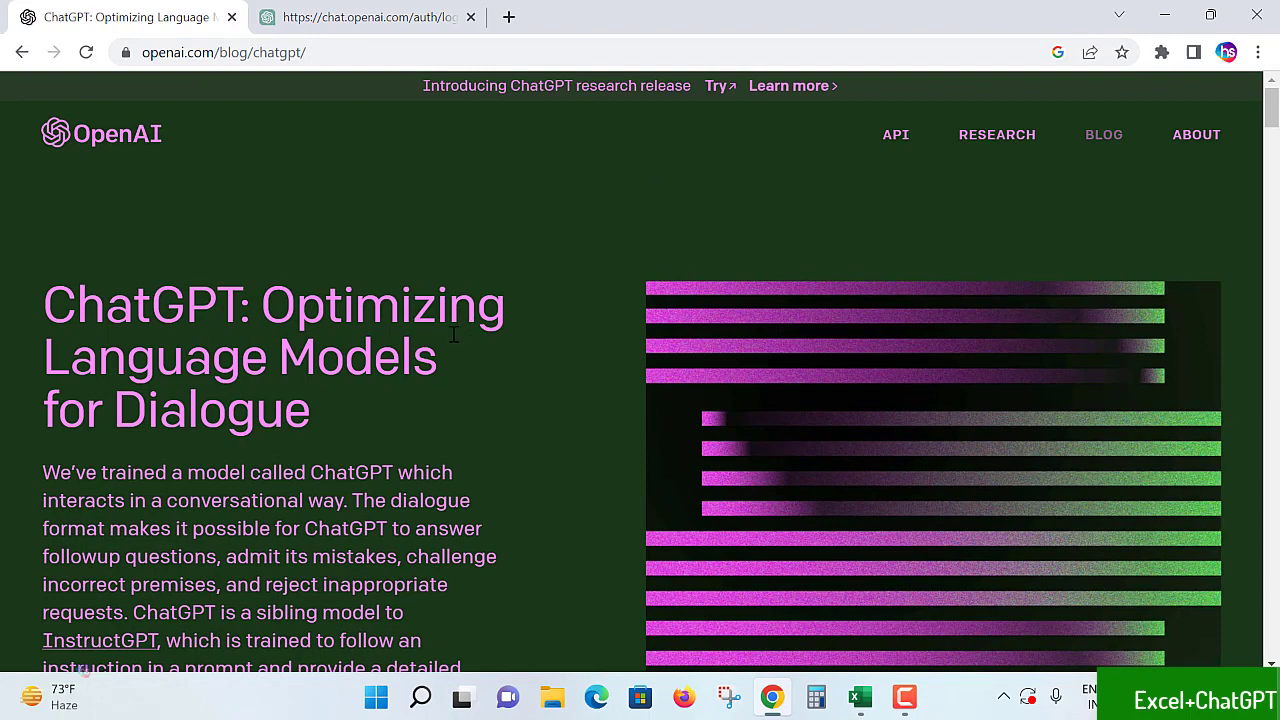
scroll("down", 3)
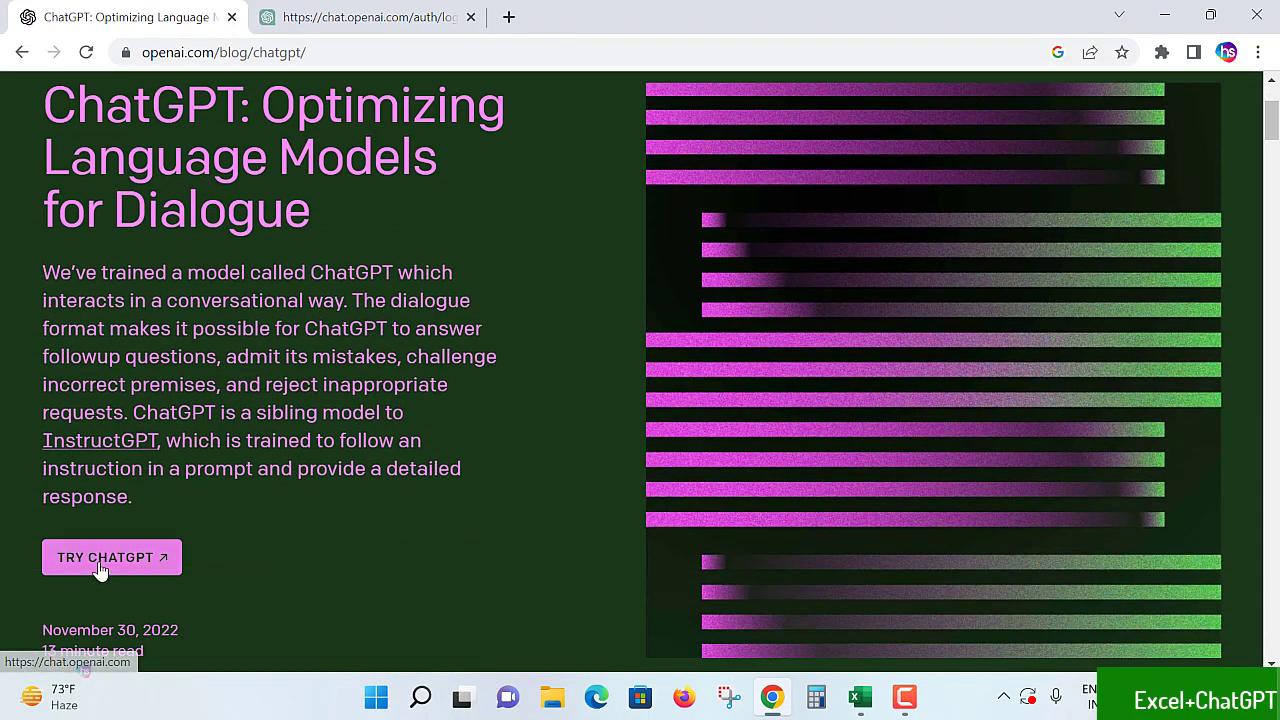
left_click(104, 556)
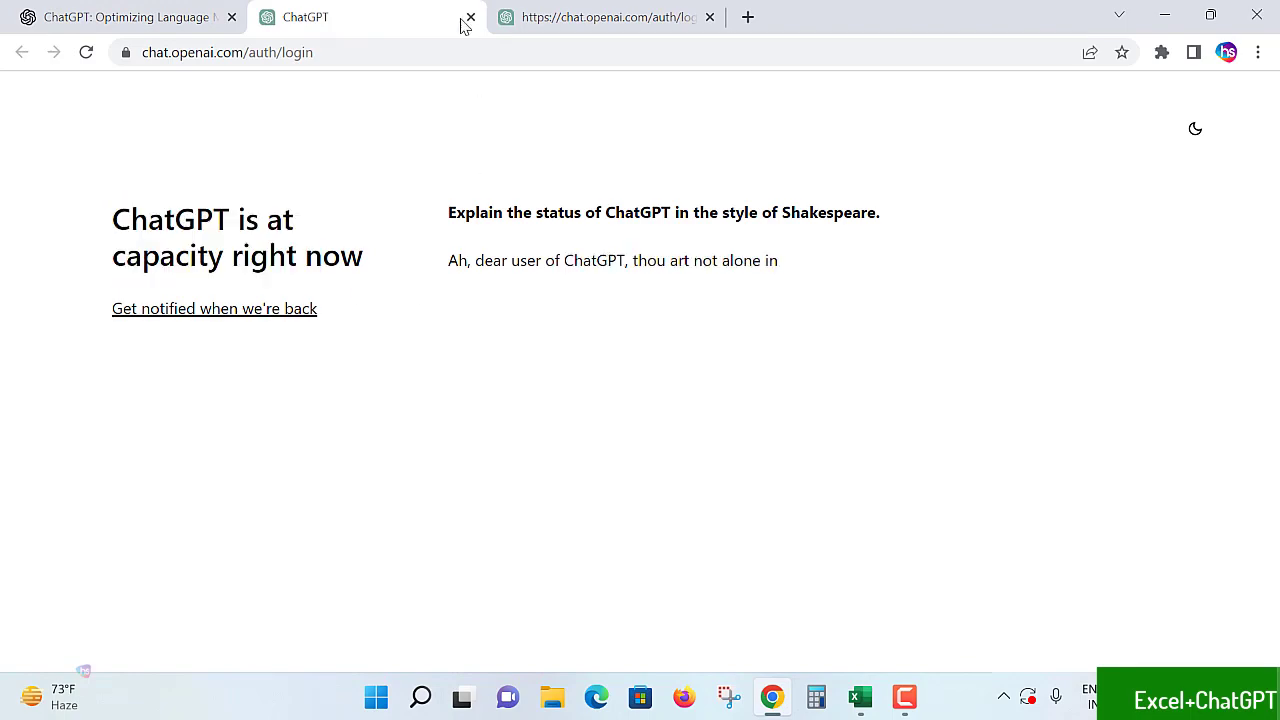
left_click(470, 16)
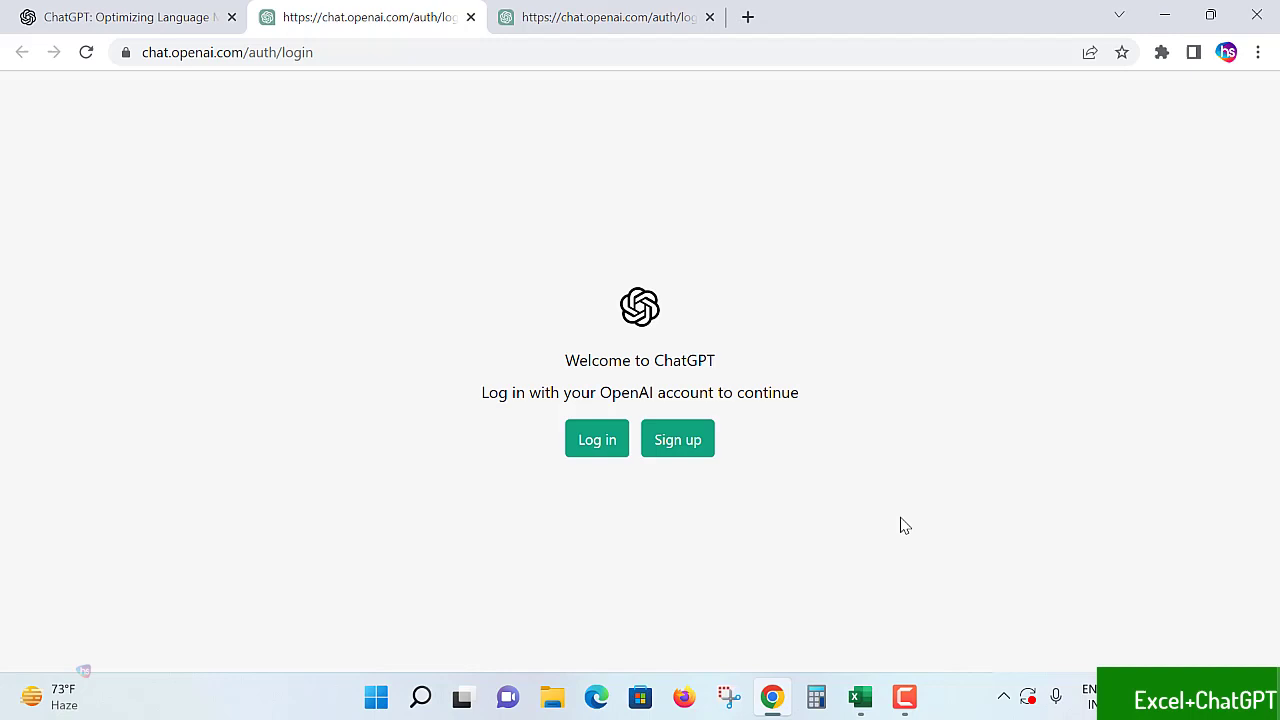
mouse_move(784, 400)
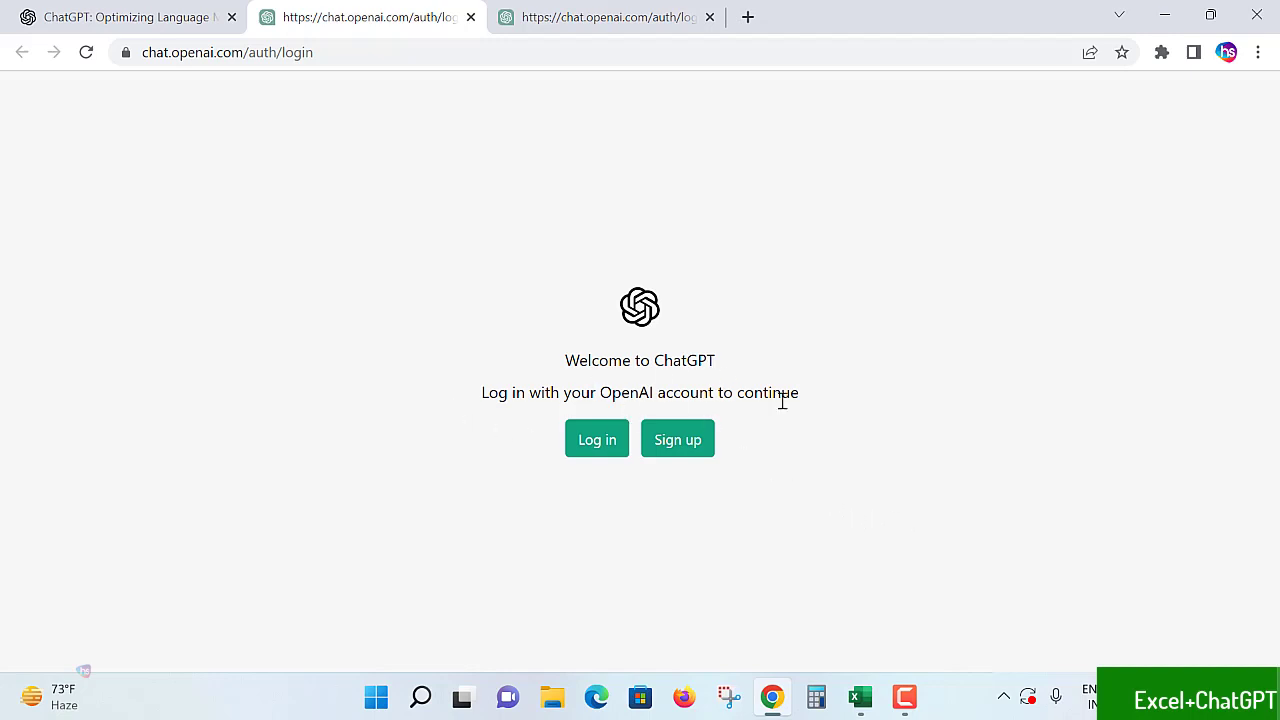
mouse_move(740, 490)
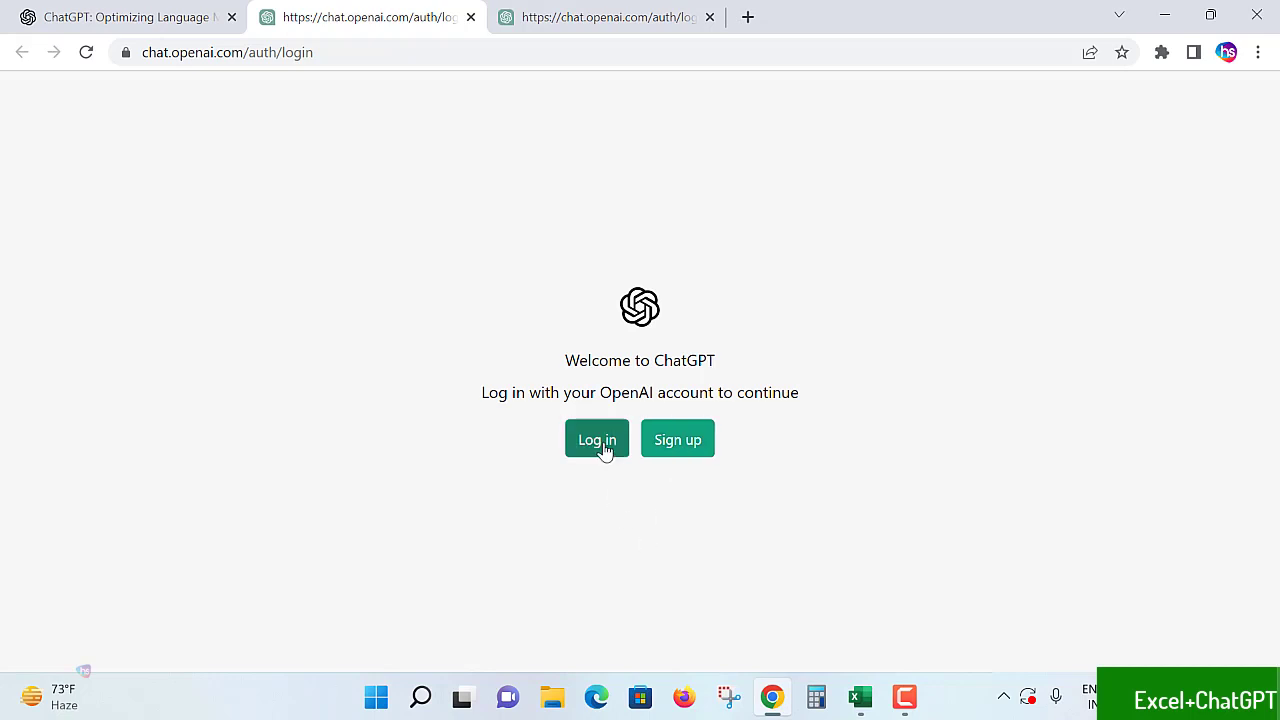
left_click(596, 440)
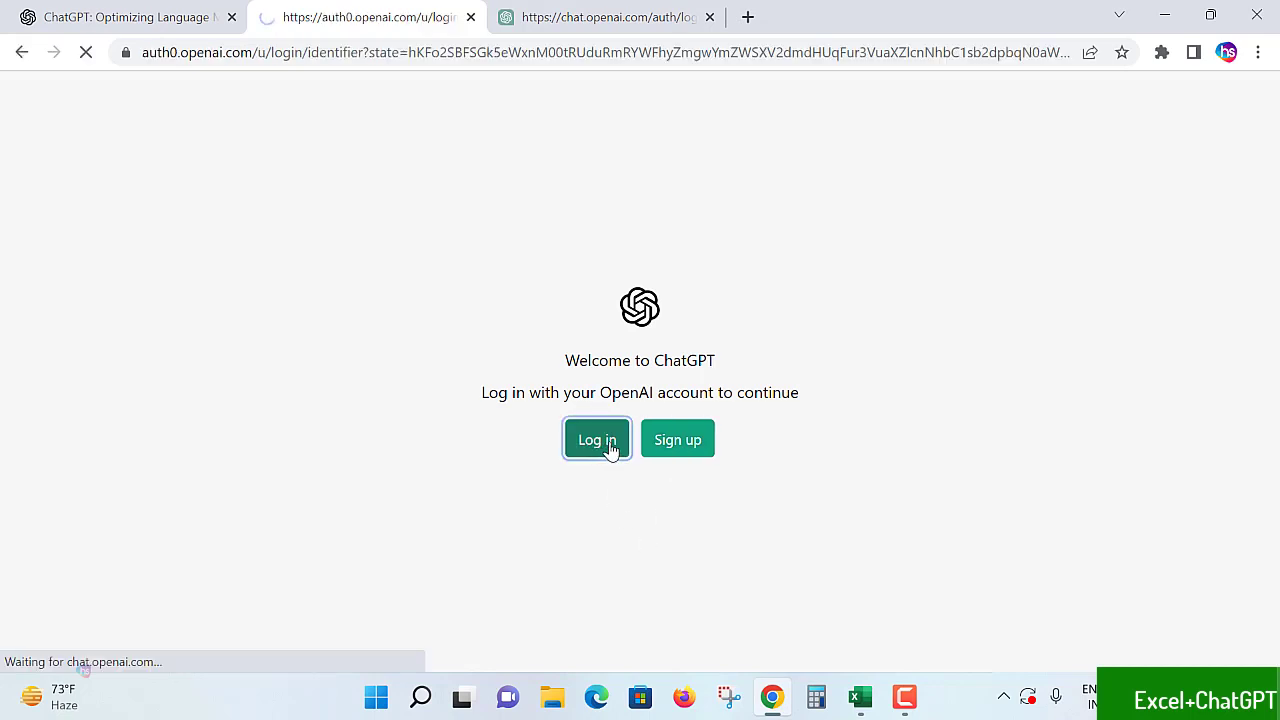
- Sign in to ChatGPT via 'Continue with Google' and choose the Google account
left_click(596, 440)
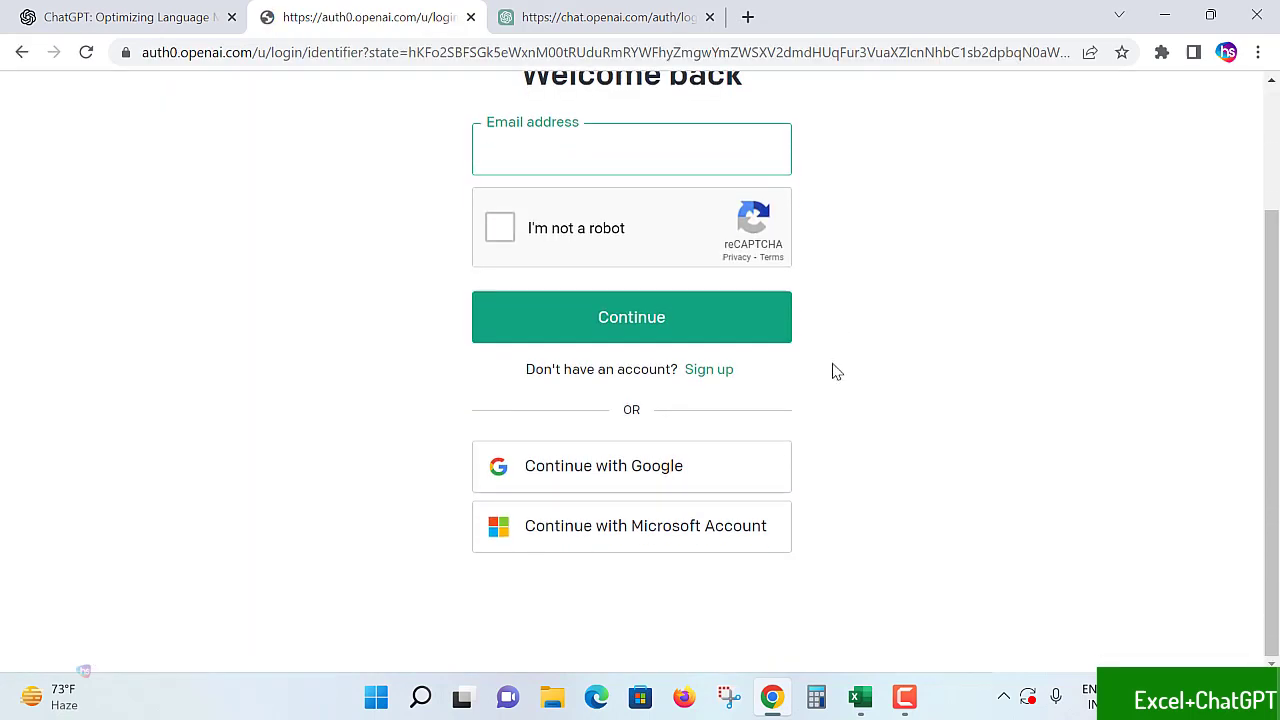
mouse_move(714, 448)
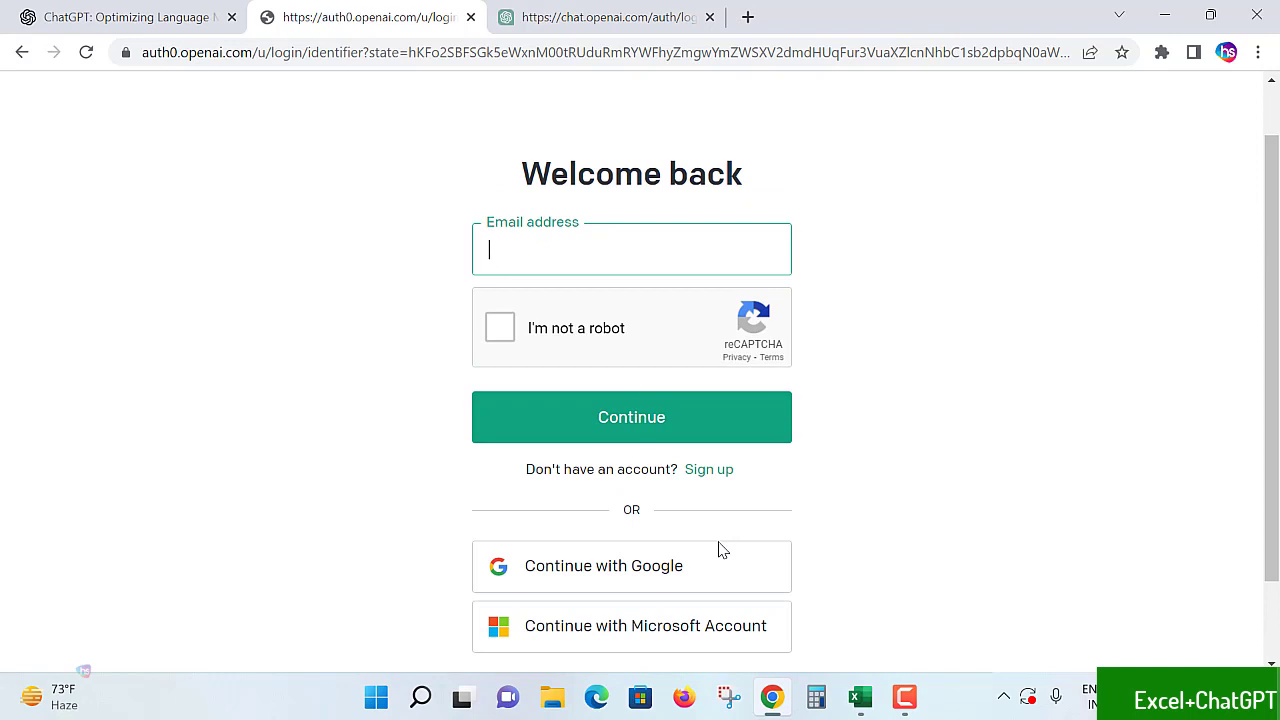
left_click(604, 564)
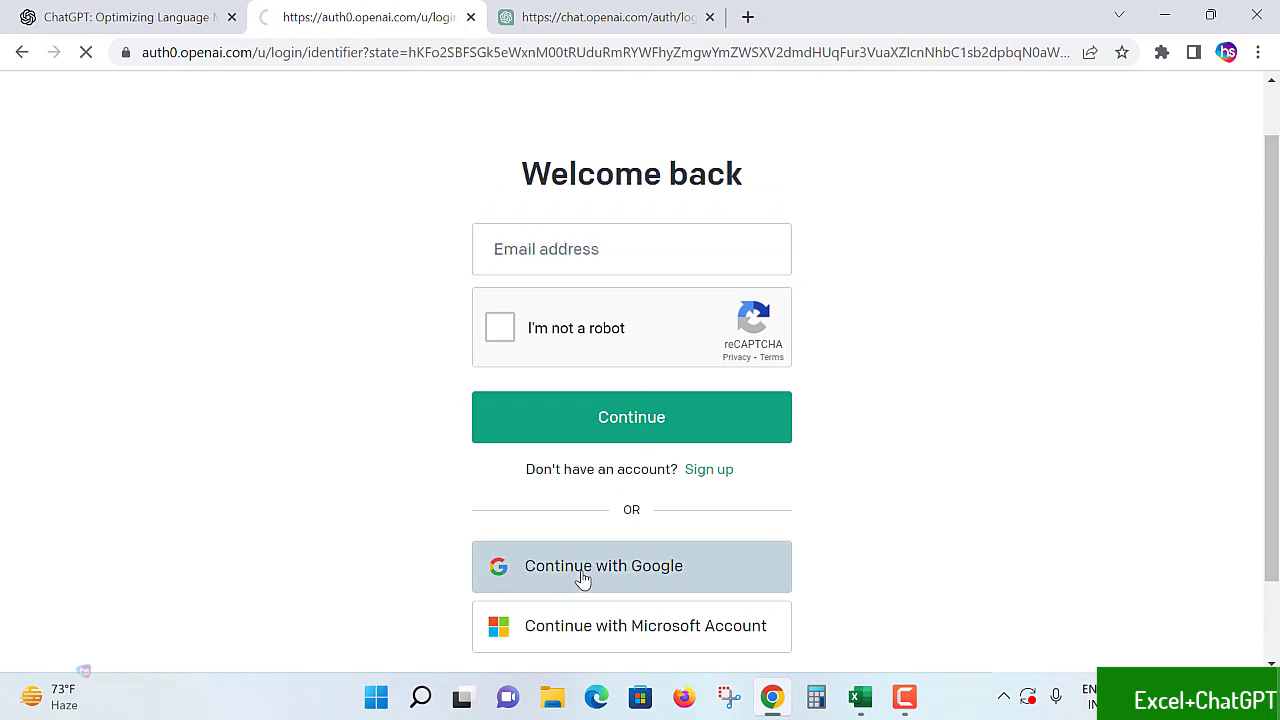
left_click(604, 564)
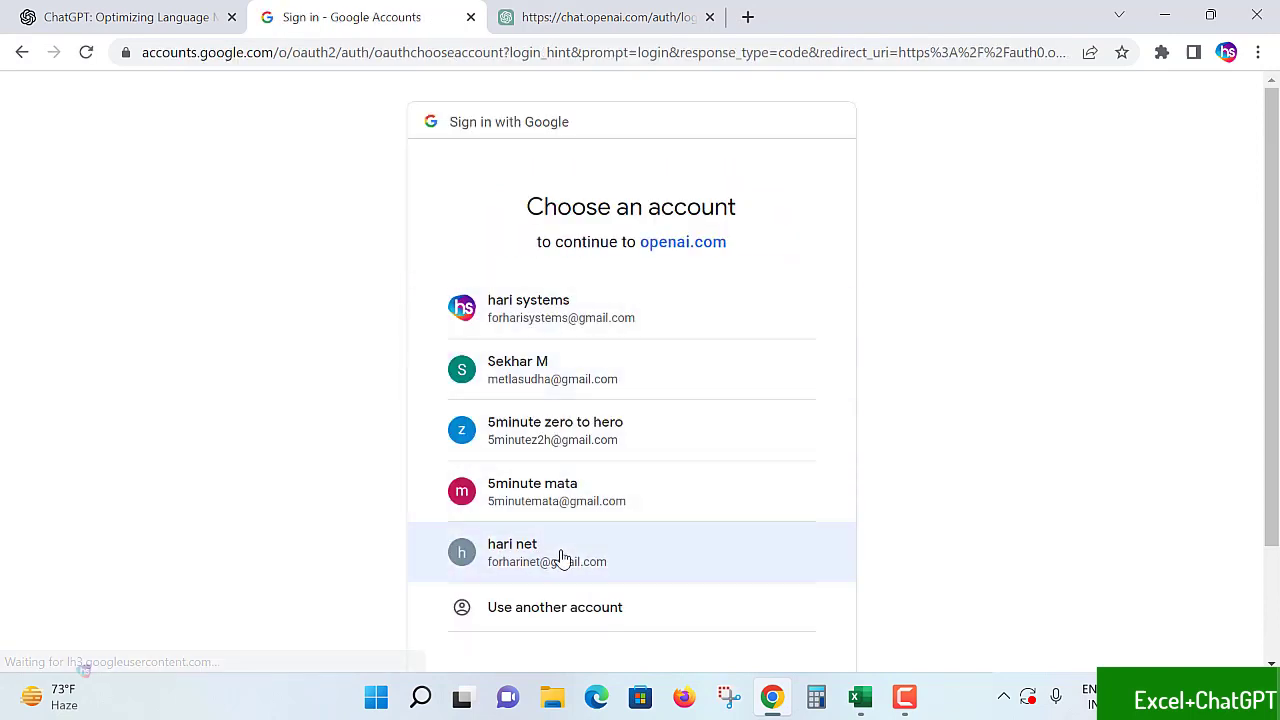
left_click(548, 552)
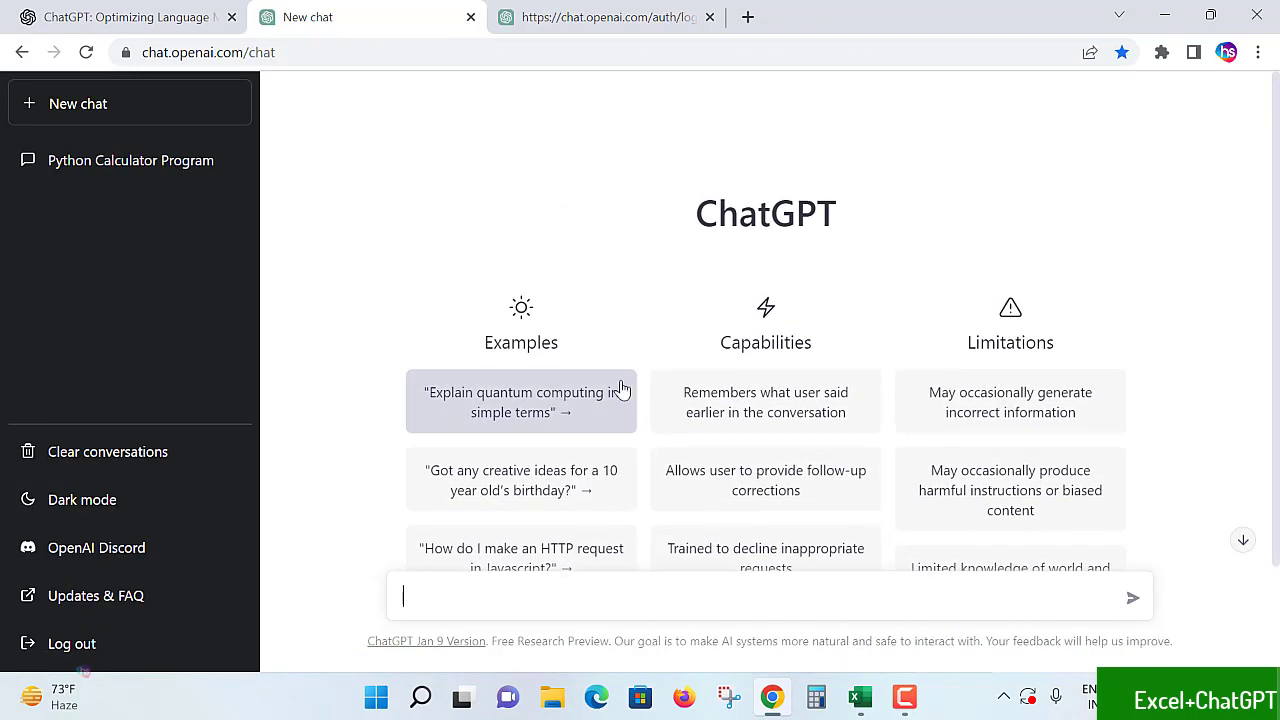
mouse_move(624, 344)
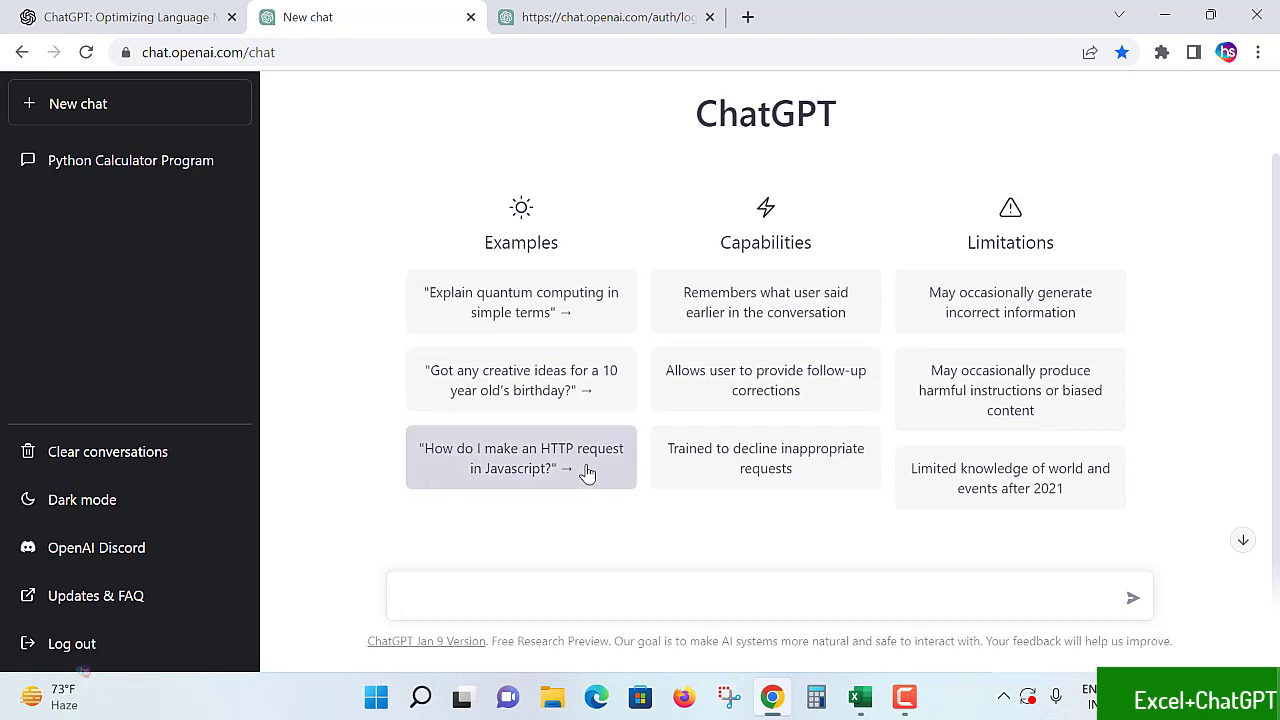
mouse_move(610, 468)
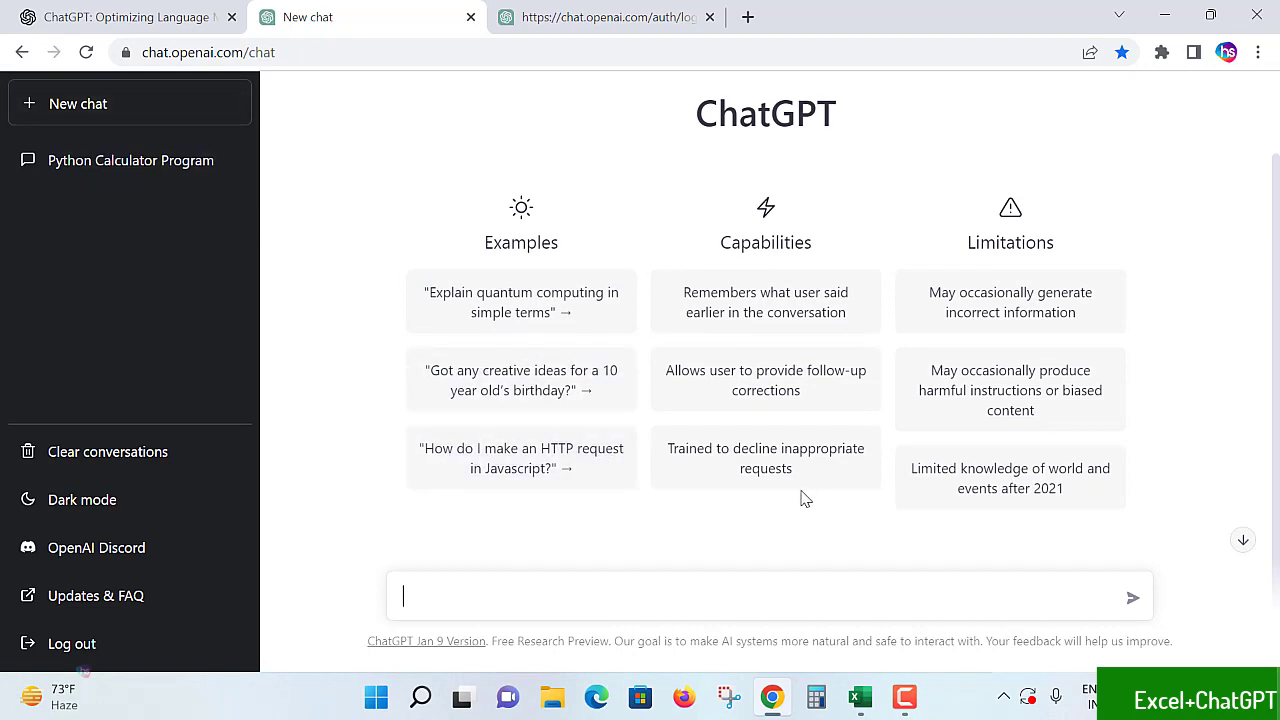
mouse_move(804, 496)
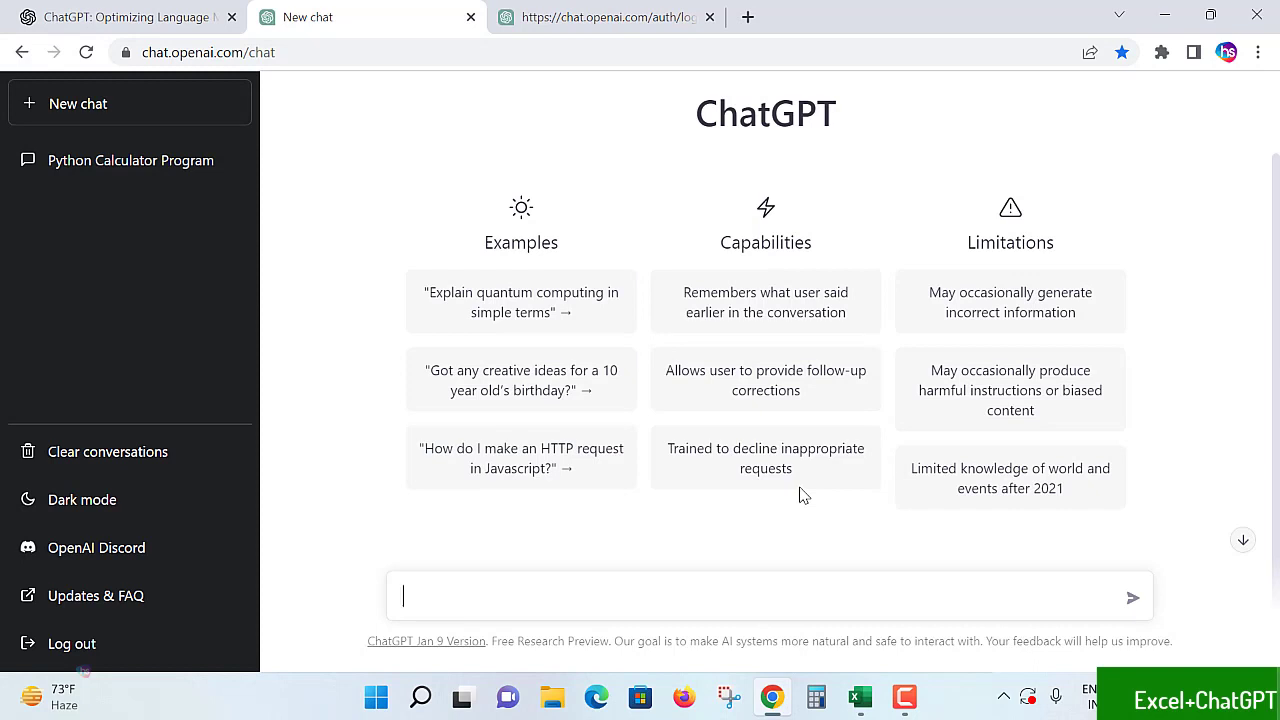
mouse_move(880, 696)
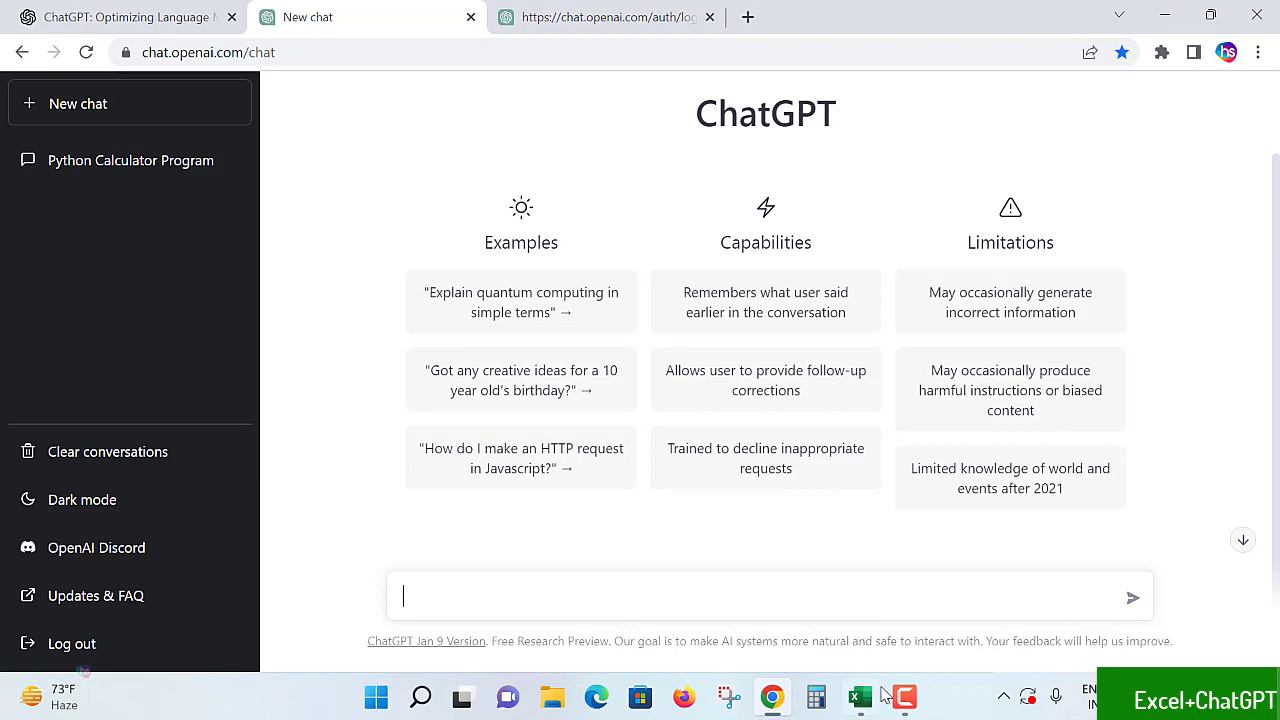
left_click(858, 696)
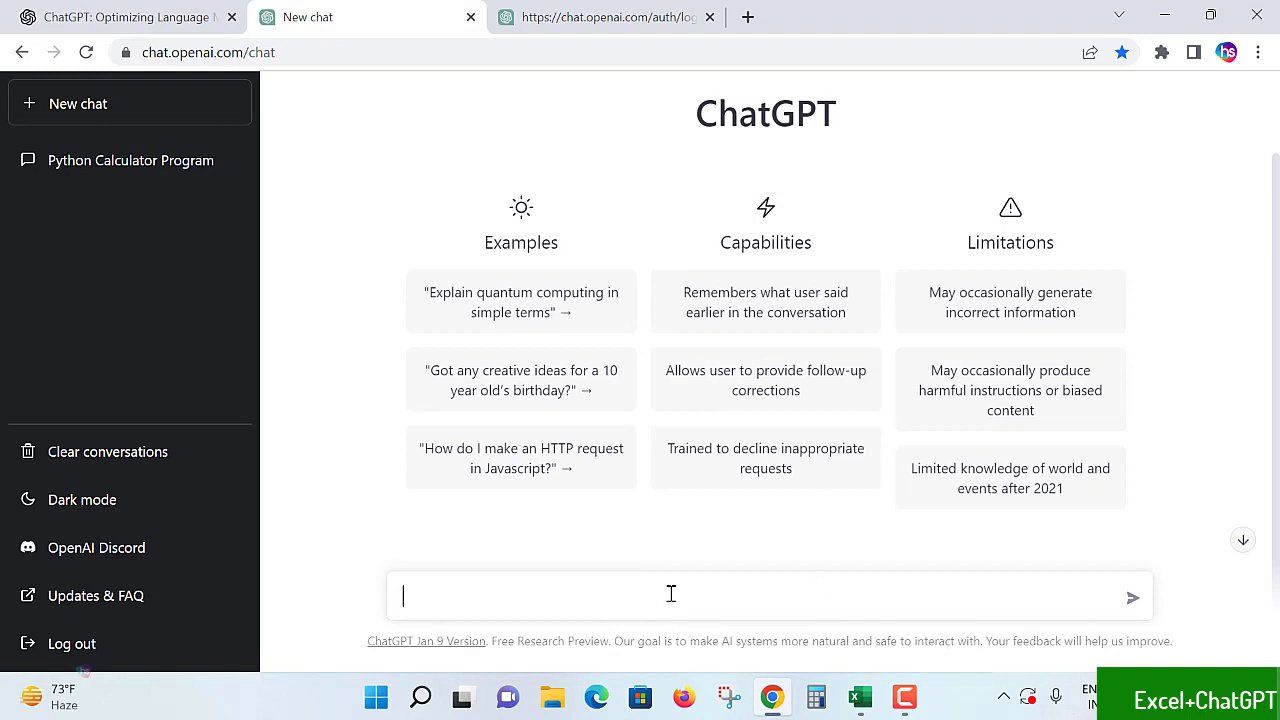
- Send the prompt asking for a formula that finds A8's value in A2 to B6
type("Write a formula in excel that searches for the value in cell A8 in columns A2 to B6 then returns the value in column B. use VLOOKUP-function")
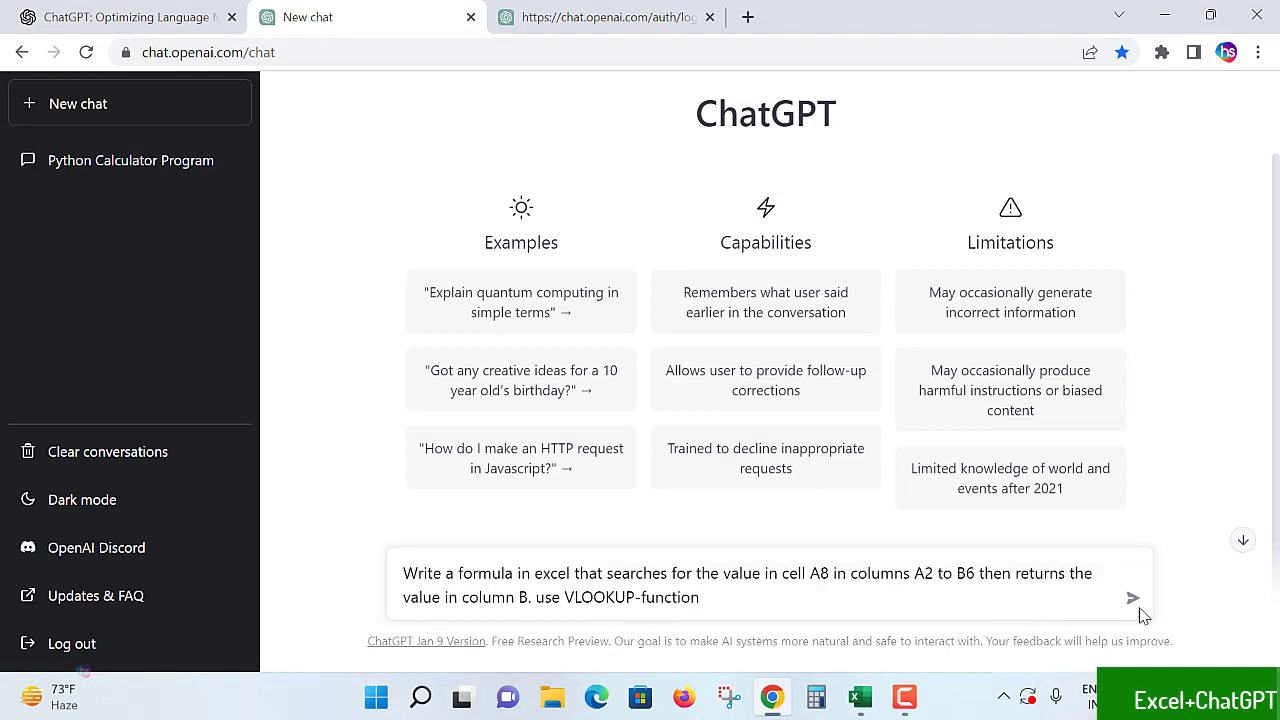
left_click(1132, 598)
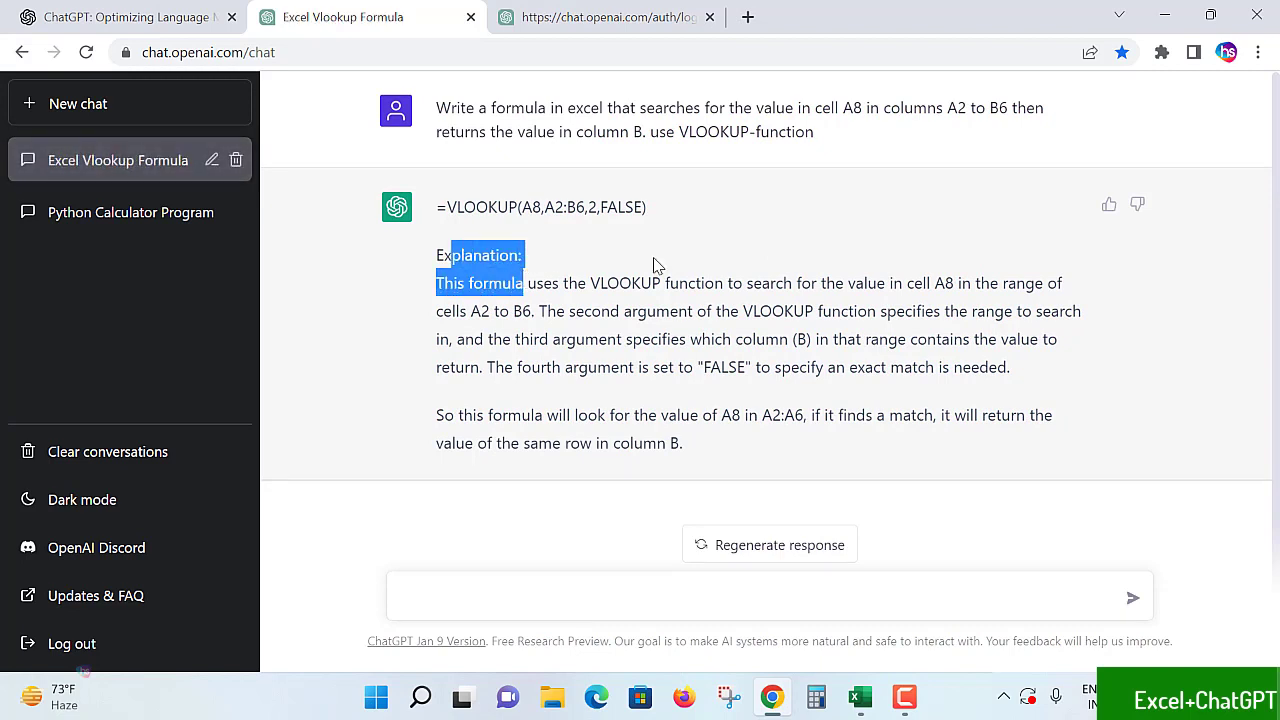
- Select the generated =VLOOKUP(A8,A2:B6,2,FALSE) line, copy it, and return to Excel
left_click(682, 288)
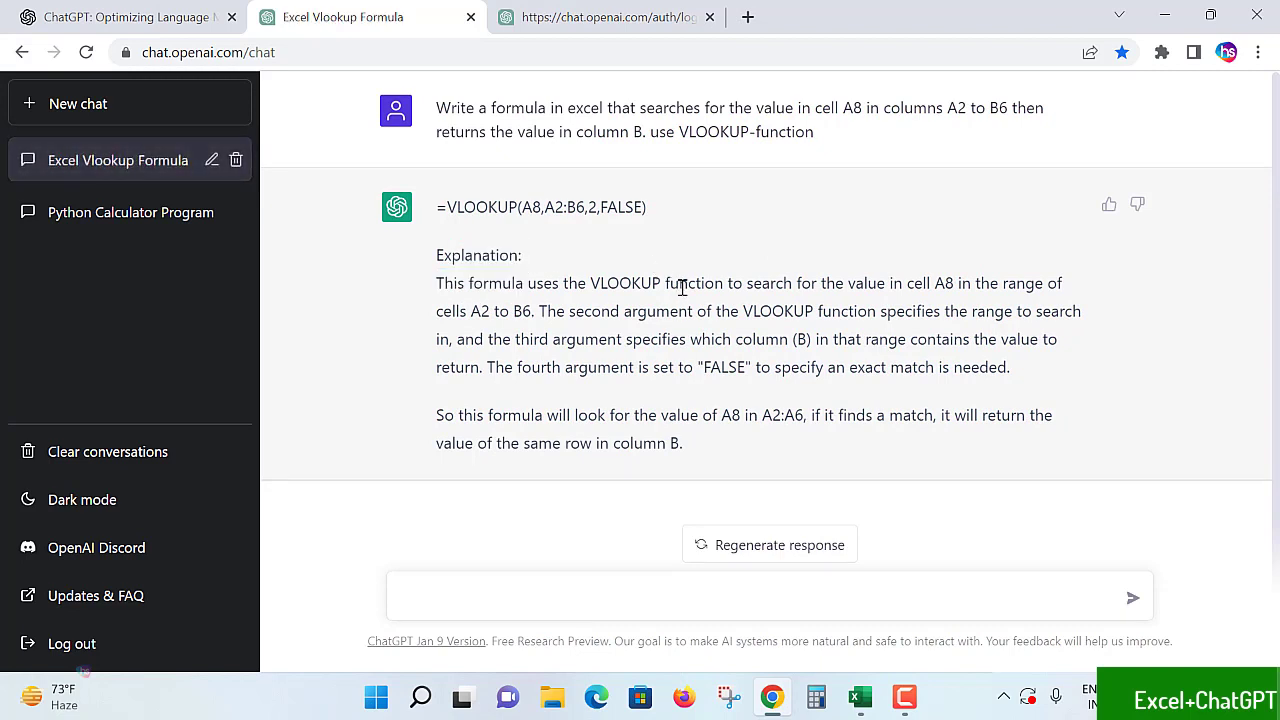
mouse_move(782, 346)
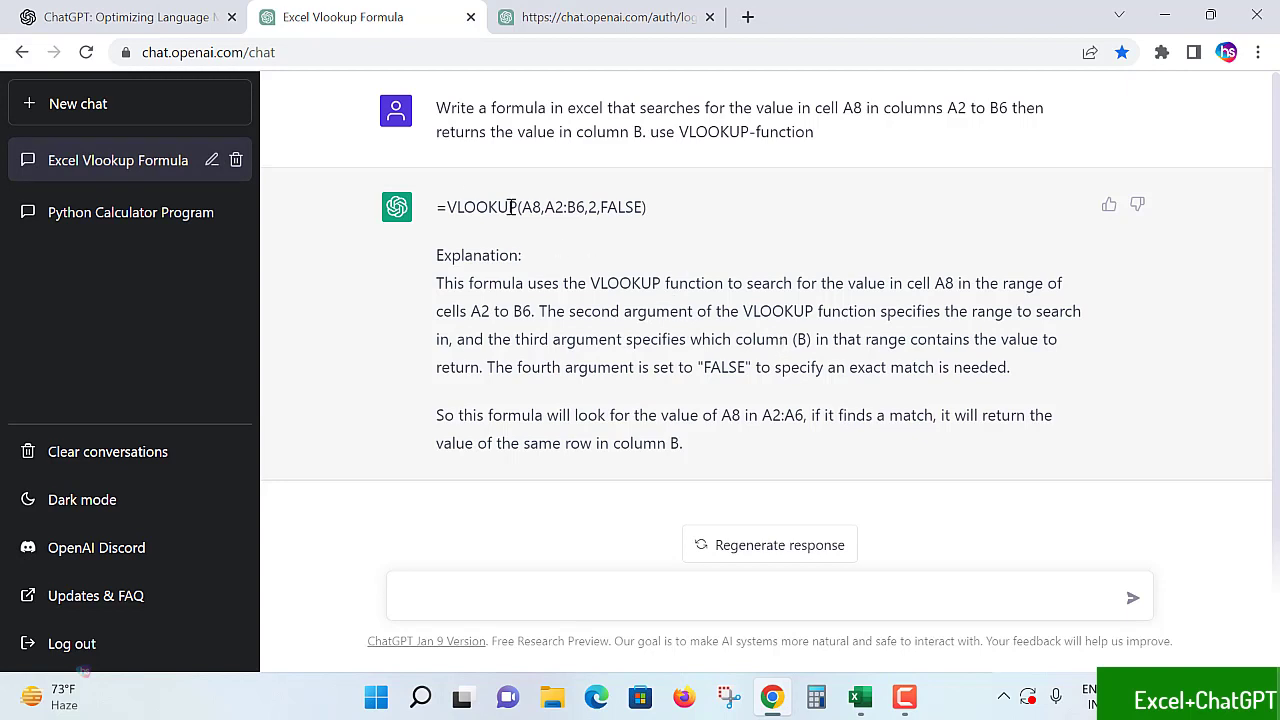
left_click_drag(436, 206, 644, 206)
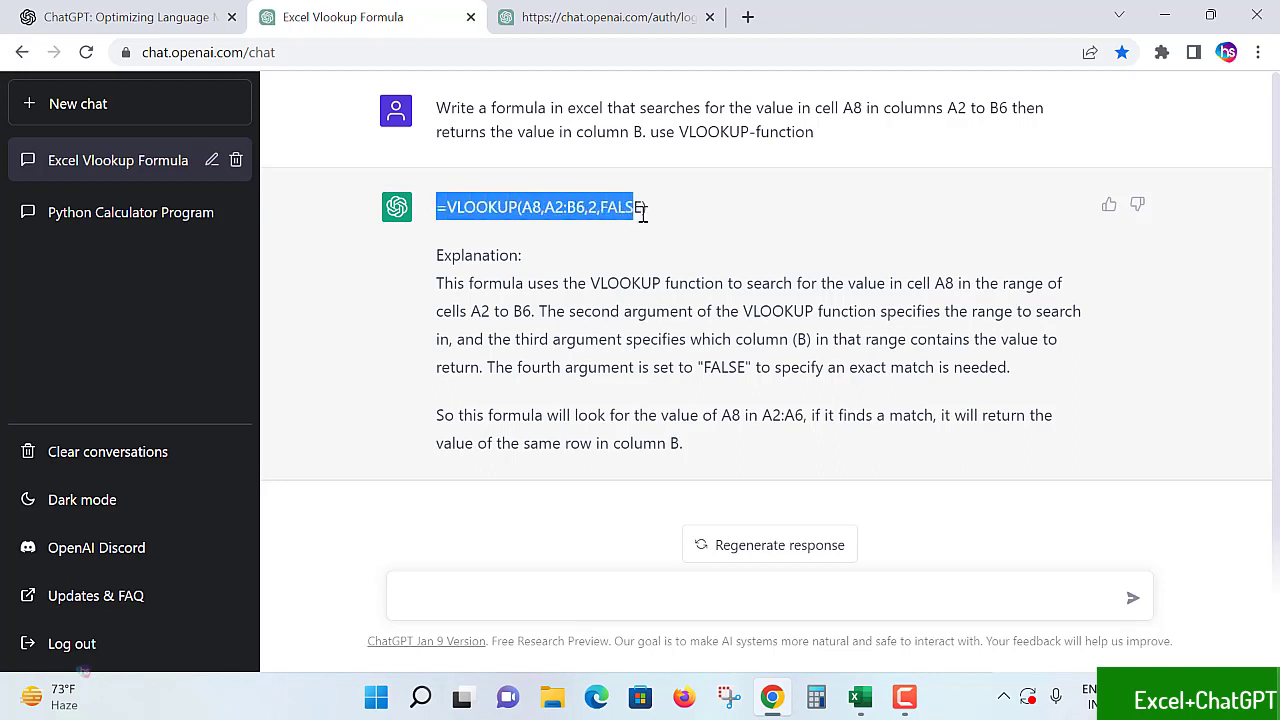
left_click(476, 206)
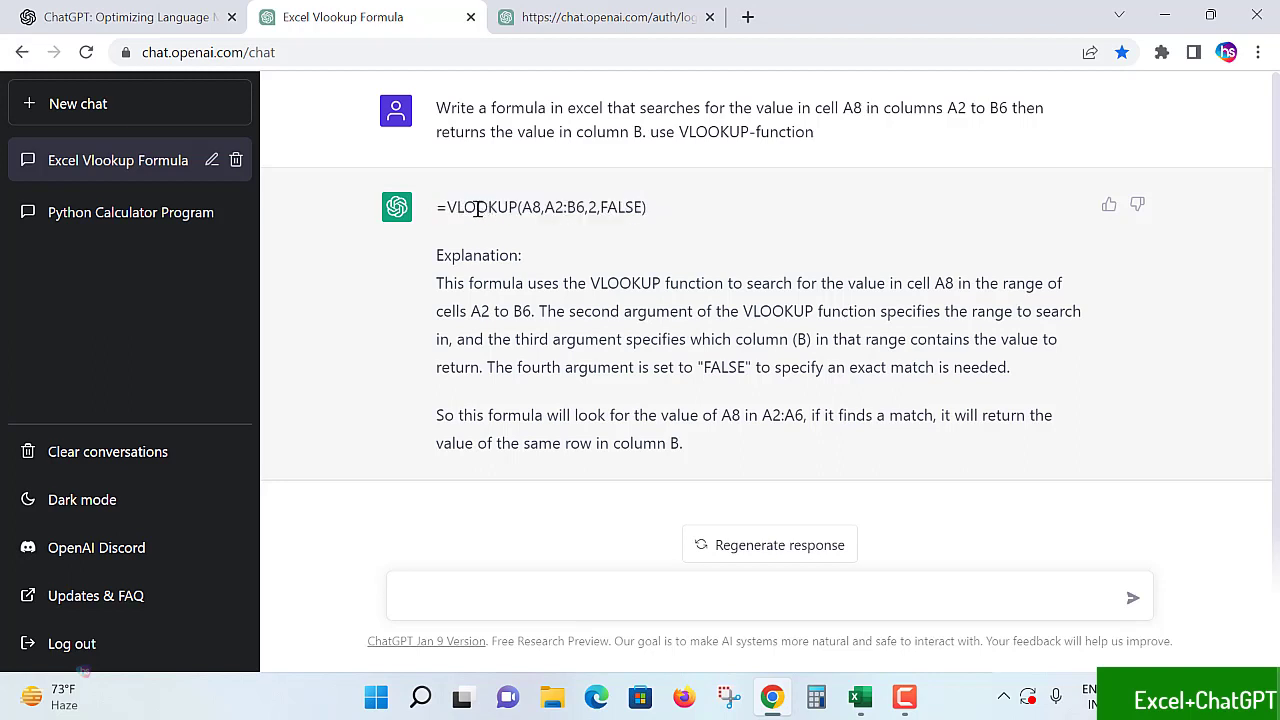
double_click(540, 206)
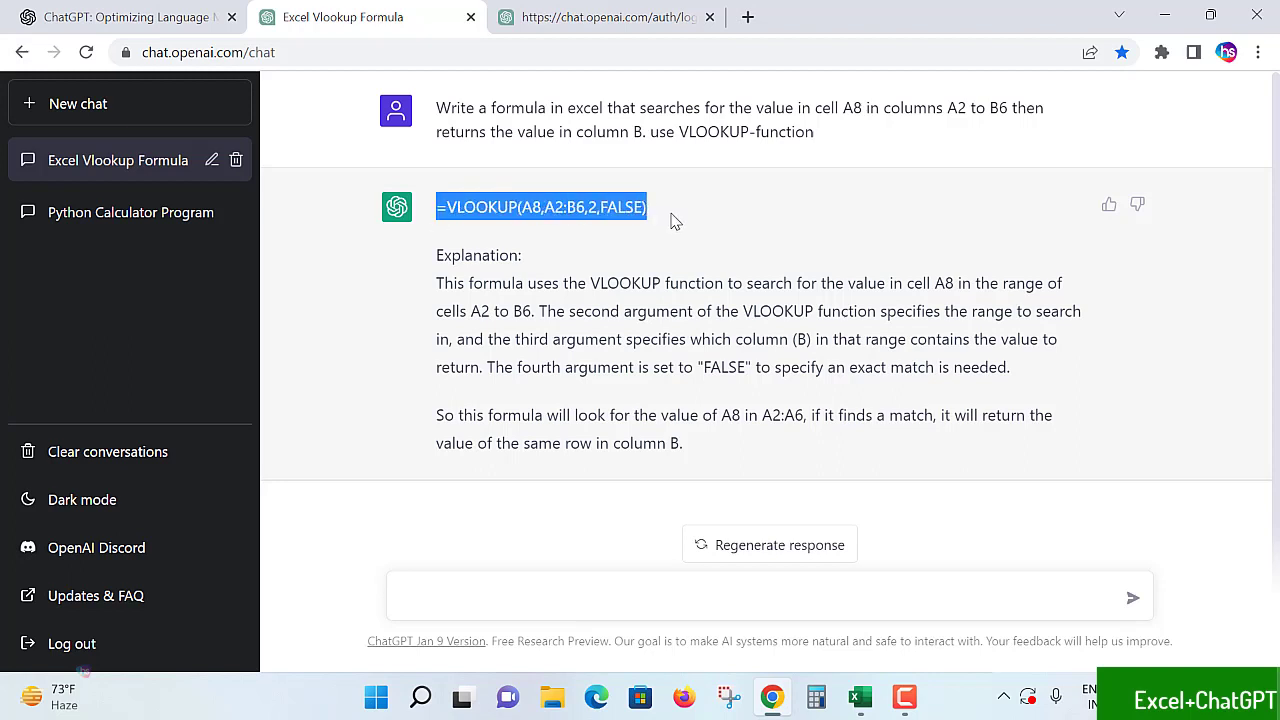
left_click(858, 696)
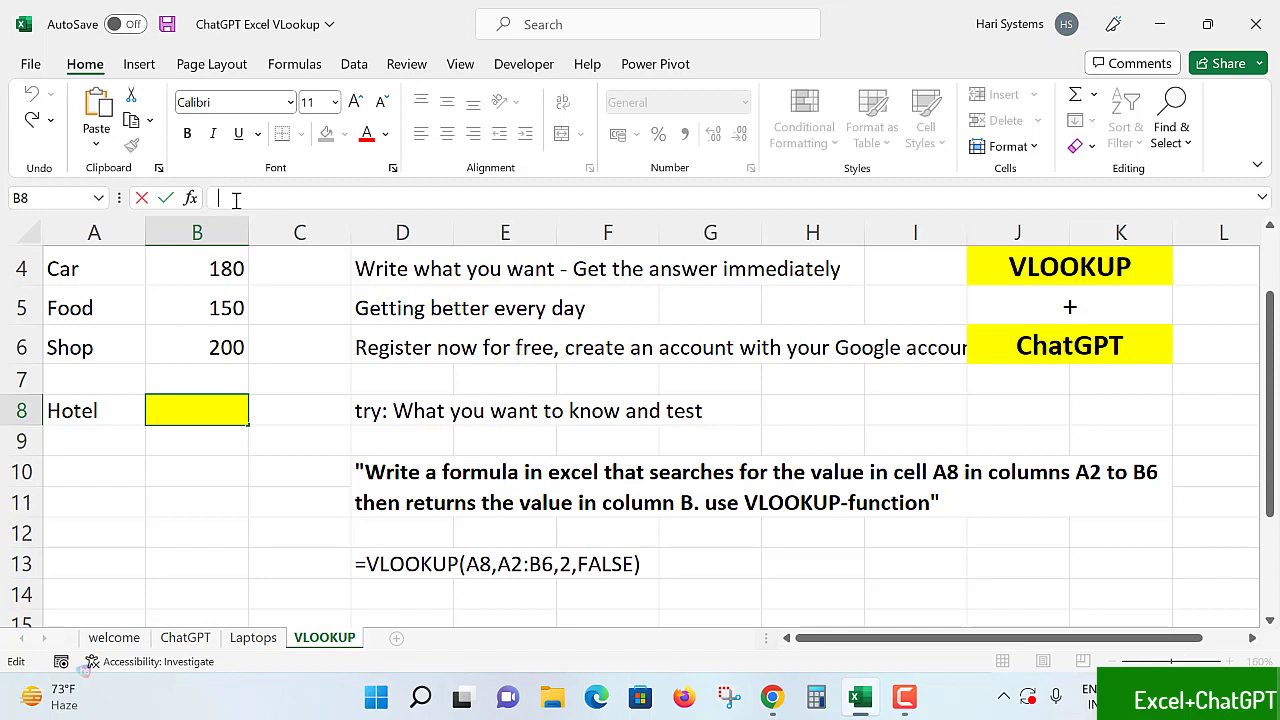
- Enter =VLOOKUP(A8,A2:B6,2,FALSE) in B8 so Hotel returns 545, then select A8 to try Car
type("=VLOOKUP(A8,A2:B6,2,FALSE)")
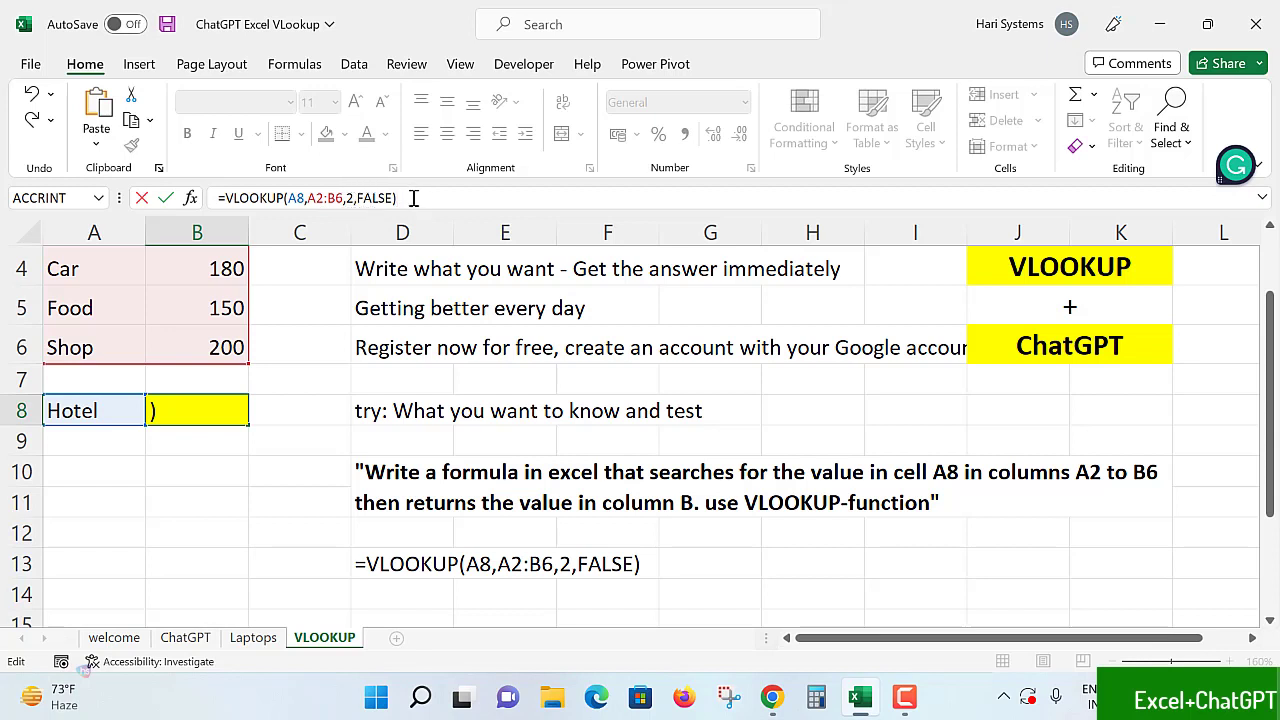
key("enter")
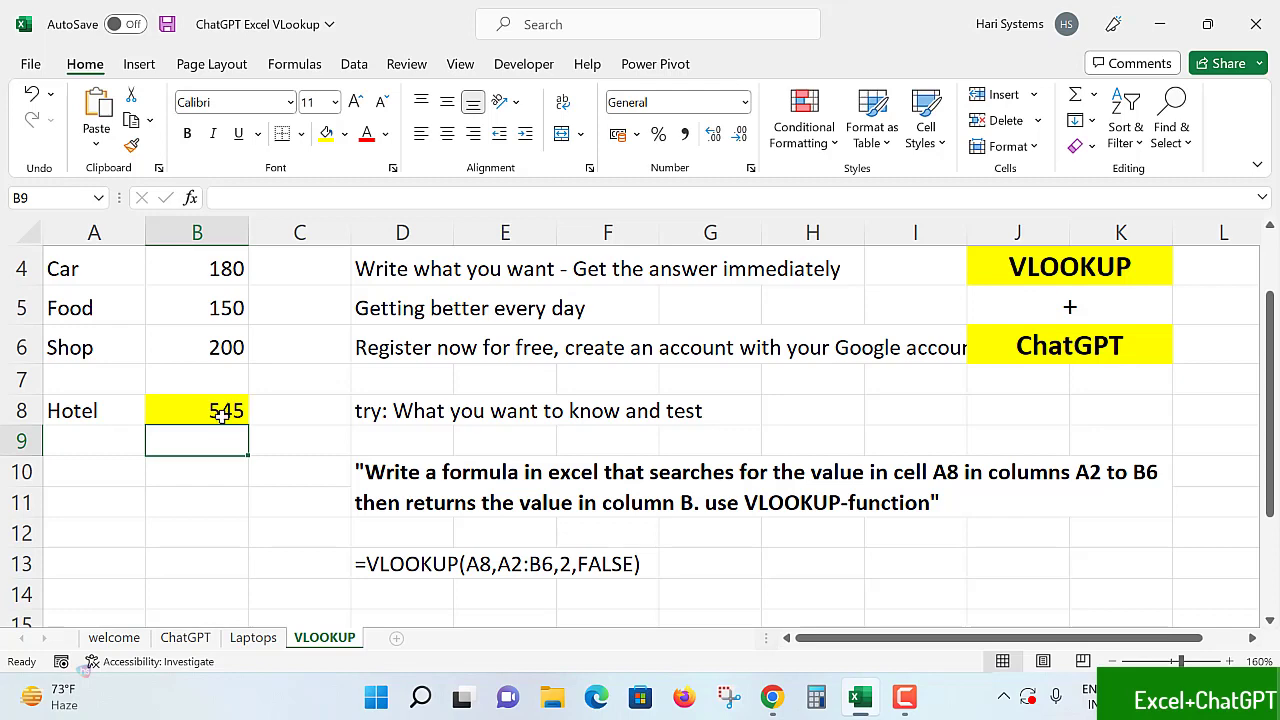
left_click(94, 410)
type("Car")
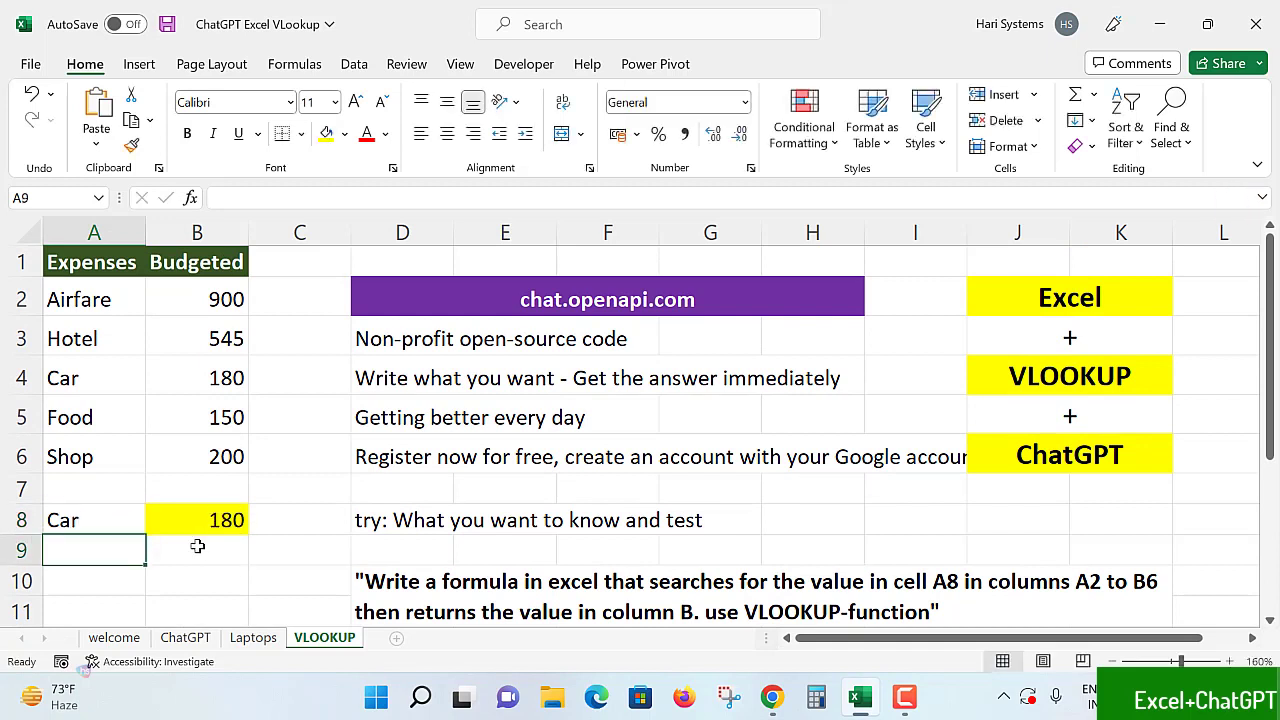
- Type Hotel back into A8 so B8 shows 545, matching Hotel's budget in B3
type("Hotel")
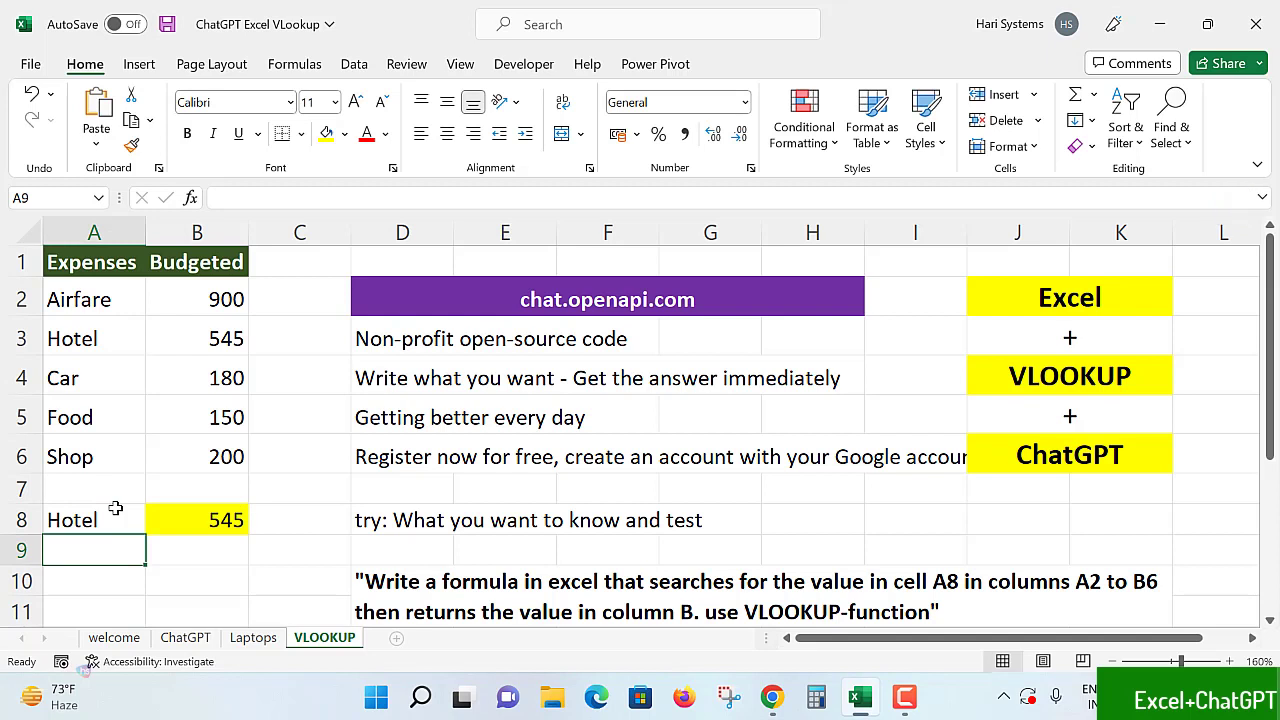
left_click(196, 338)
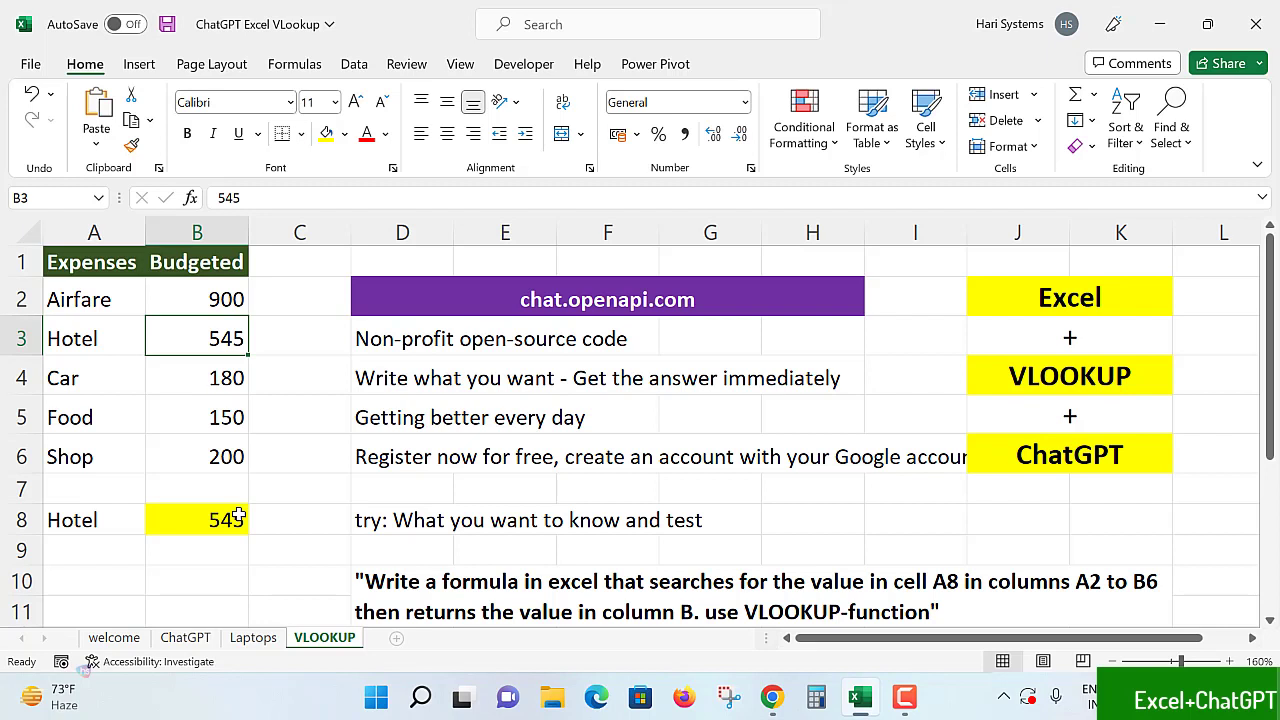
mouse_move(258, 518)
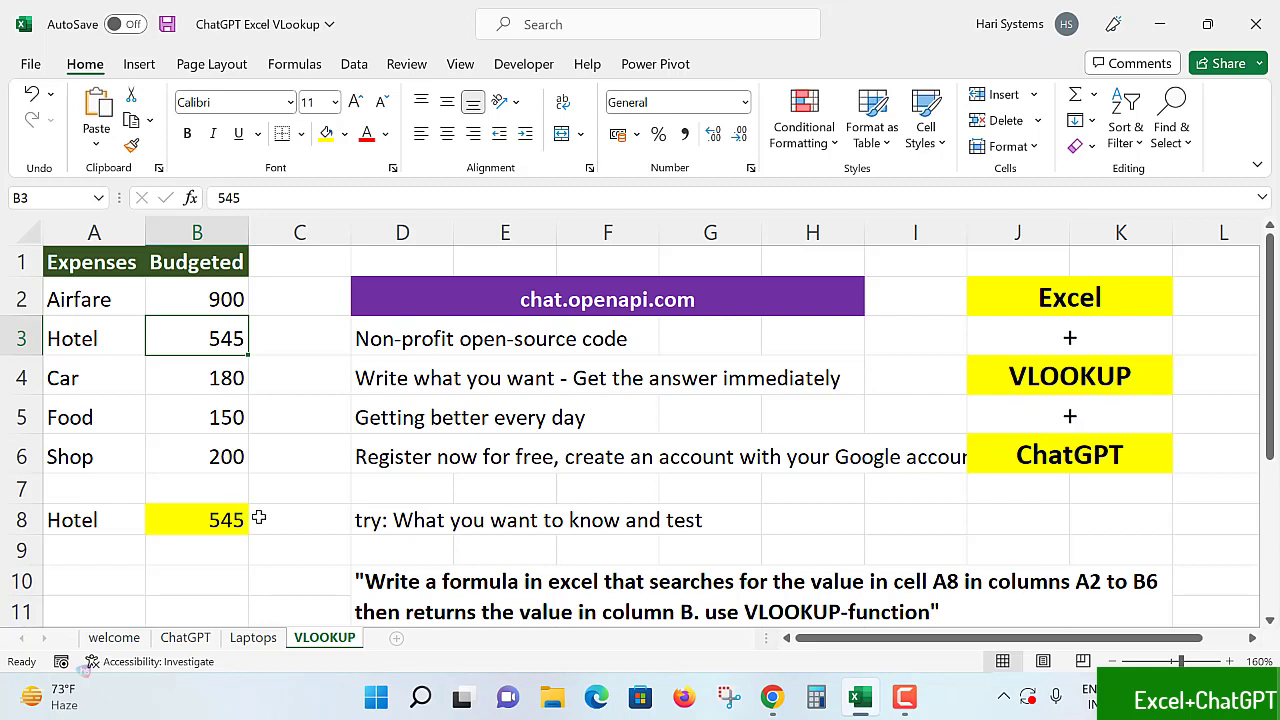
mouse_move(604, 486)
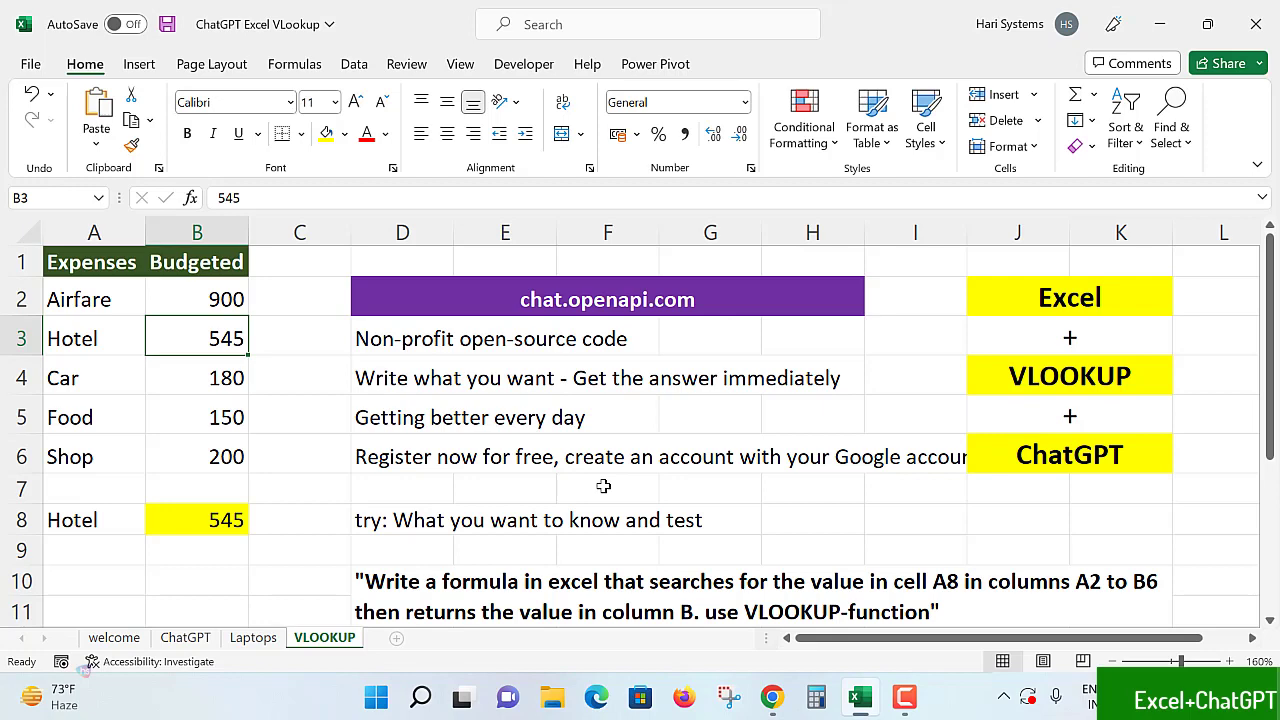
mouse_move(750, 466)
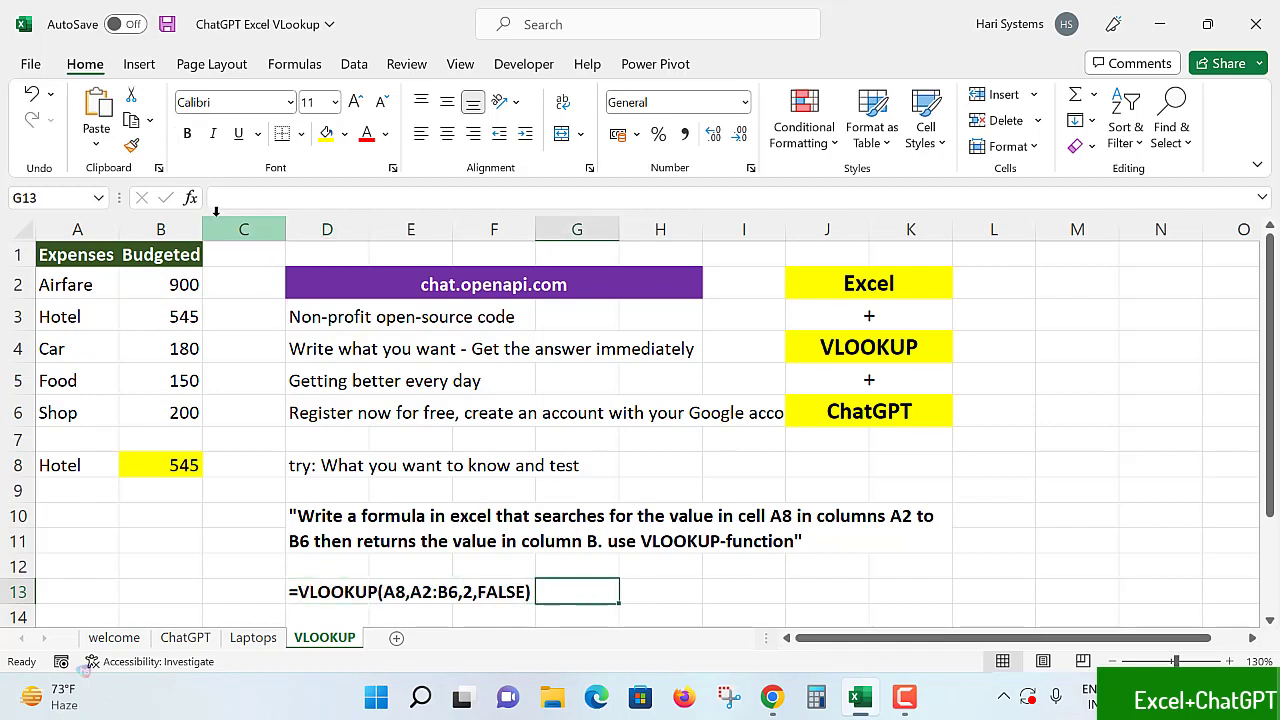
left_click(160, 464)
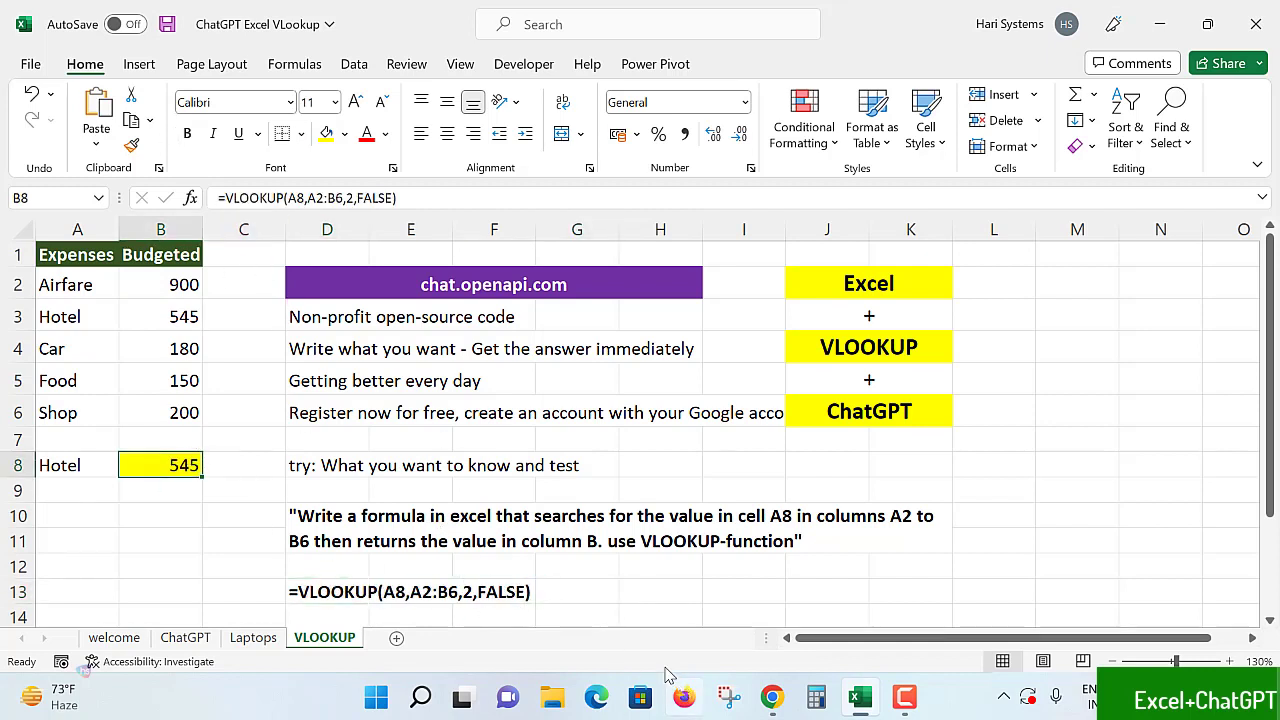